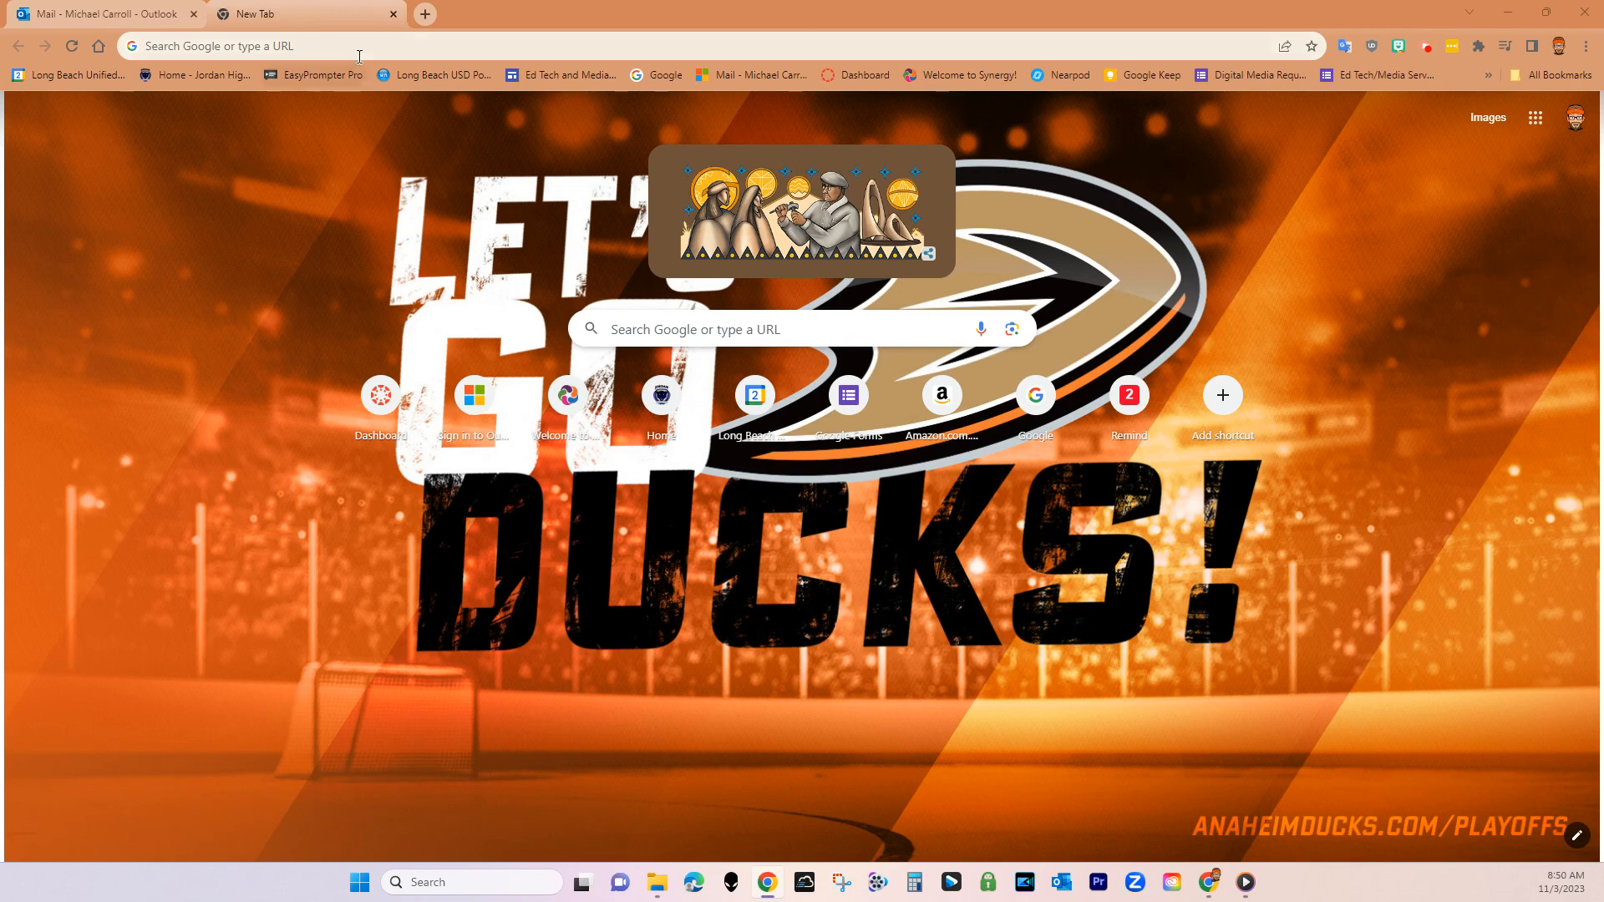
# Step: Run a Google search for 'lbusd' from the Chrome address bar
pyautogui.write('lbusd')
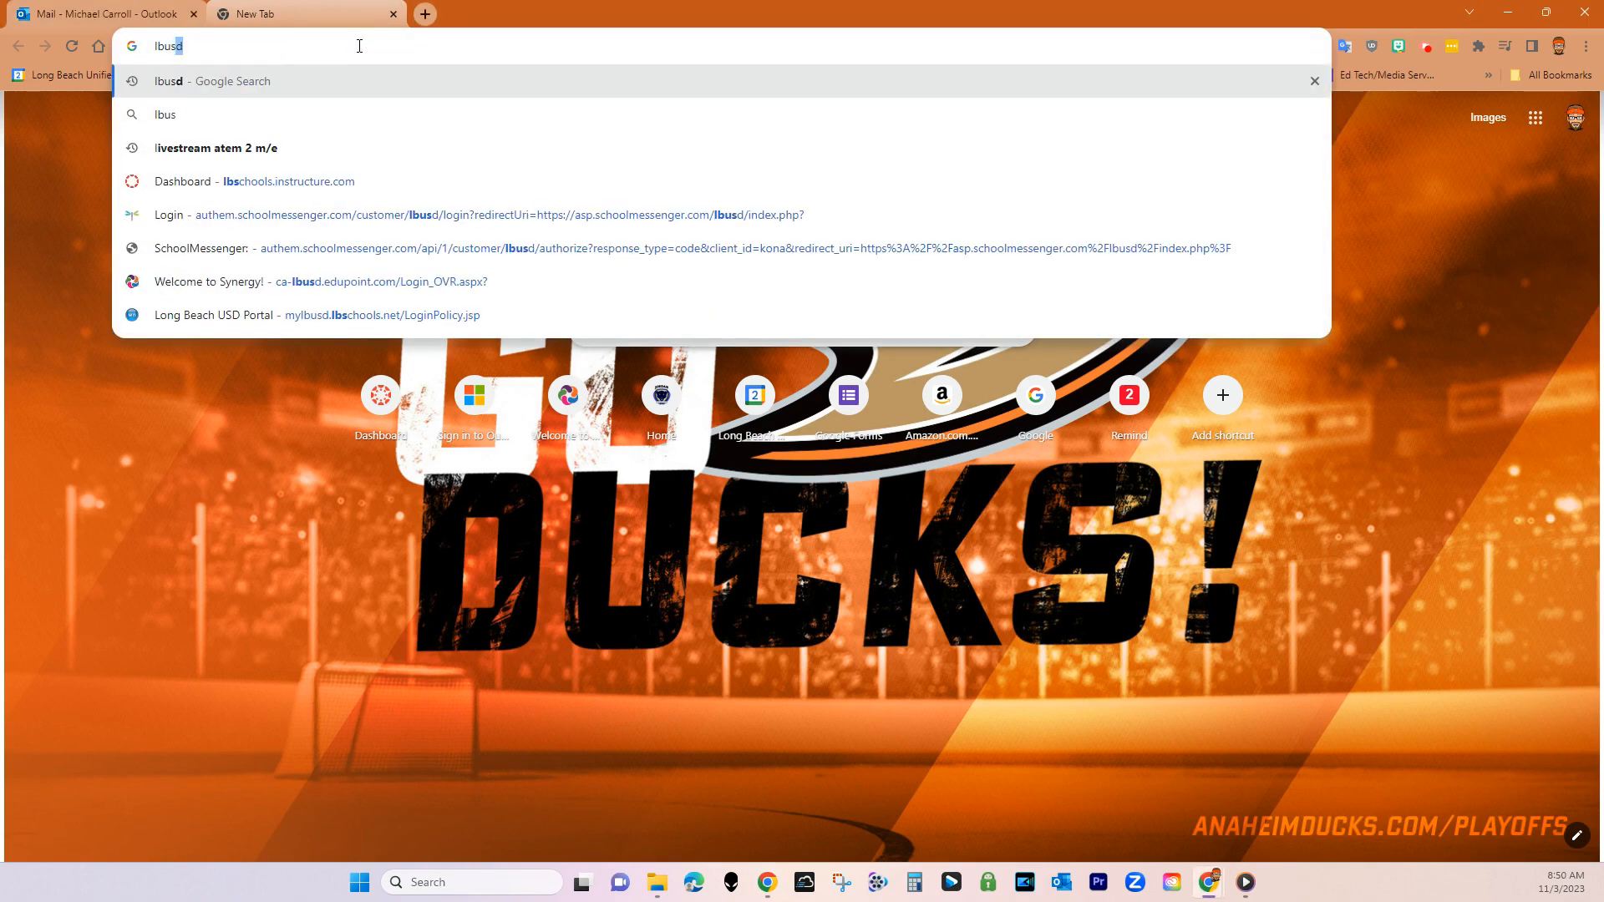
pyautogui.press('Return')
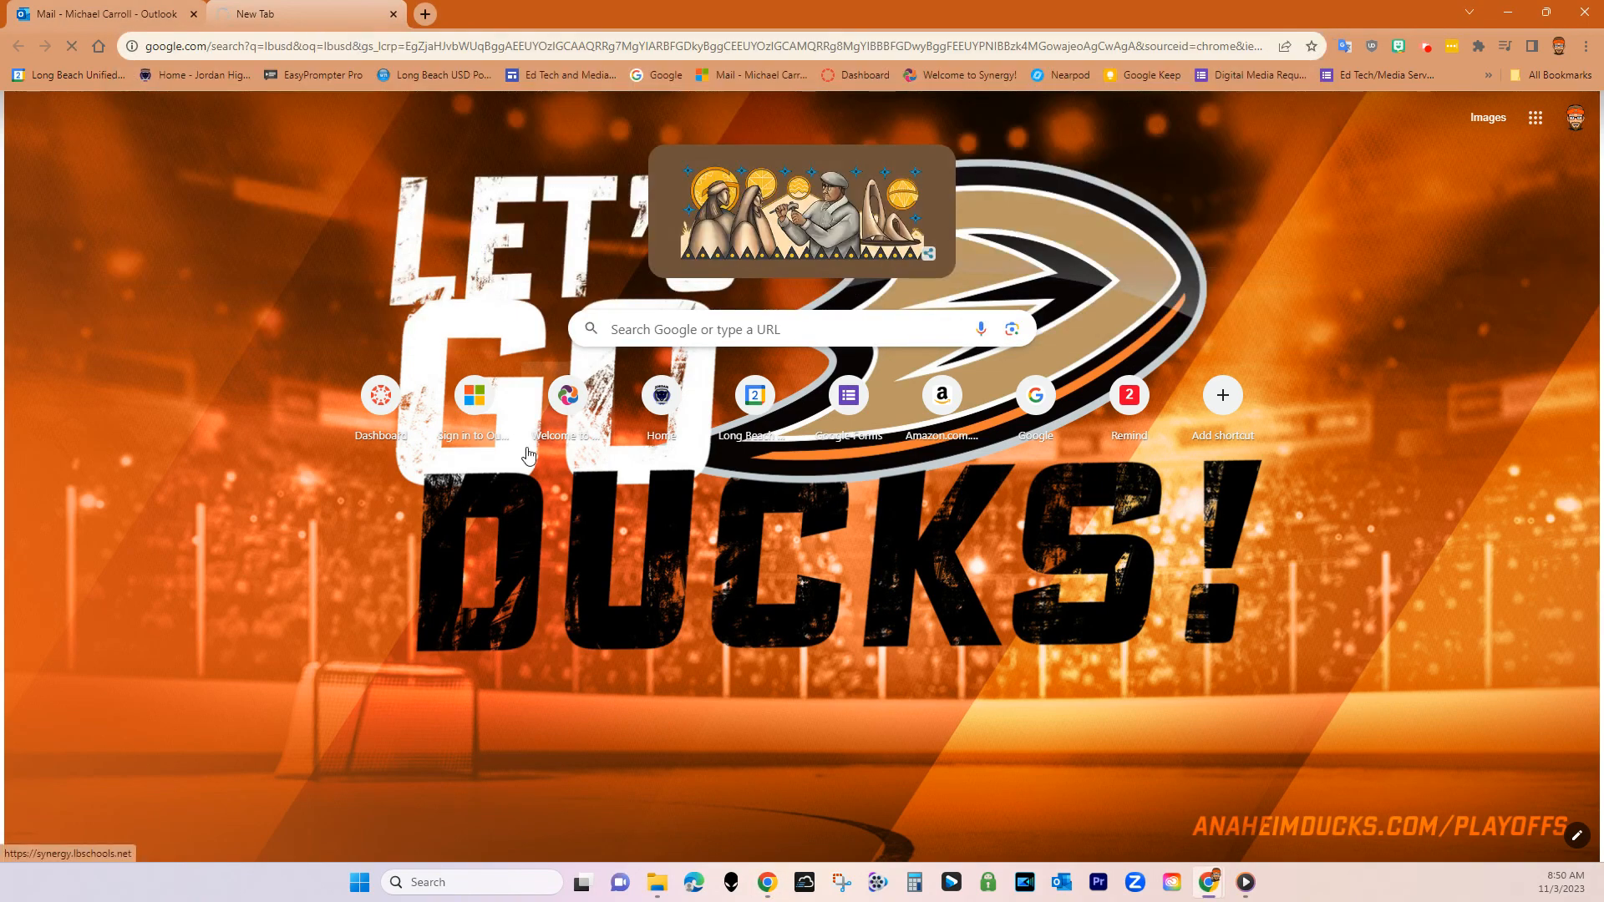
pyautogui.moveTo(659, 640)
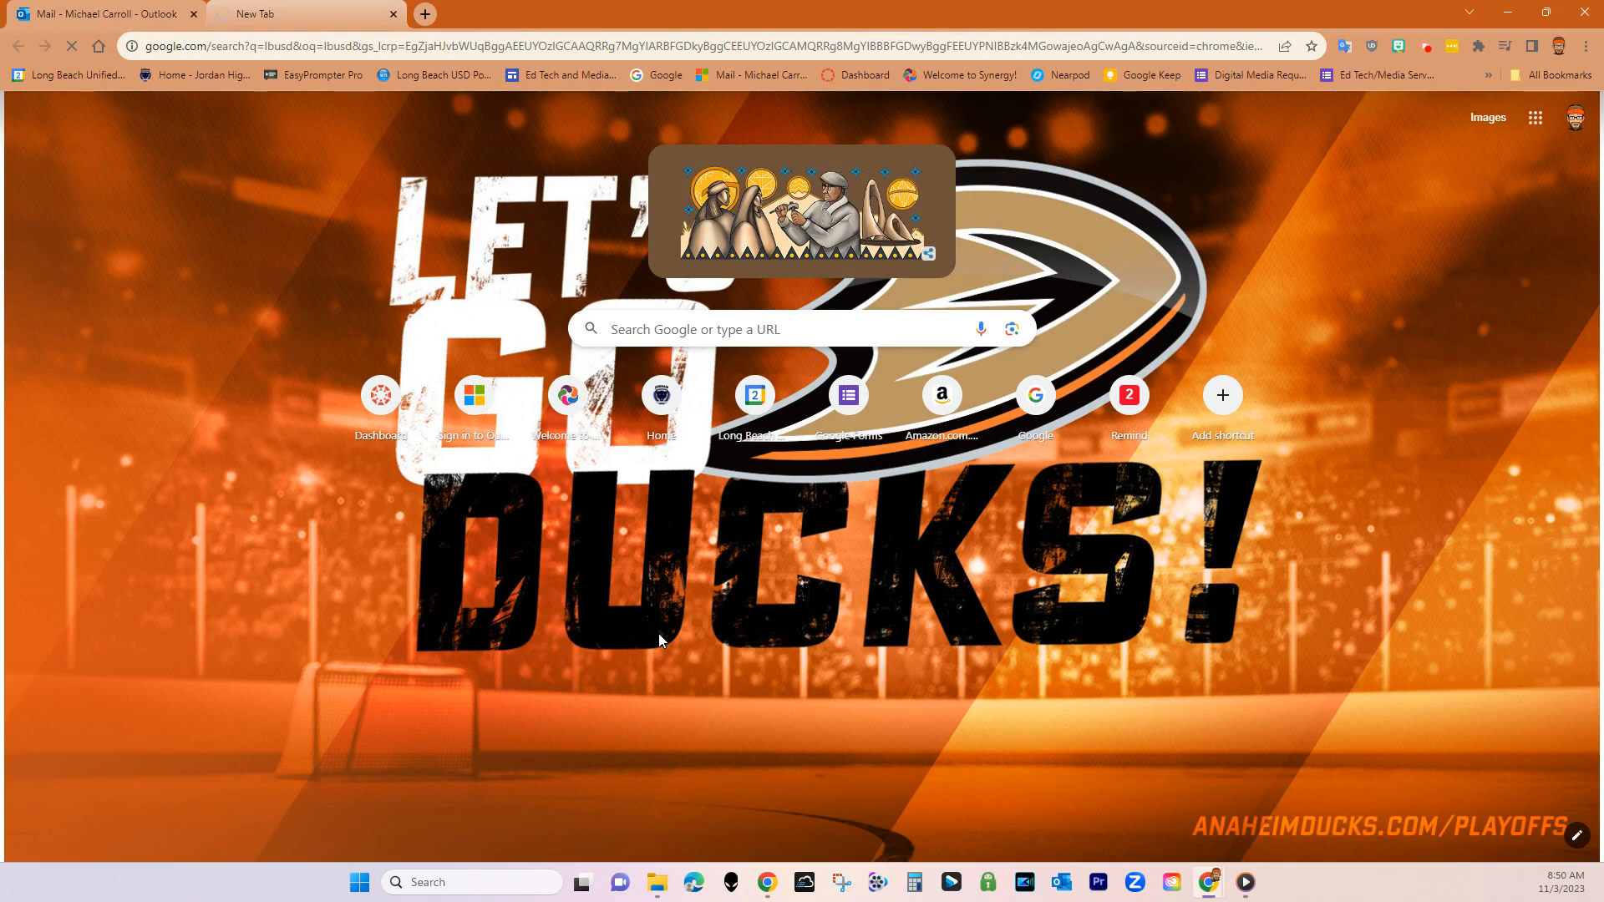
pyautogui.moveTo(646, 596)
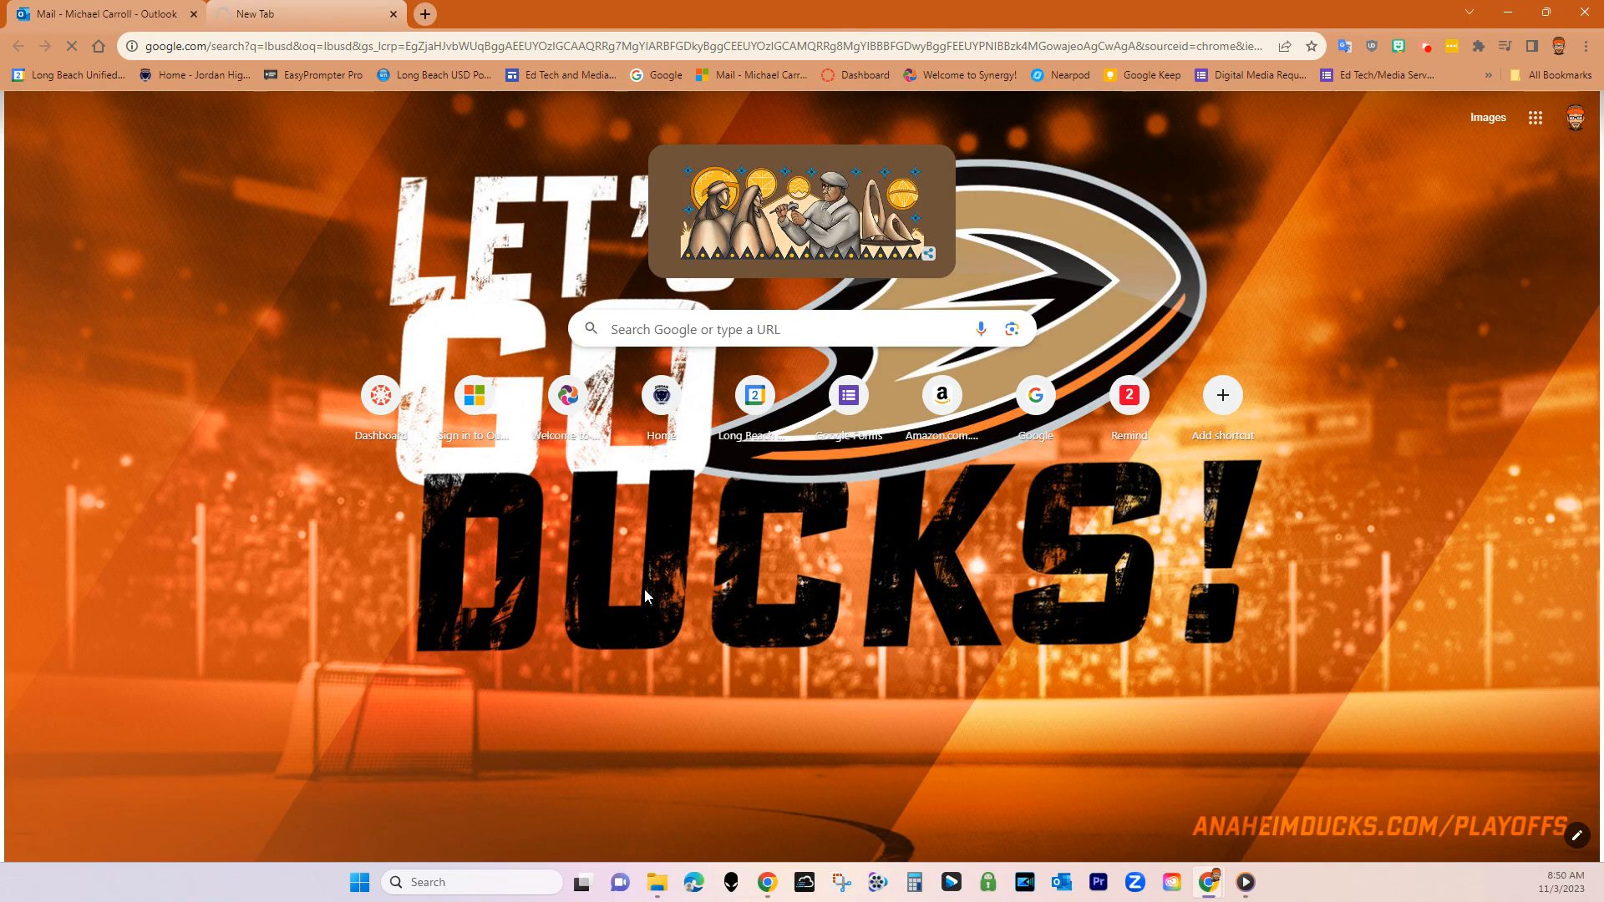
pyautogui.moveTo(294, 316)
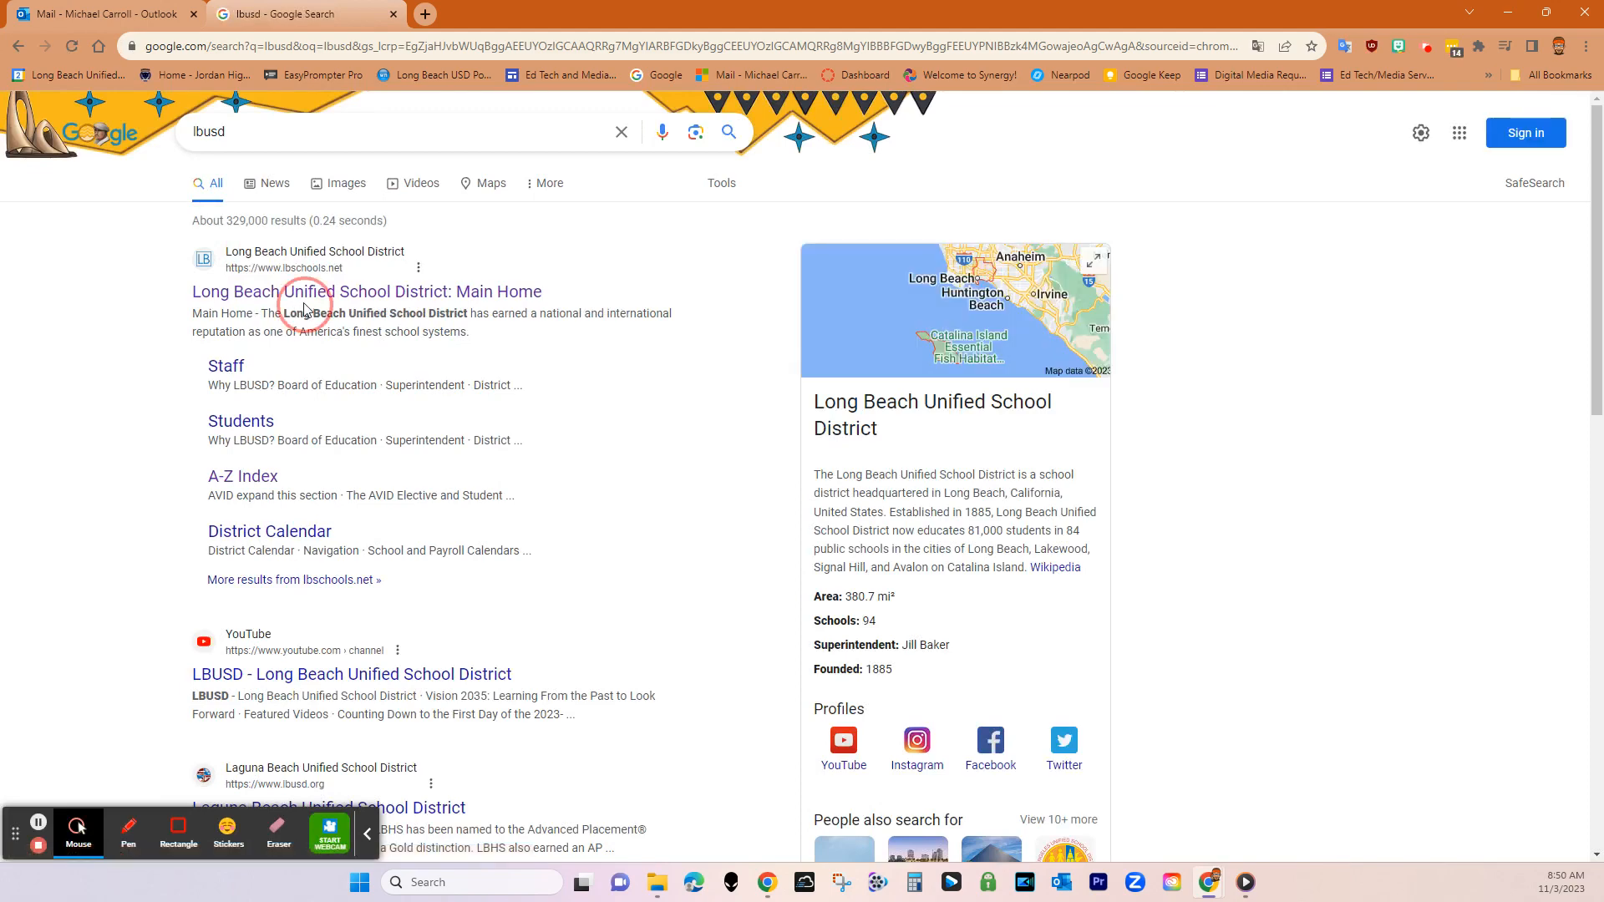
# Step: Go to the Long Beach Unified School District home page and expand its main menu
pyautogui.click(366, 290)
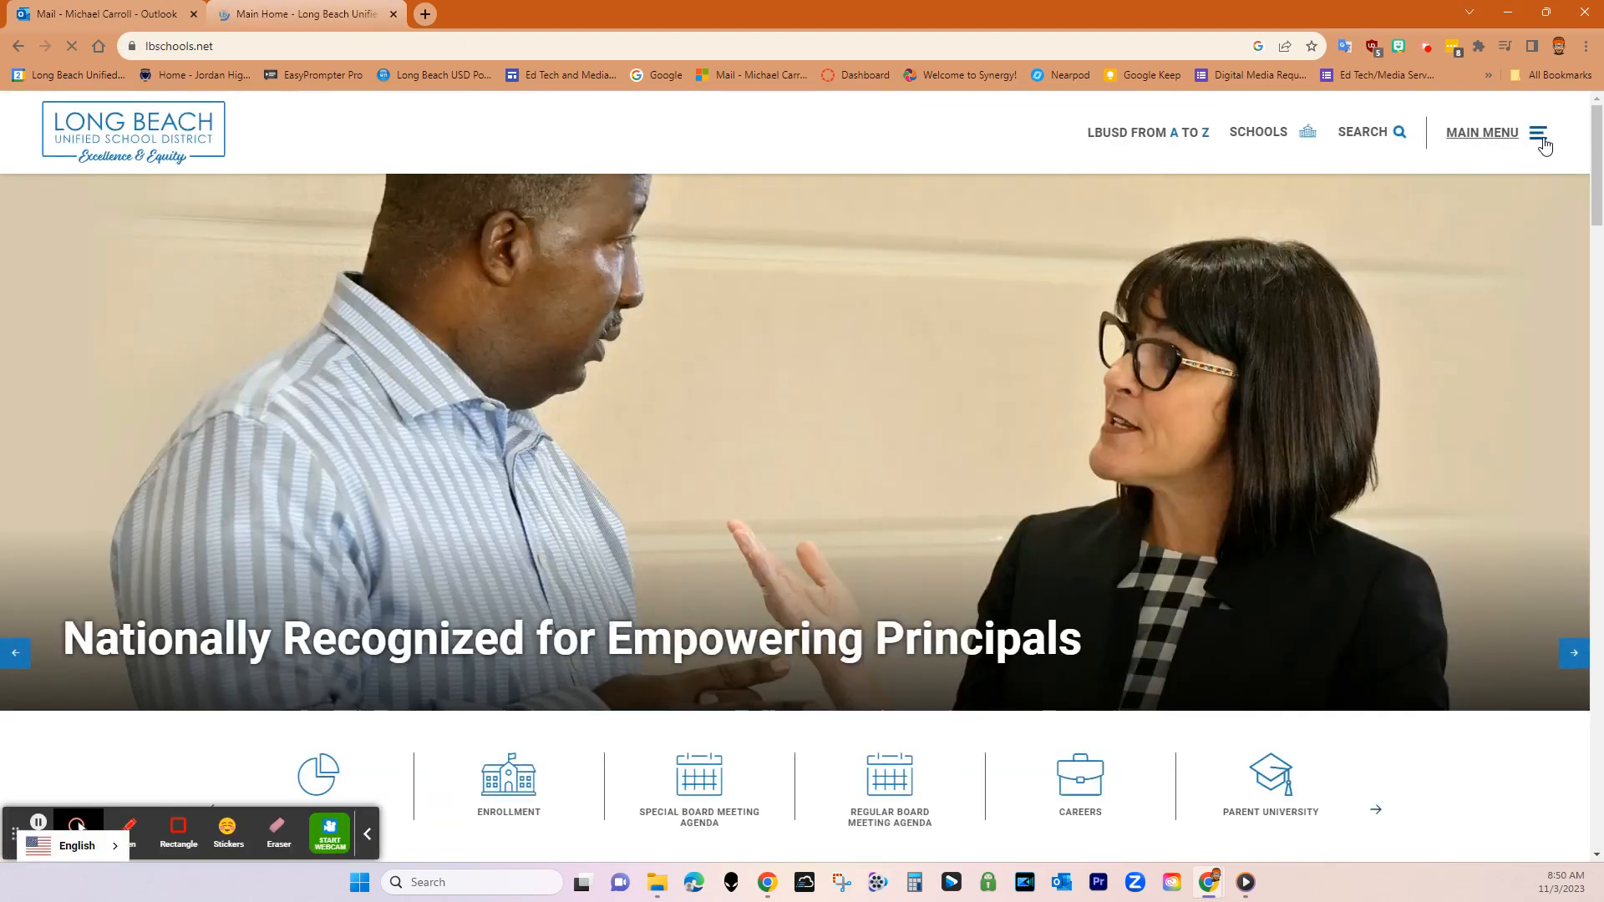
pyautogui.click(1538, 132)
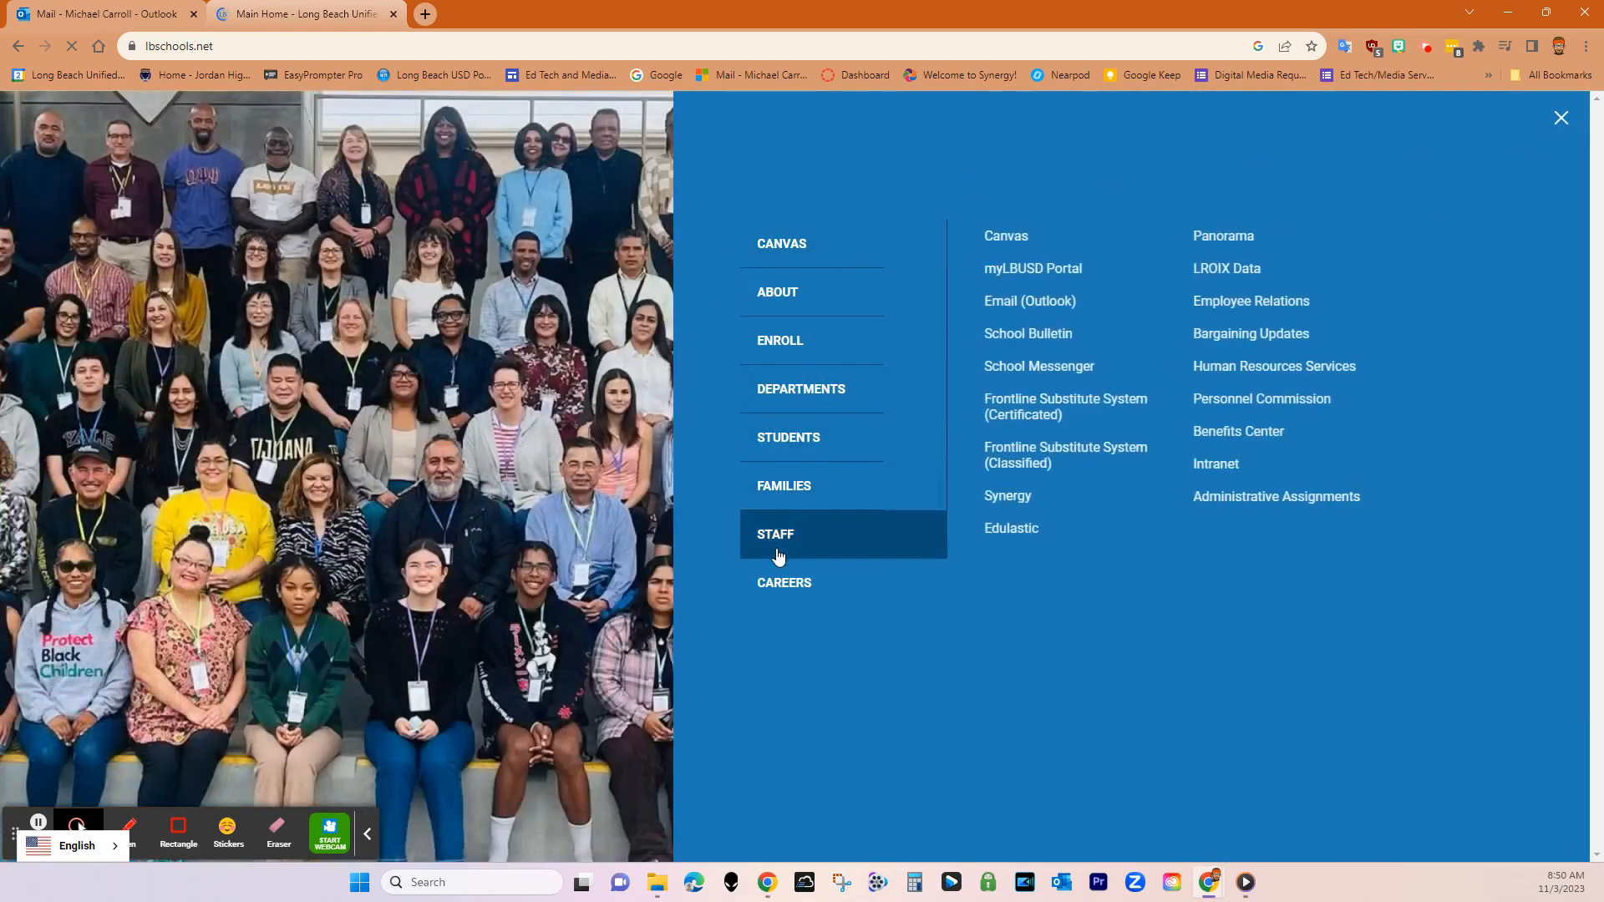
pyautogui.moveTo(1227, 267)
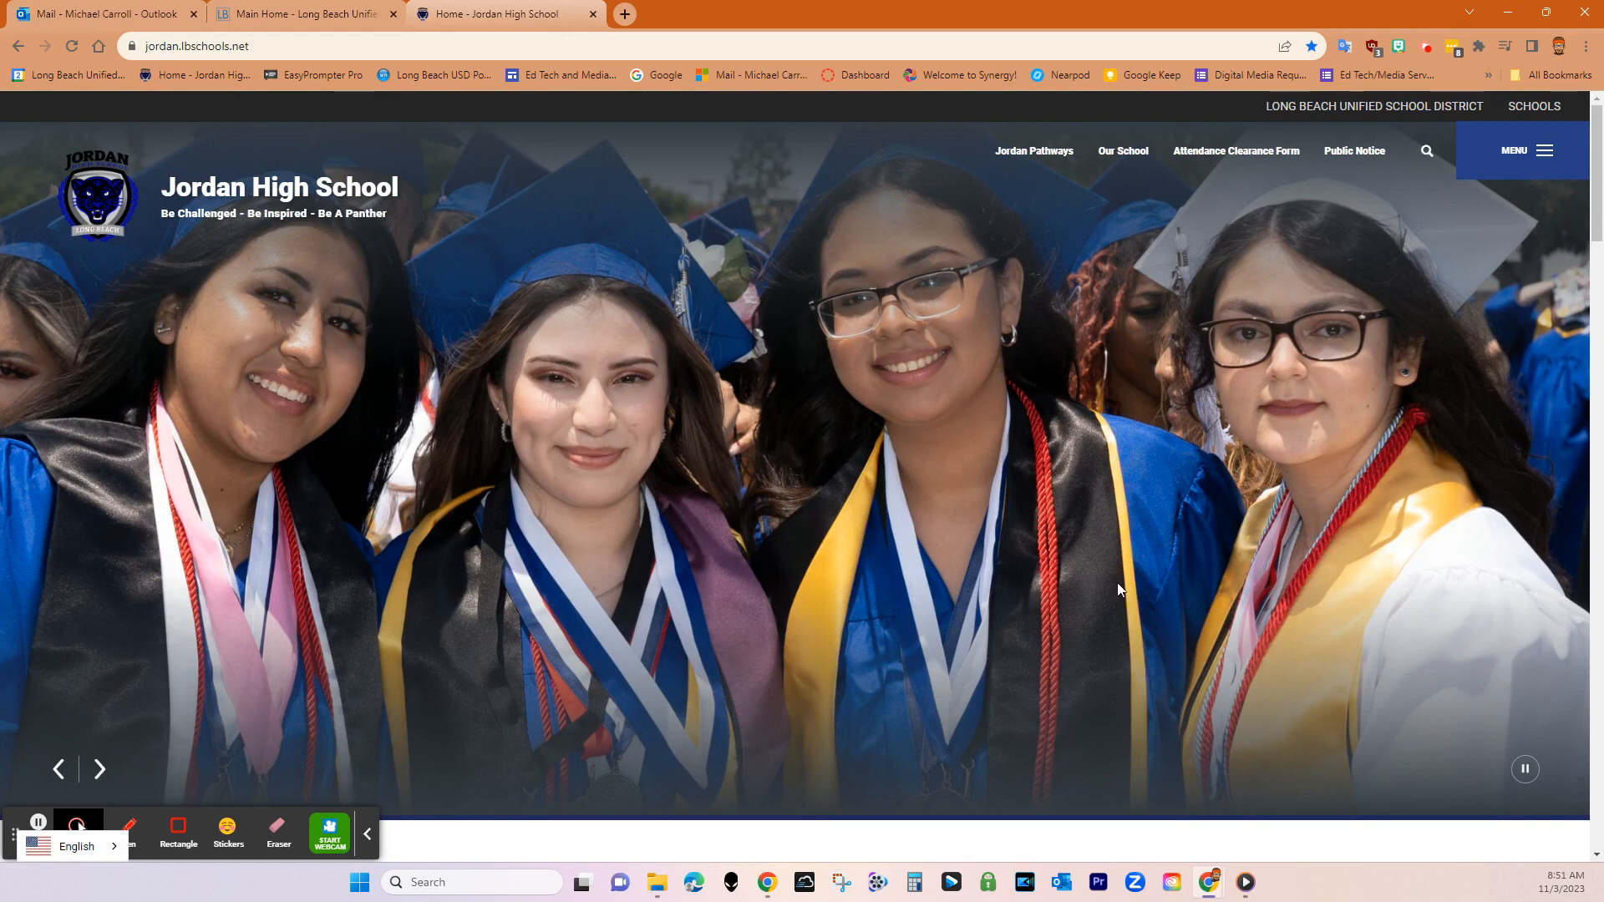
pyautogui.moveTo(787, 532)
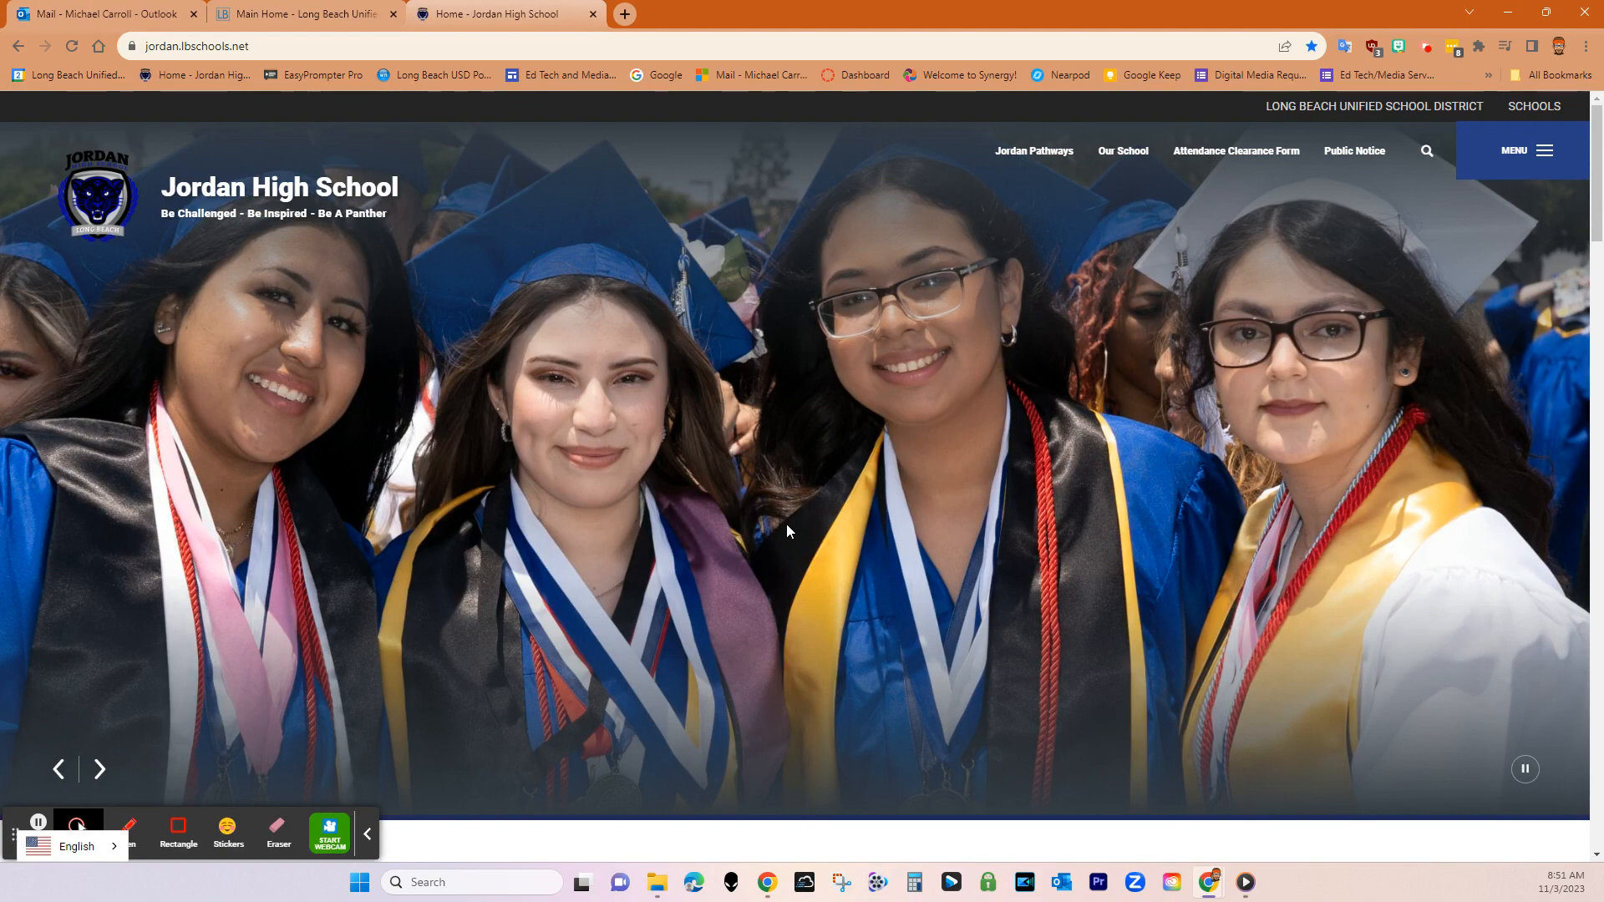
# Step: Launch LROIX from the Teacher Links tile on the Jordan High School home page
pyautogui.scroll(-3)
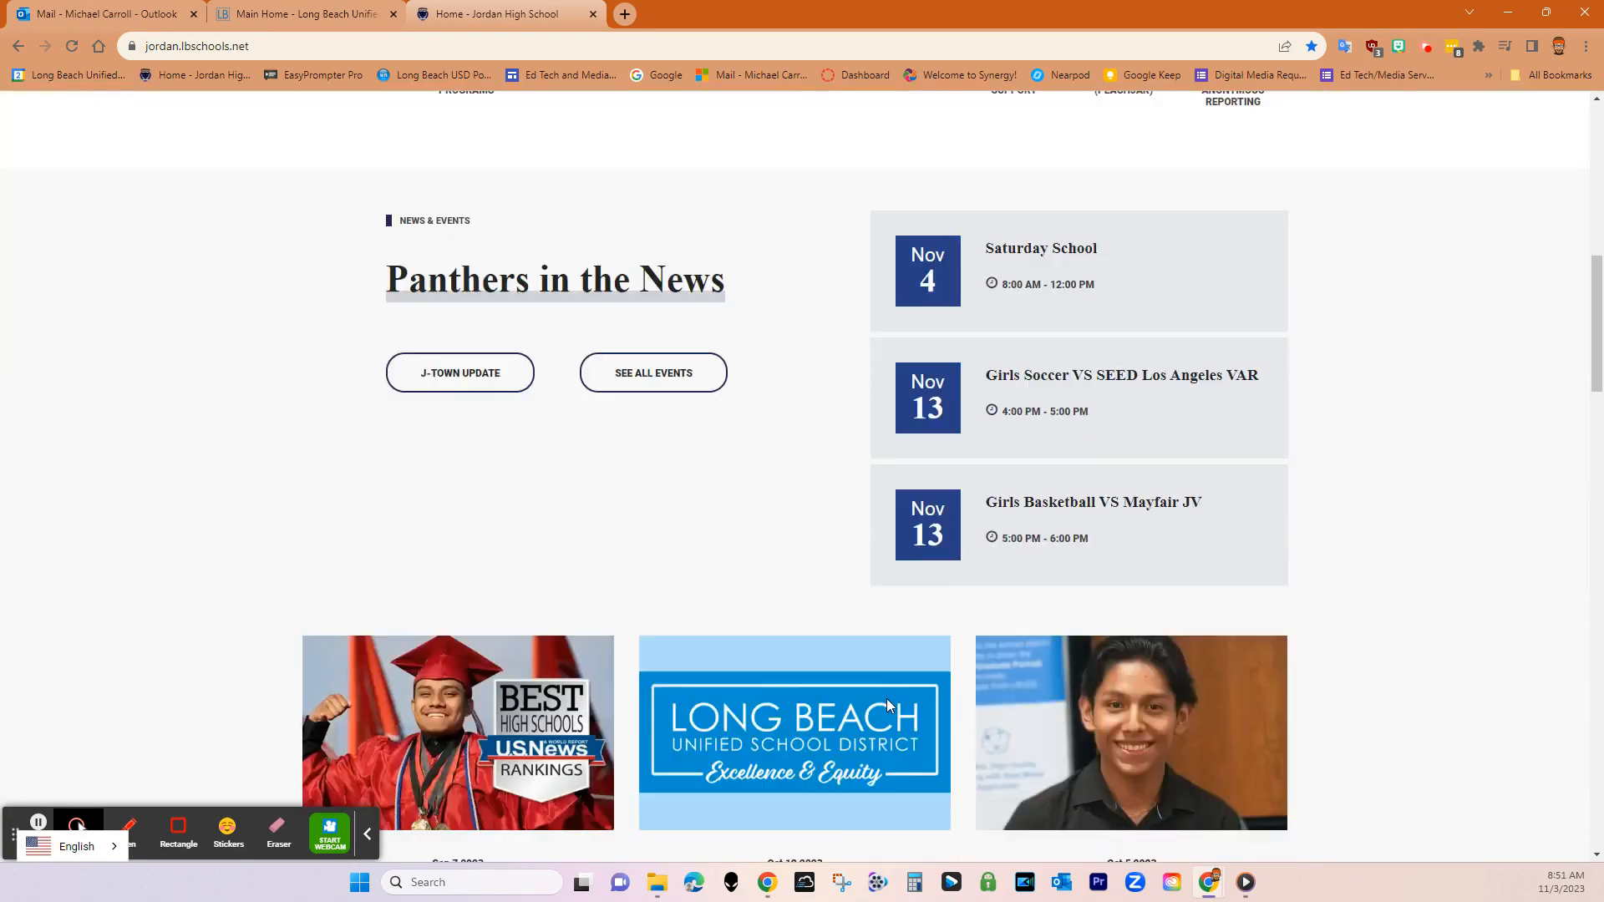
pyautogui.scroll(-3)
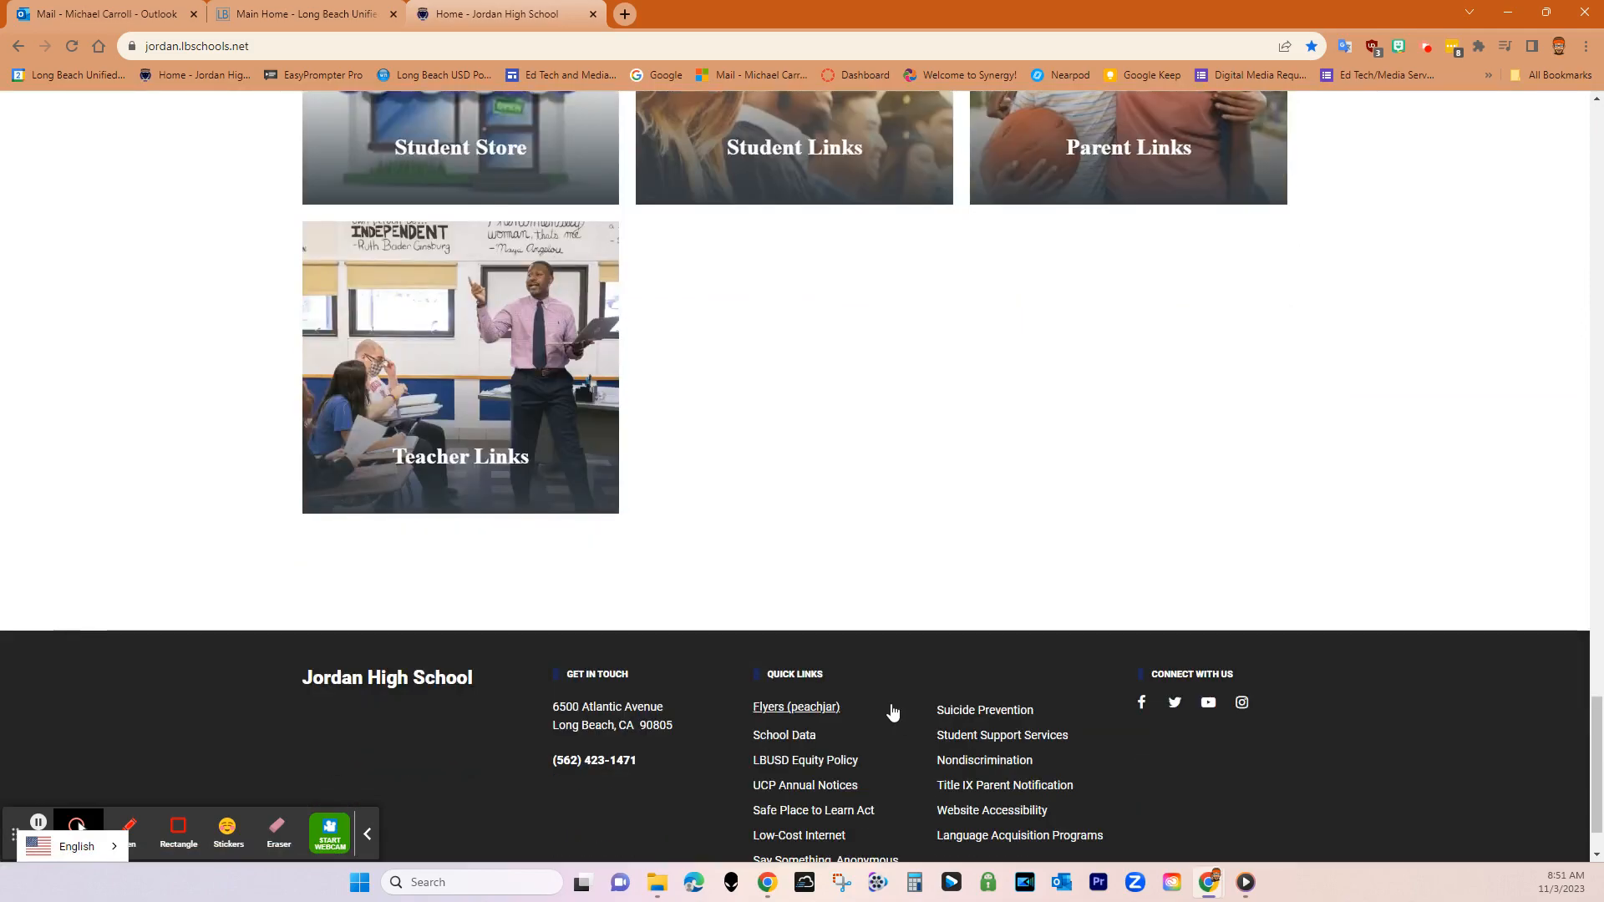
pyautogui.scroll(3)
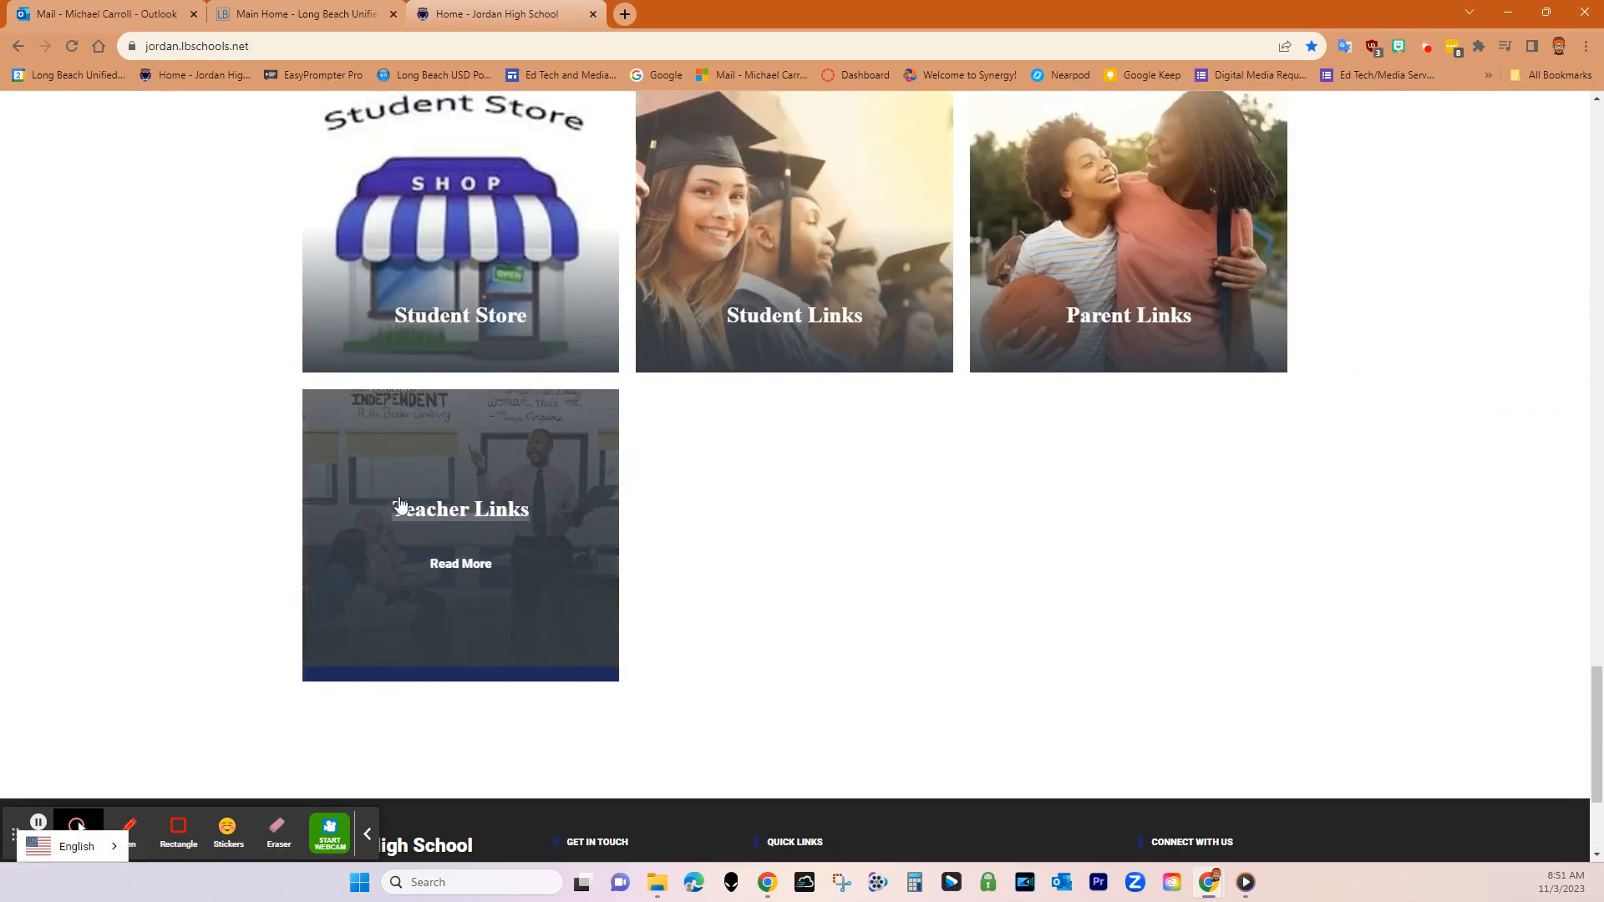
pyautogui.click(461, 563)
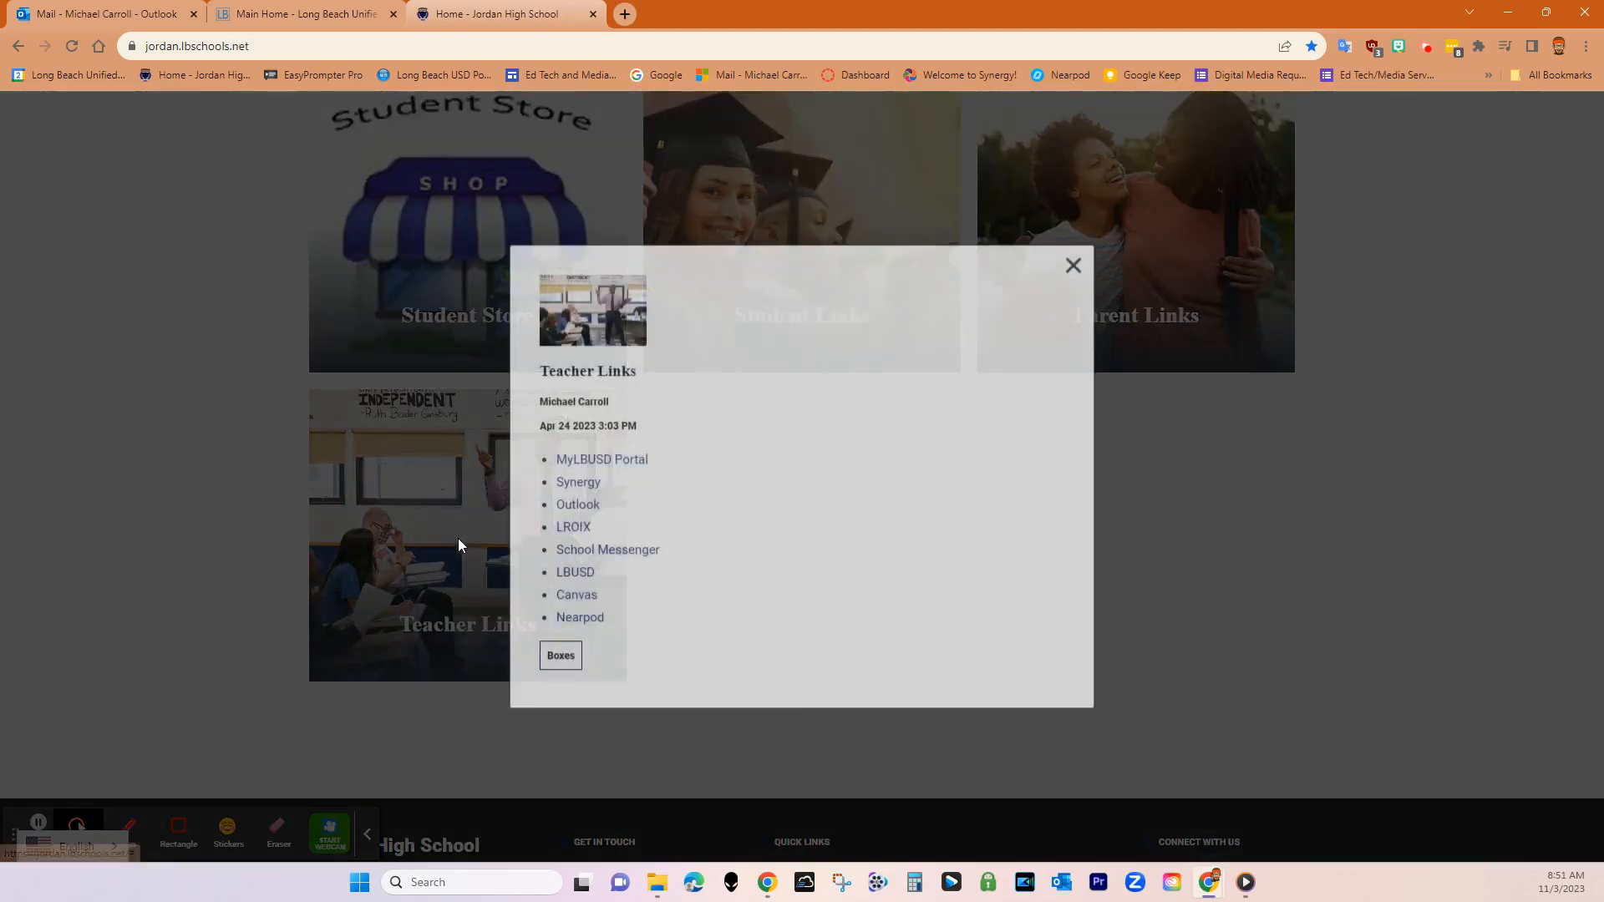
pyautogui.click(573, 526)
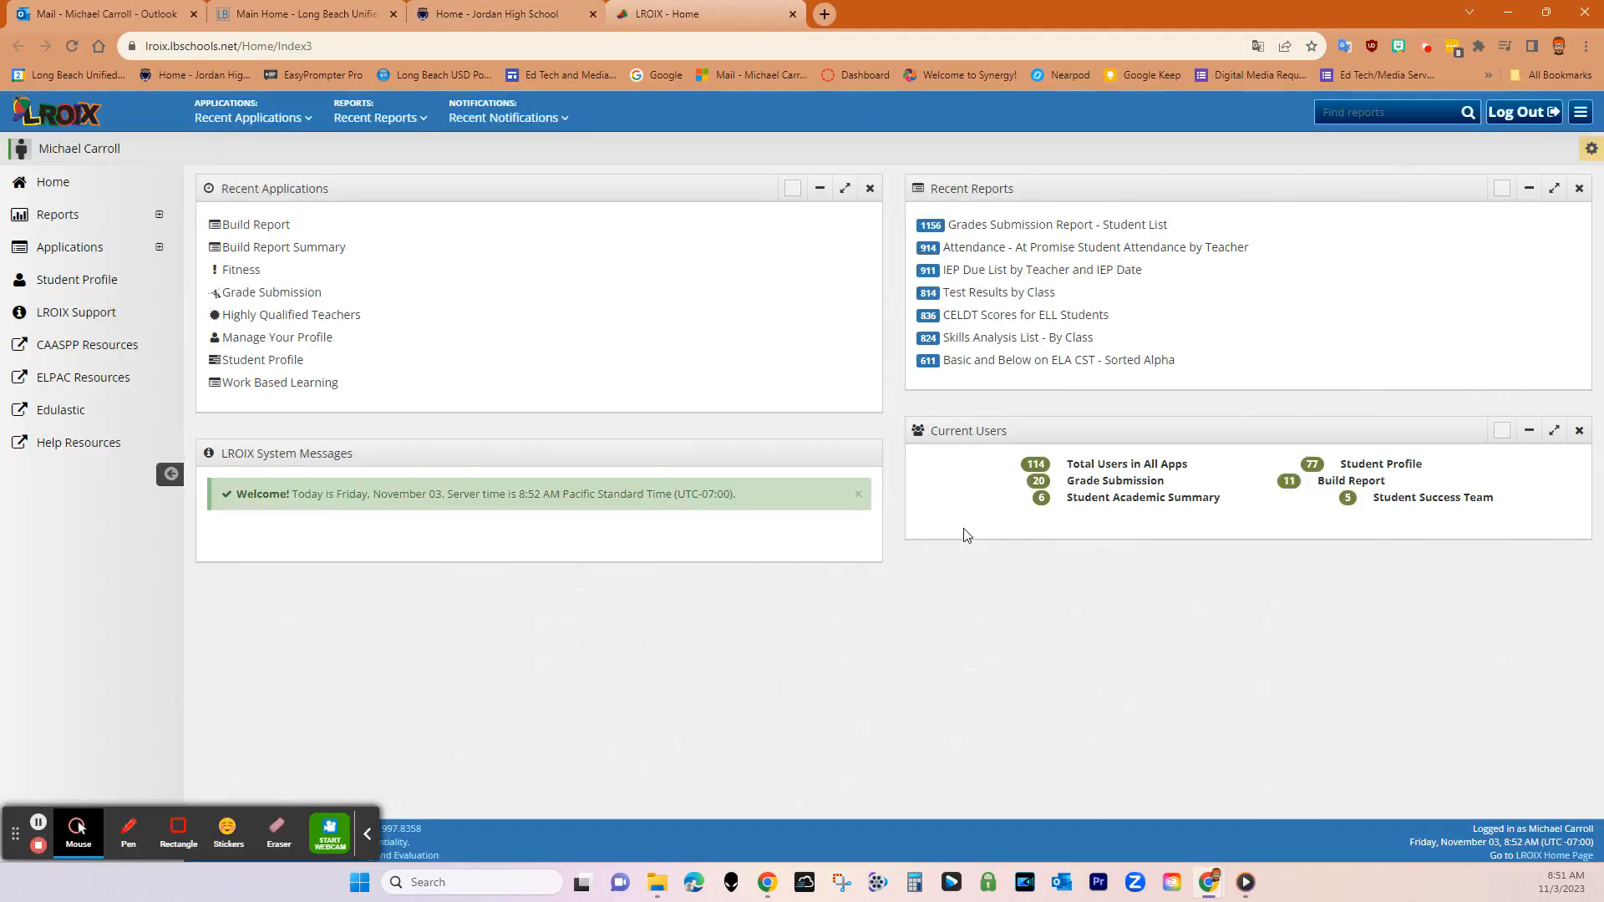
pyautogui.moveTo(1457, 161)
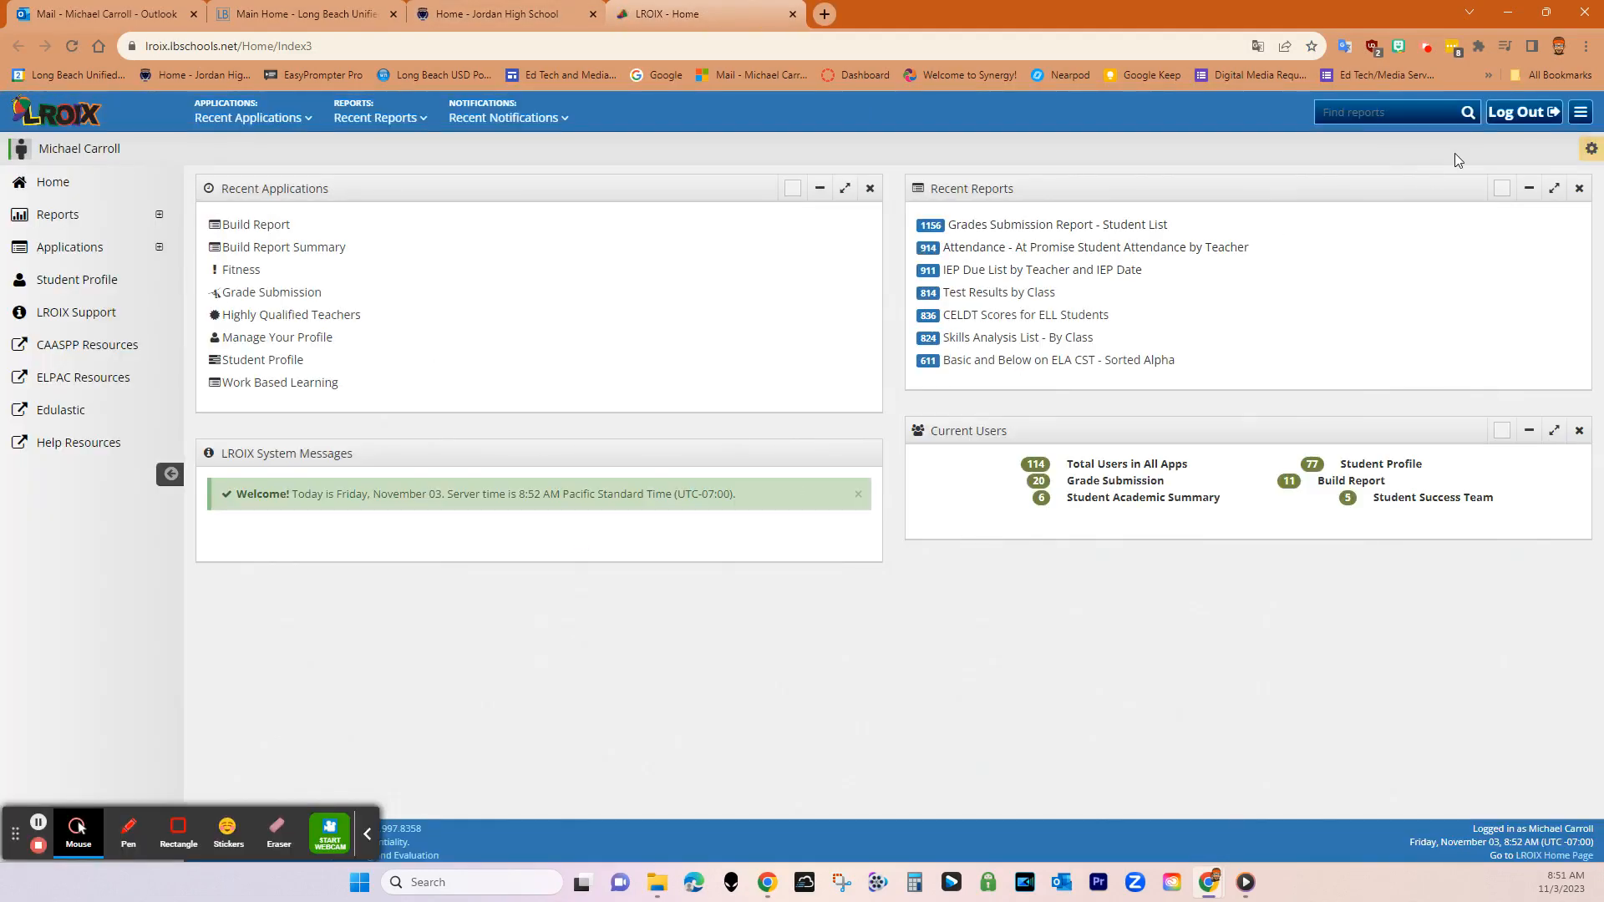
# Step: Log out of LROIX and confirm, returning to the login page
pyautogui.click(1521, 112)
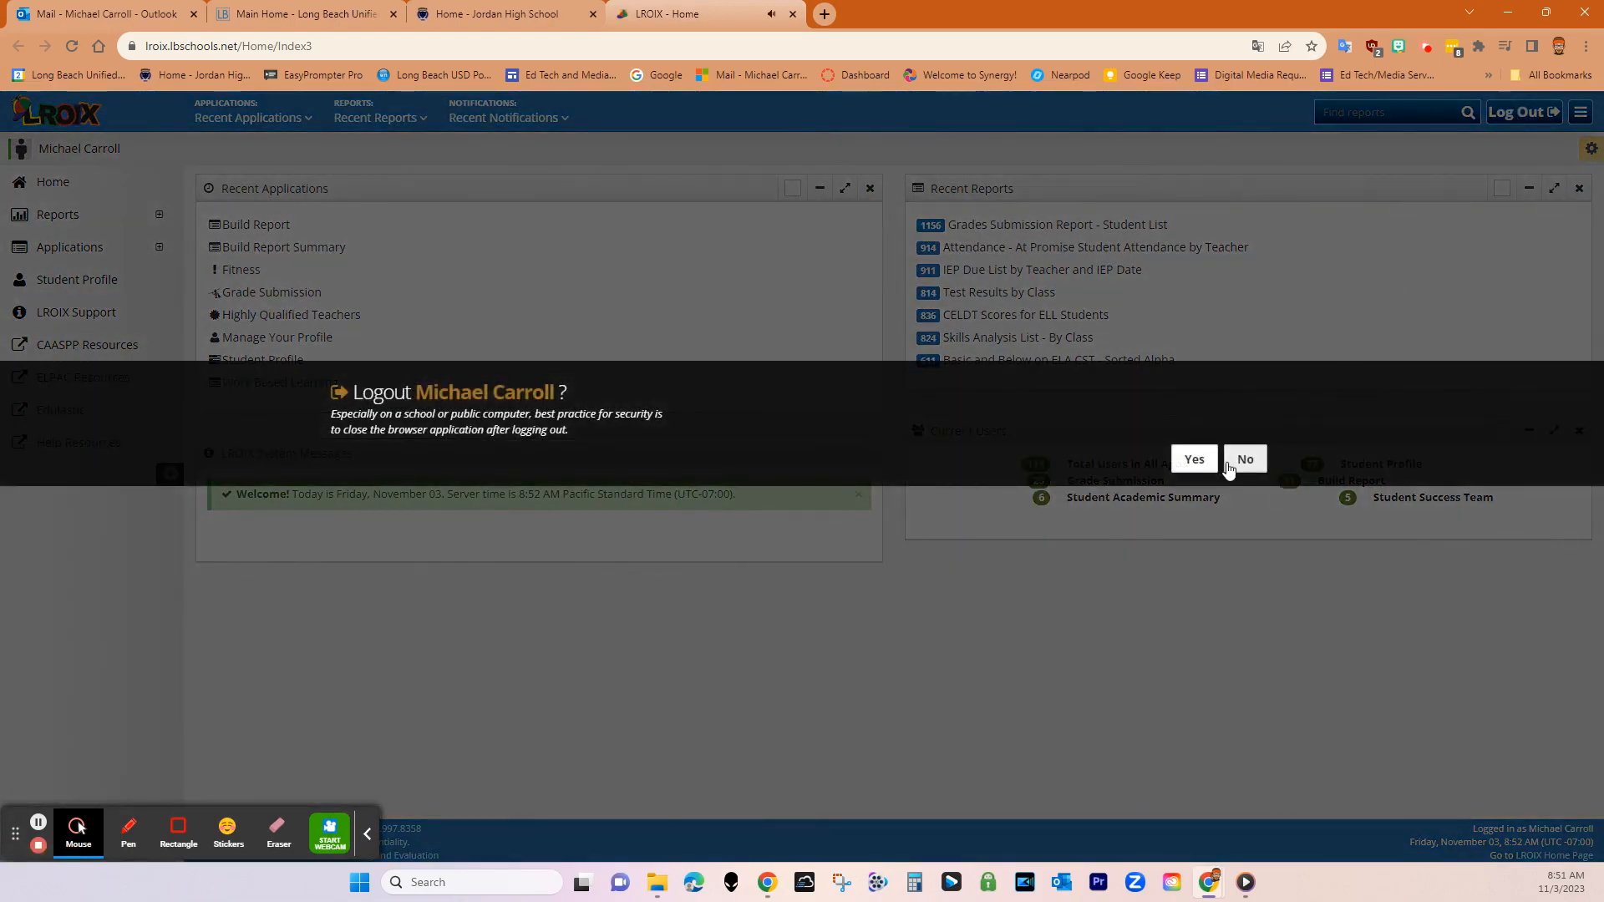
pyautogui.click(1193, 458)
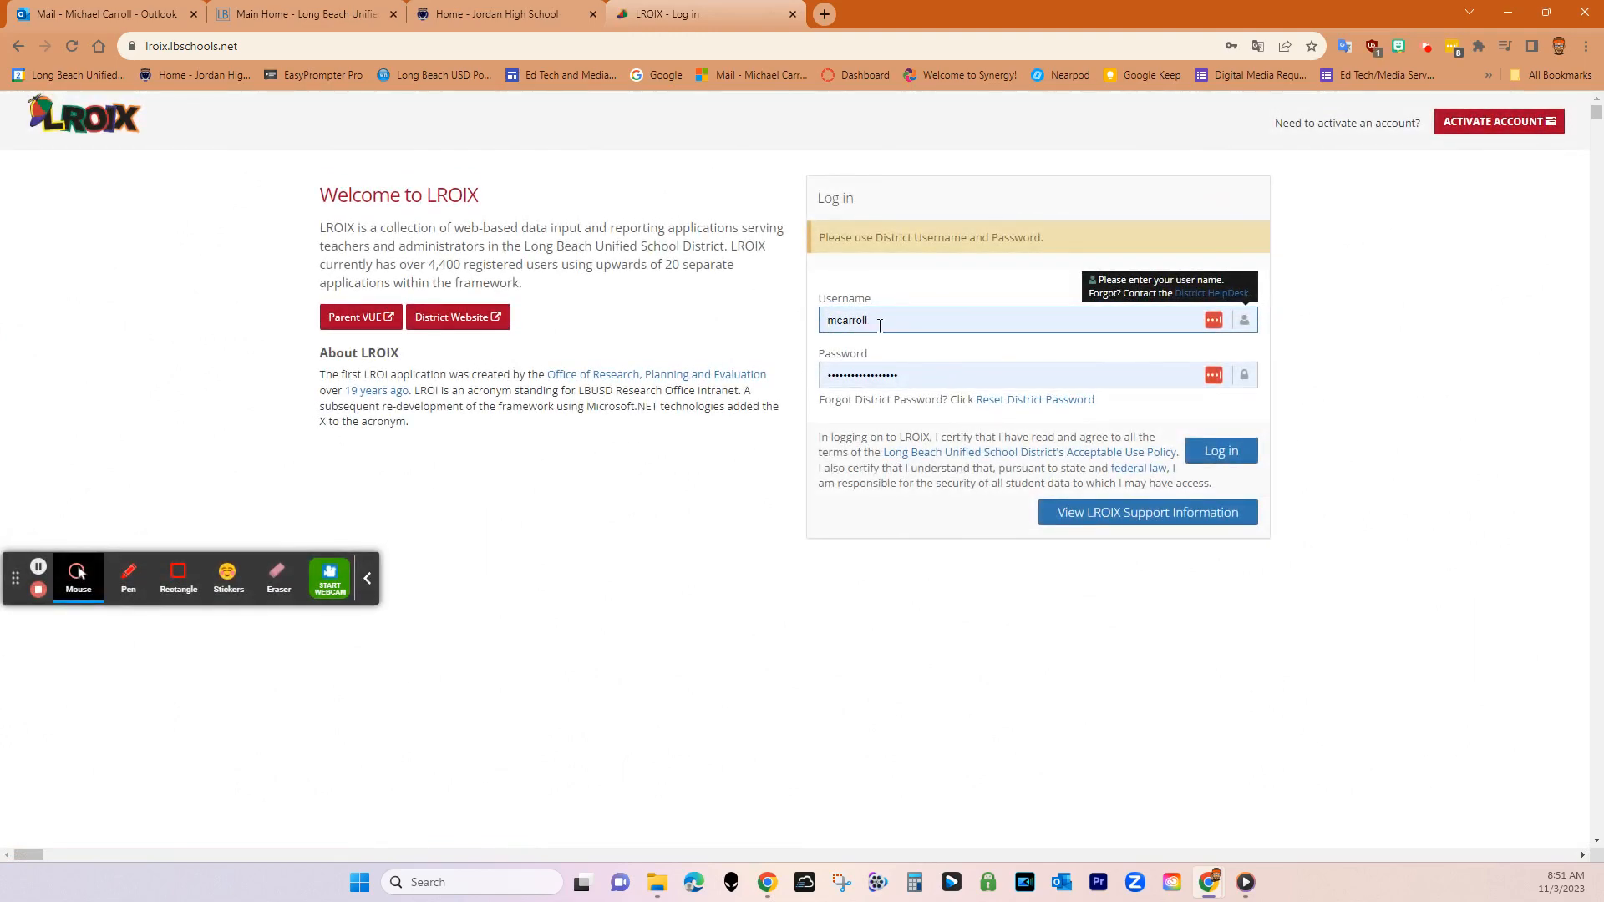
pyautogui.moveTo(845, 654)
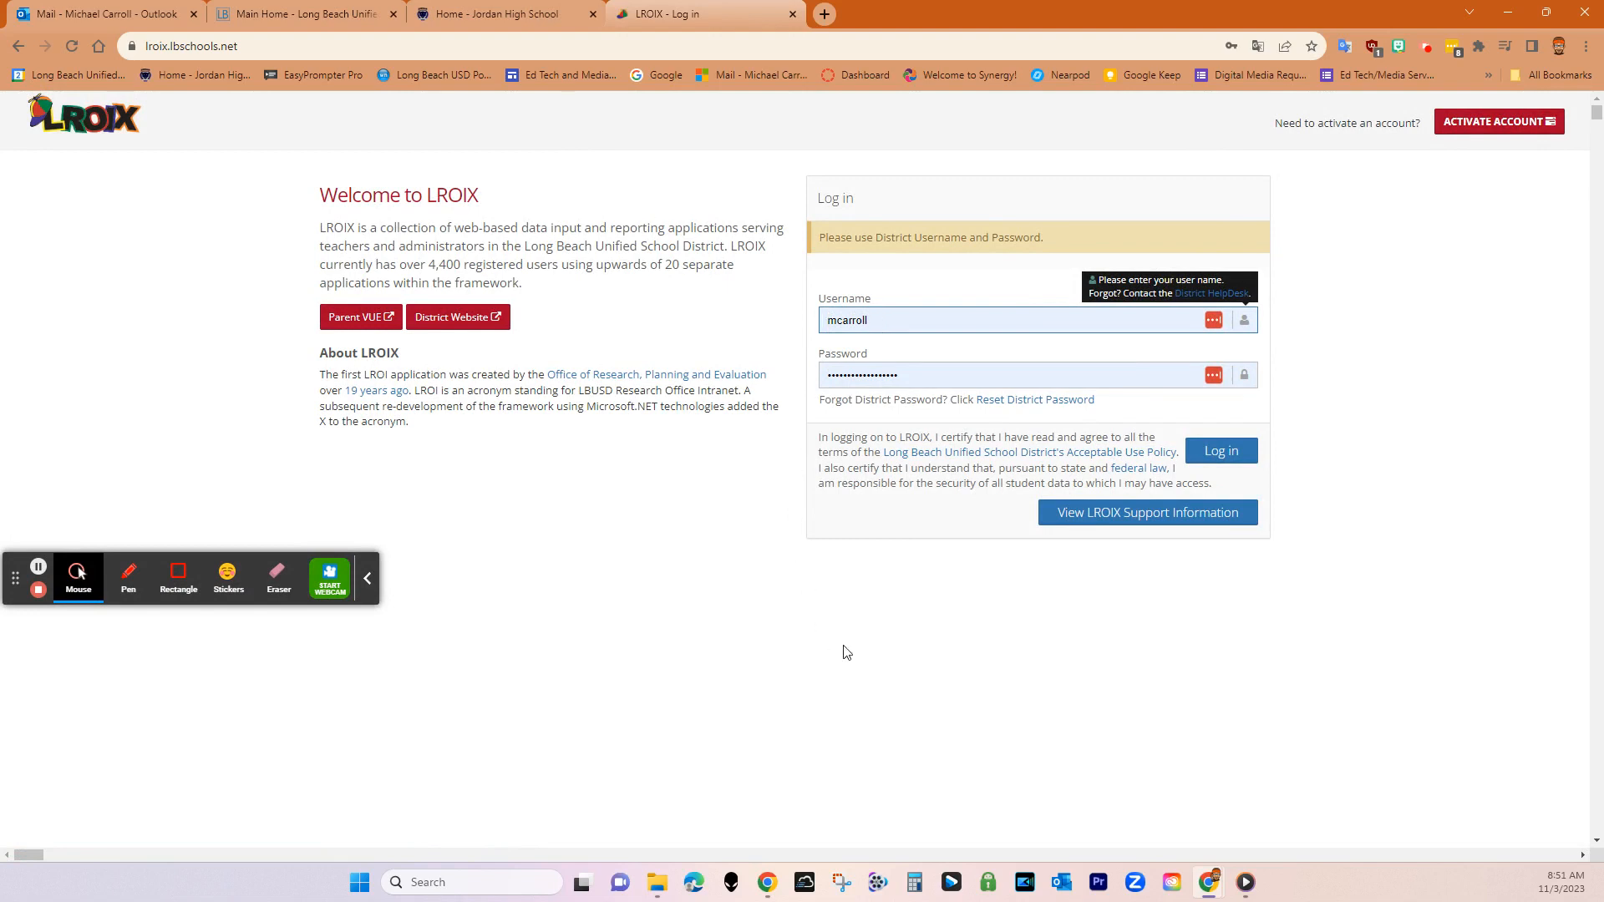
pyautogui.moveTo(874, 321)
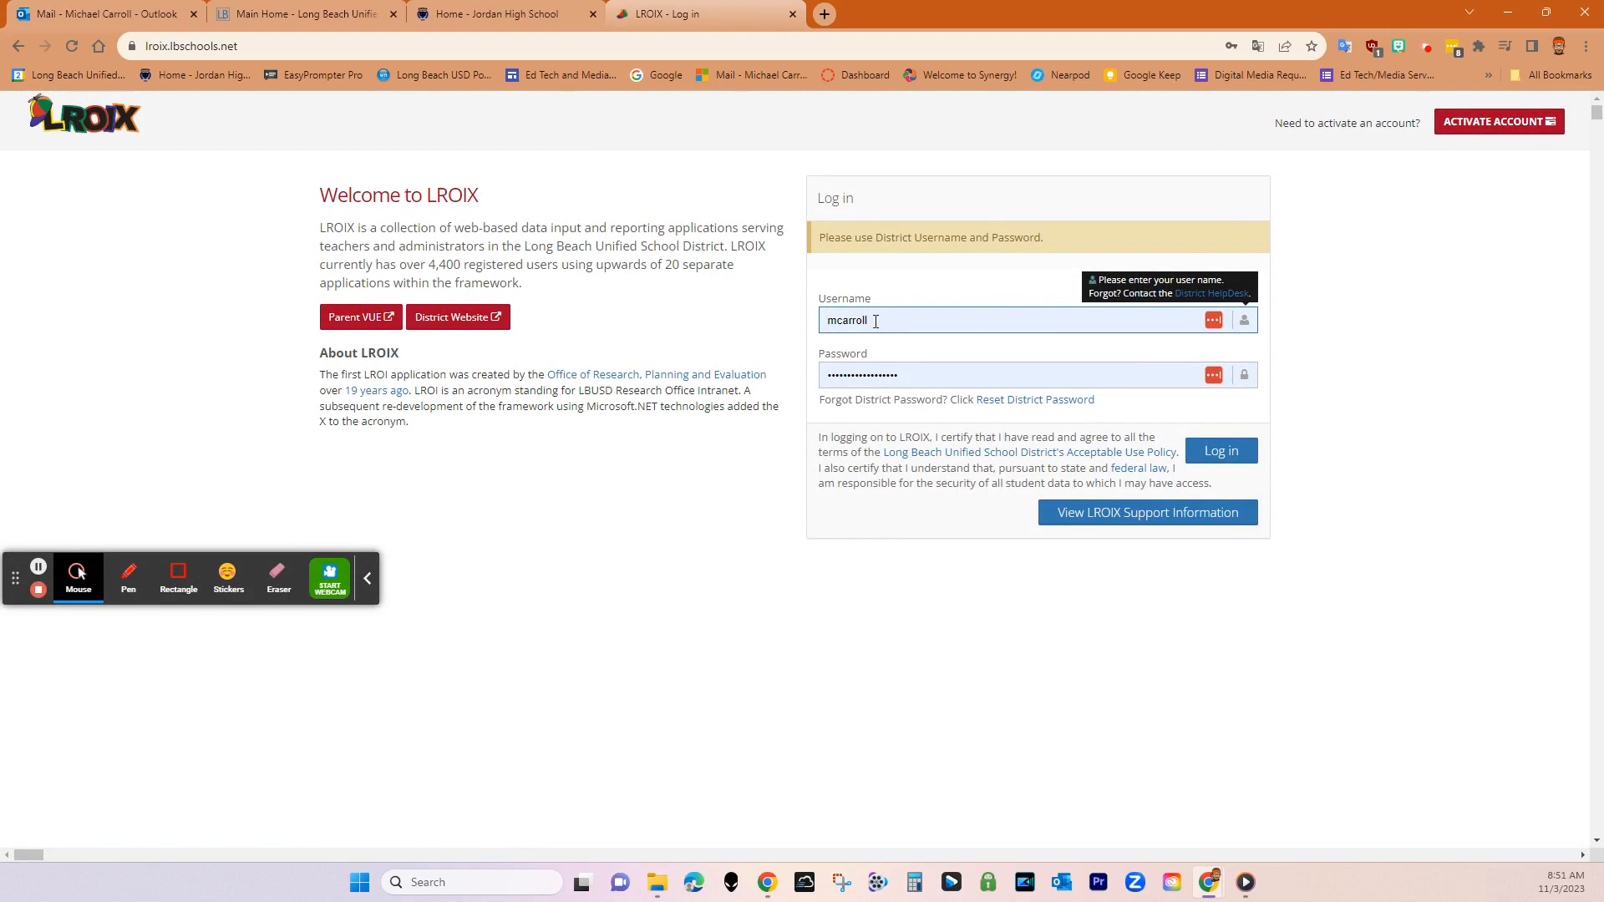
# Step: Sign back in to LROIX with the saved username and password
pyautogui.click(1220, 452)
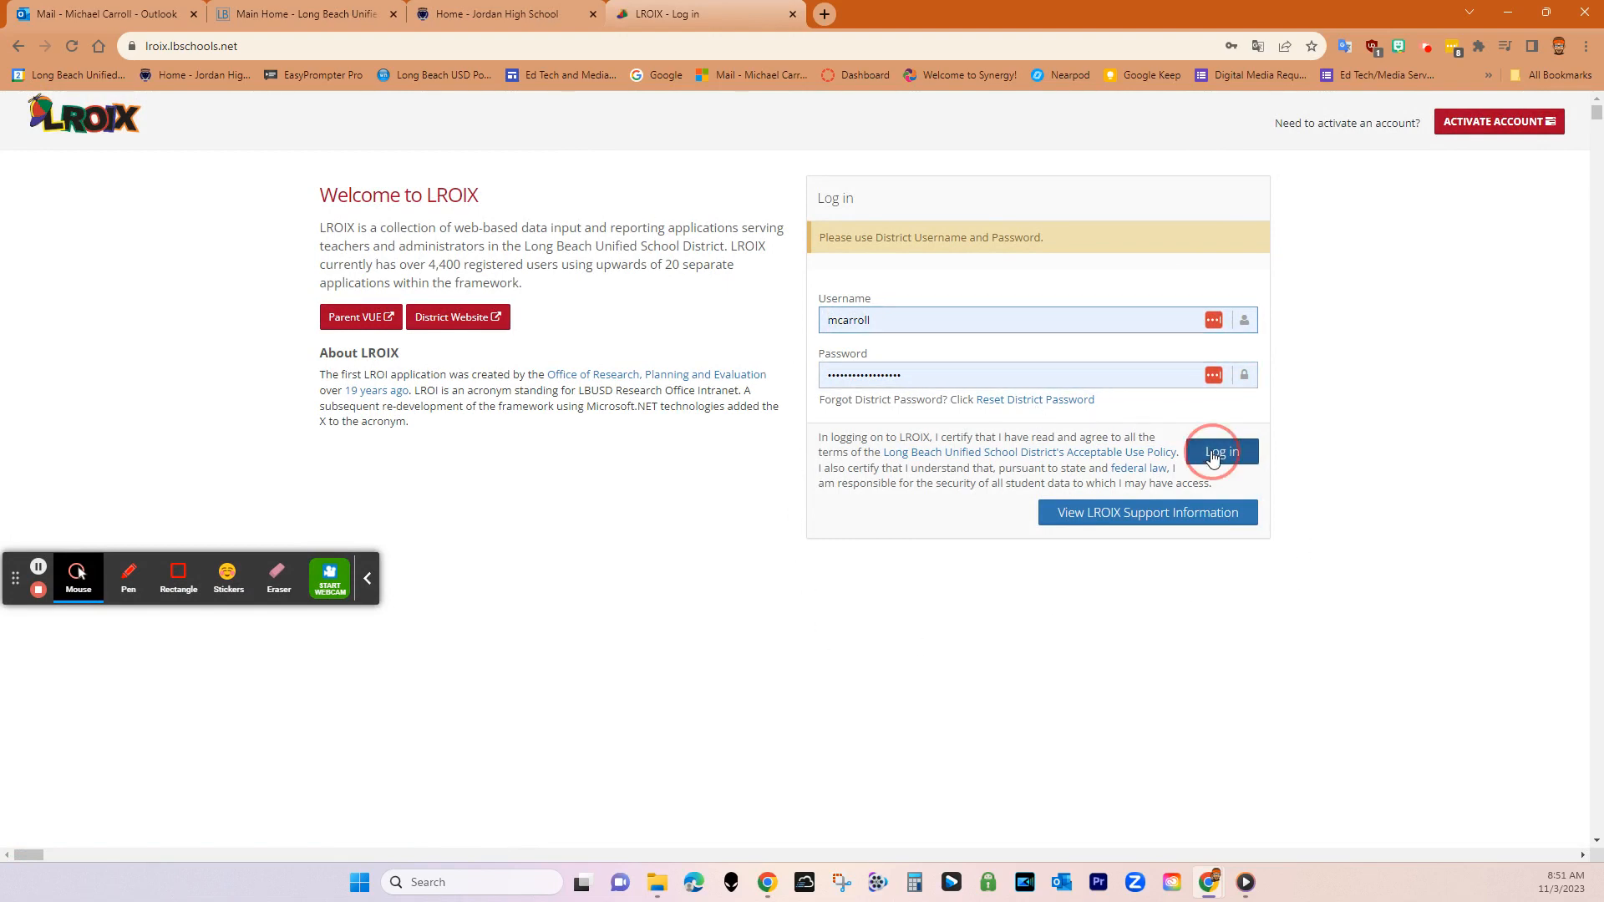
pyautogui.click(1220, 458)
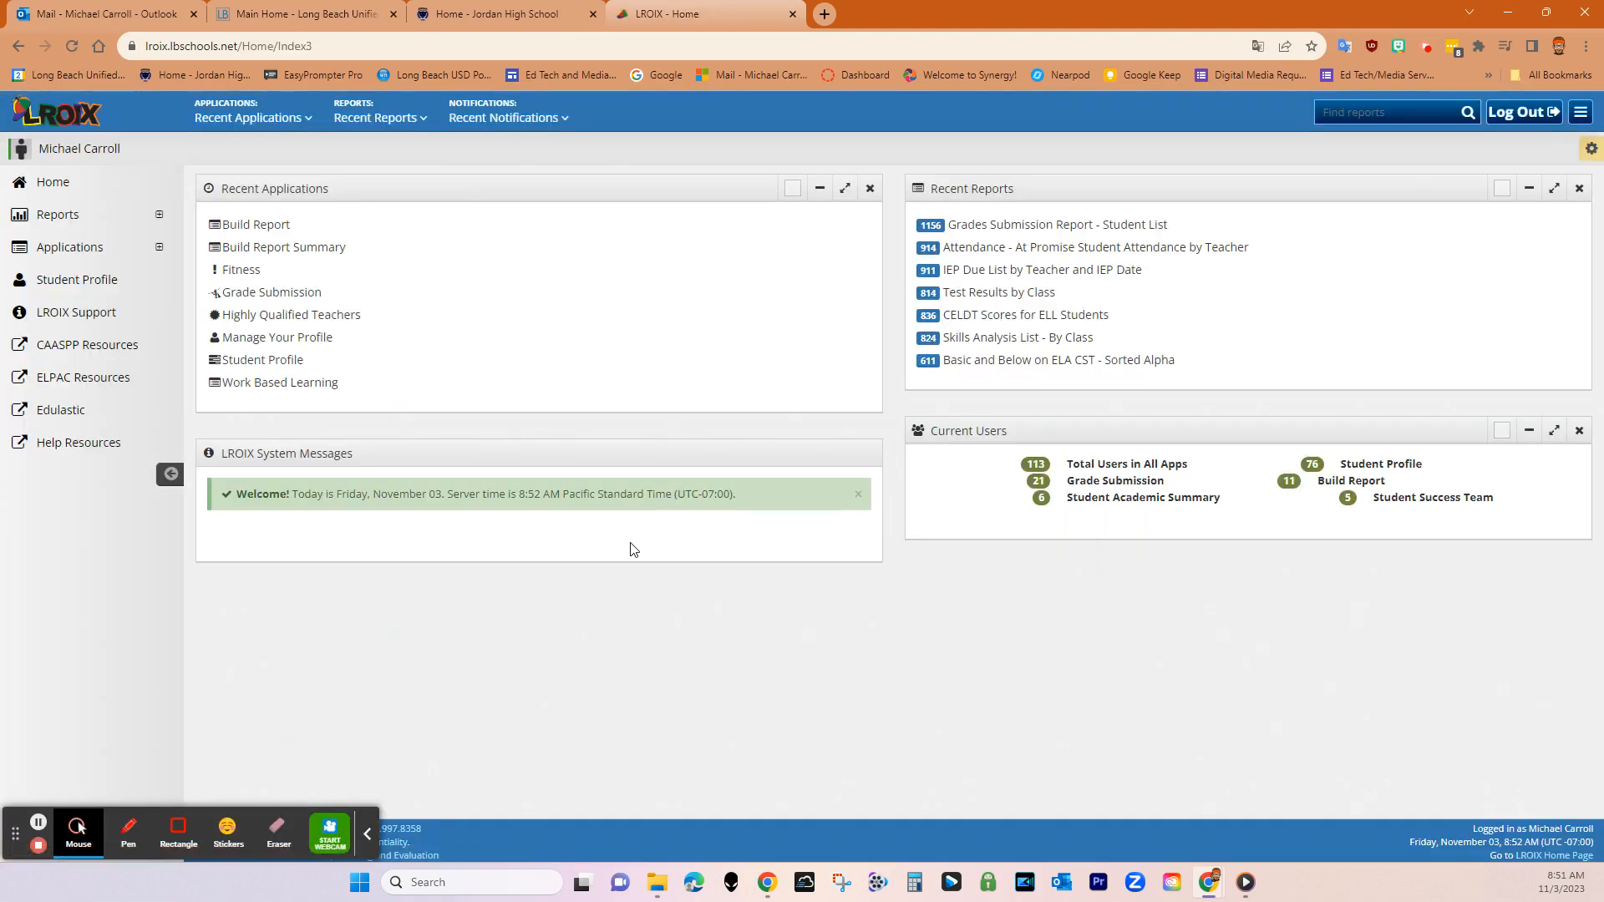
pyautogui.moveTo(188, 209)
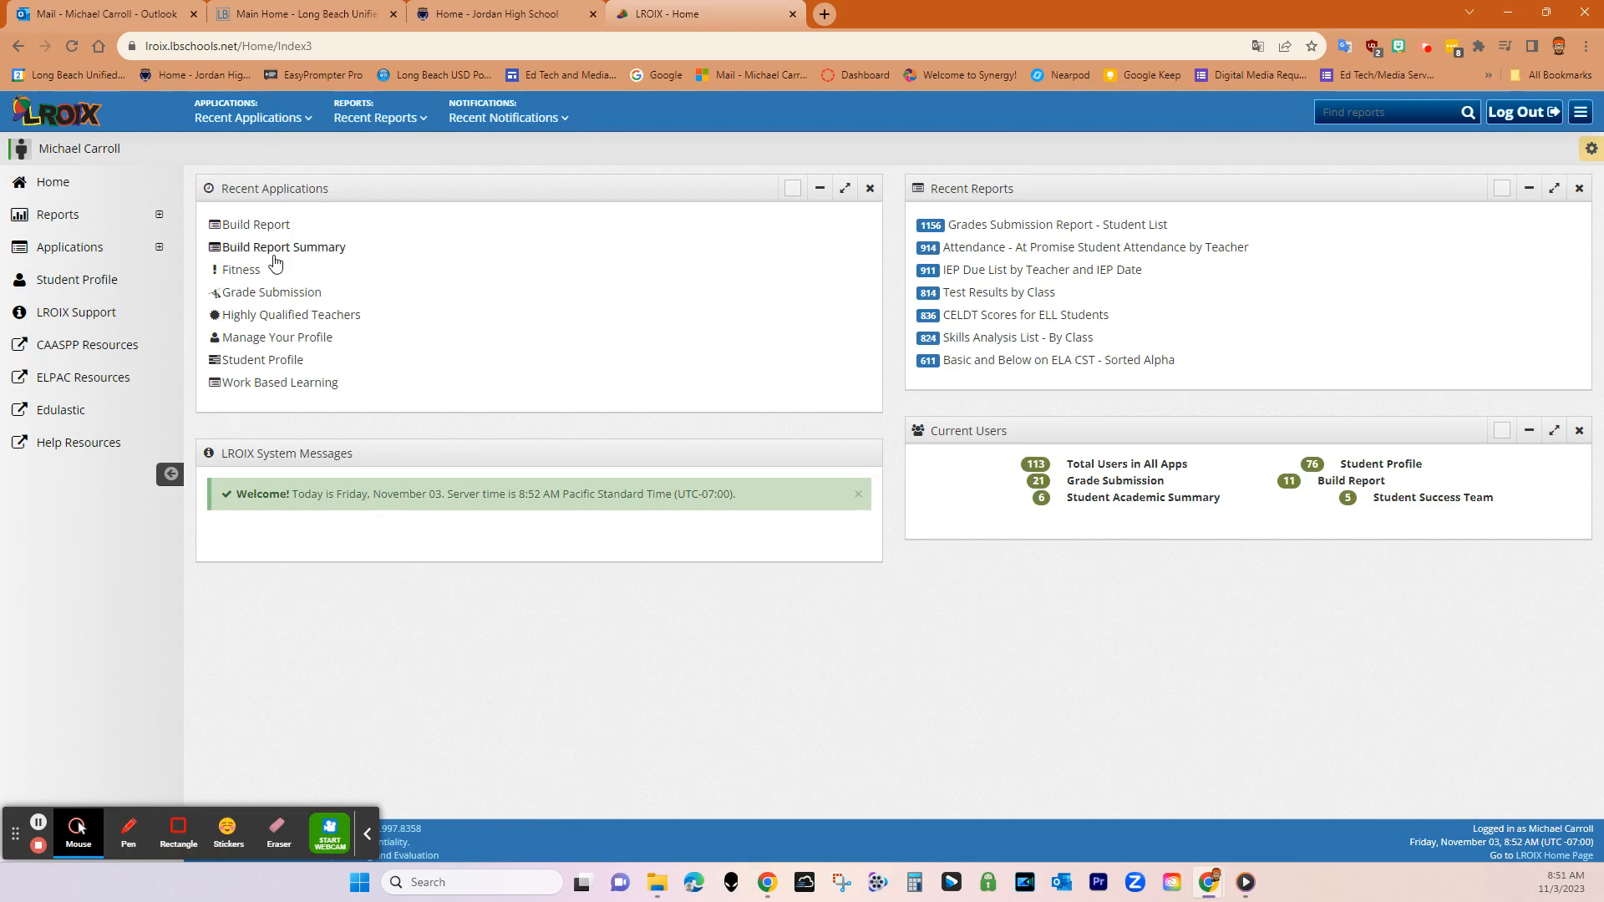
pyautogui.moveTo(273, 291)
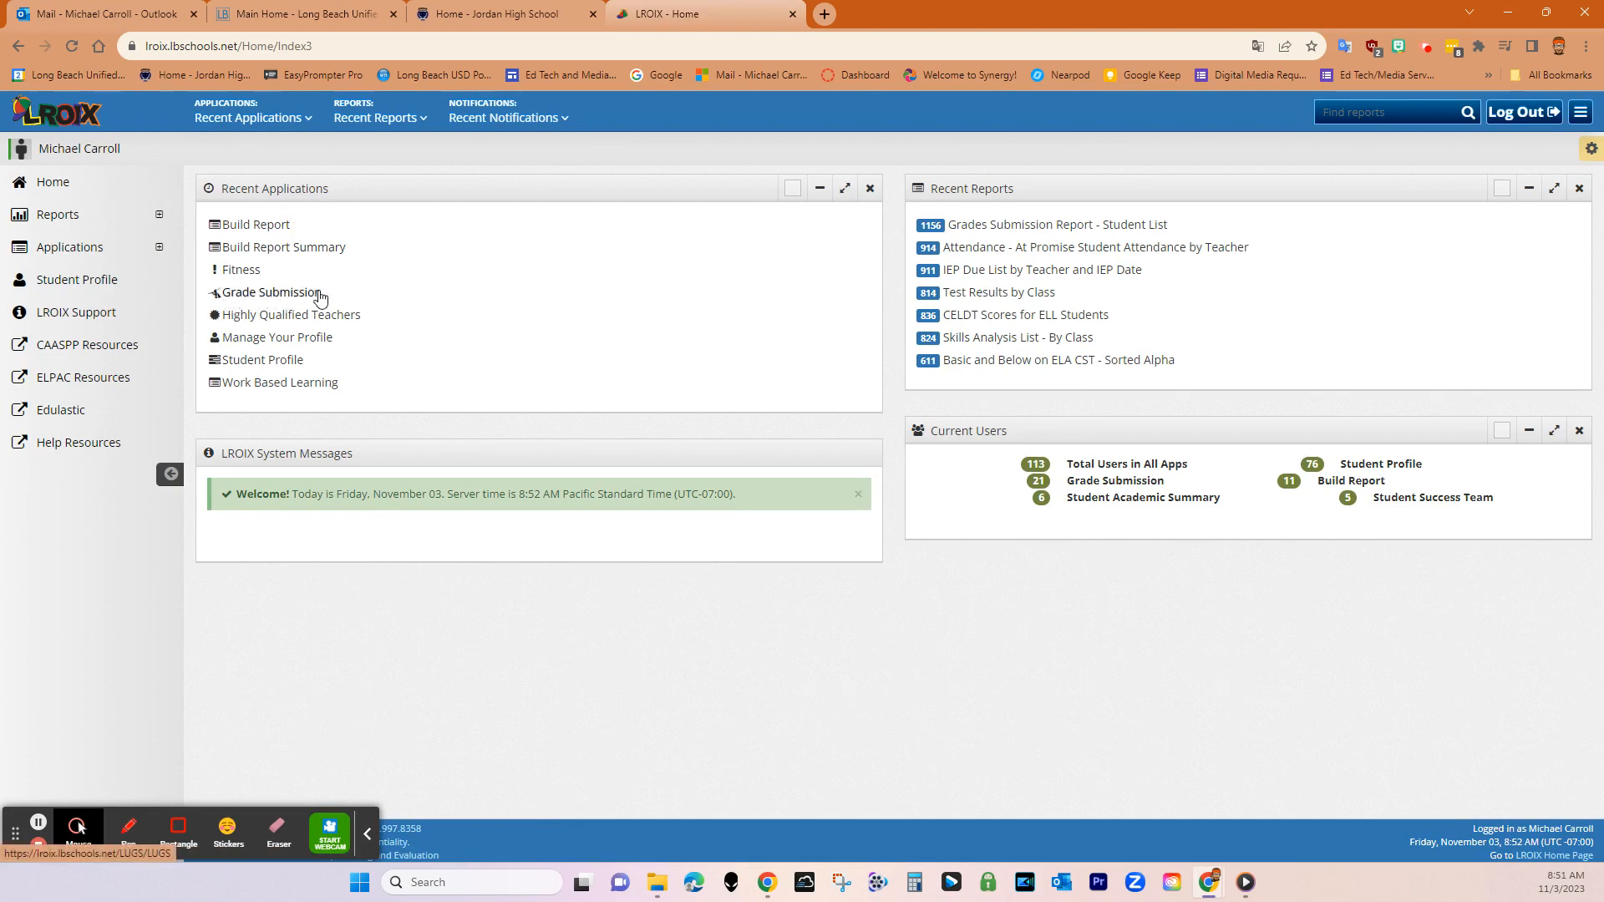
pyautogui.moveTo(513, 454)
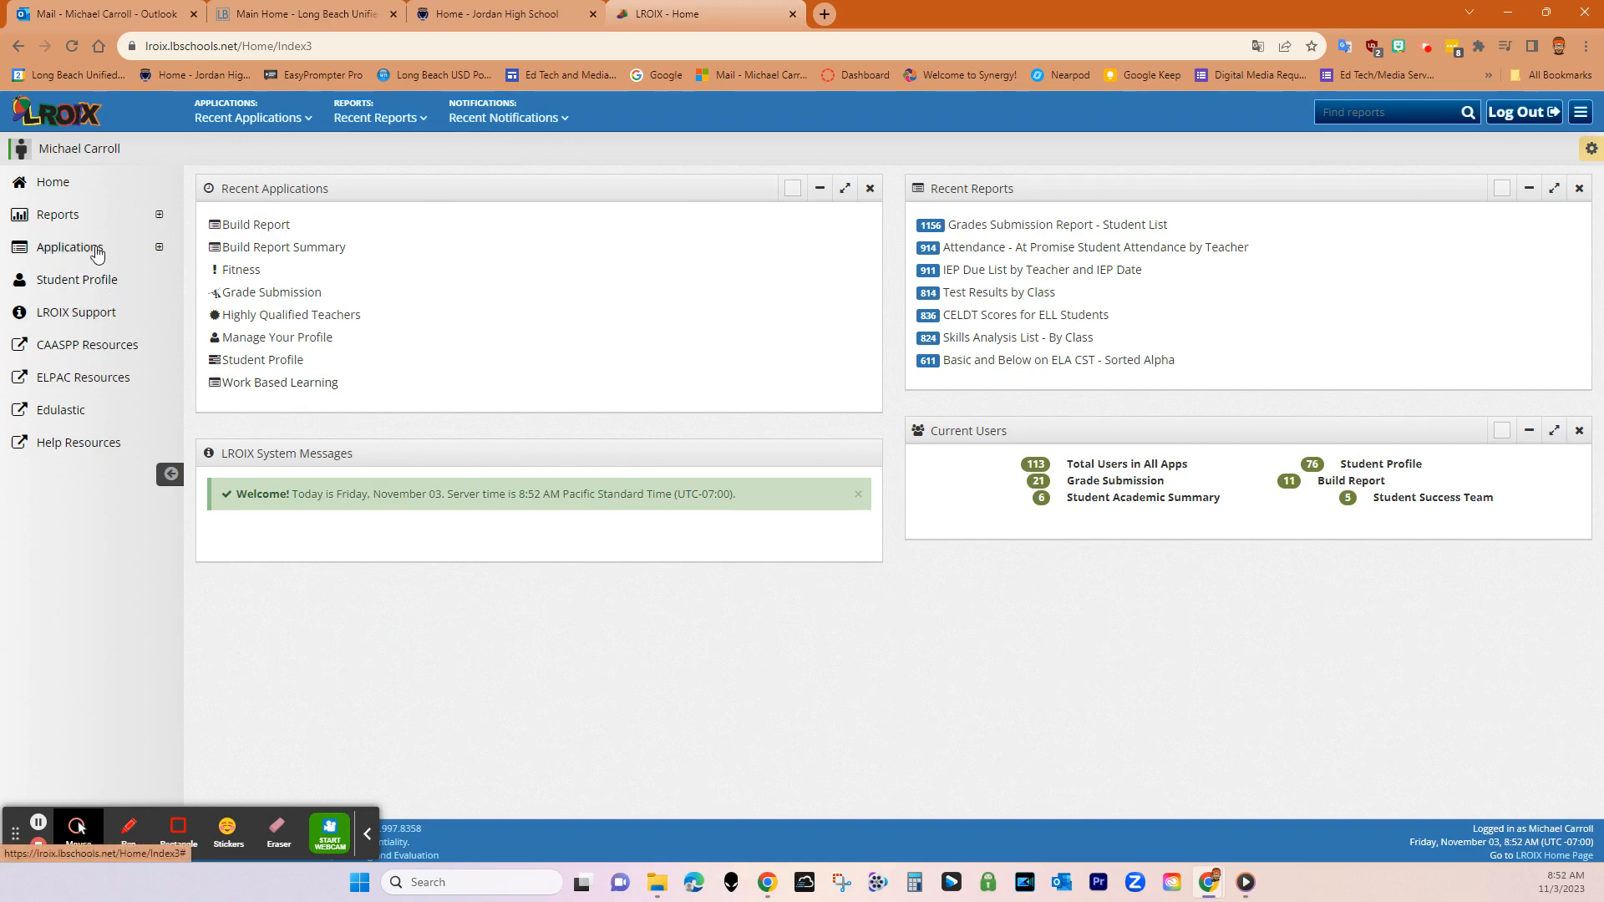
# Step: Expand the Applications list in the LROIX sidebar to reveal Grade Submission
pyautogui.click(69, 248)
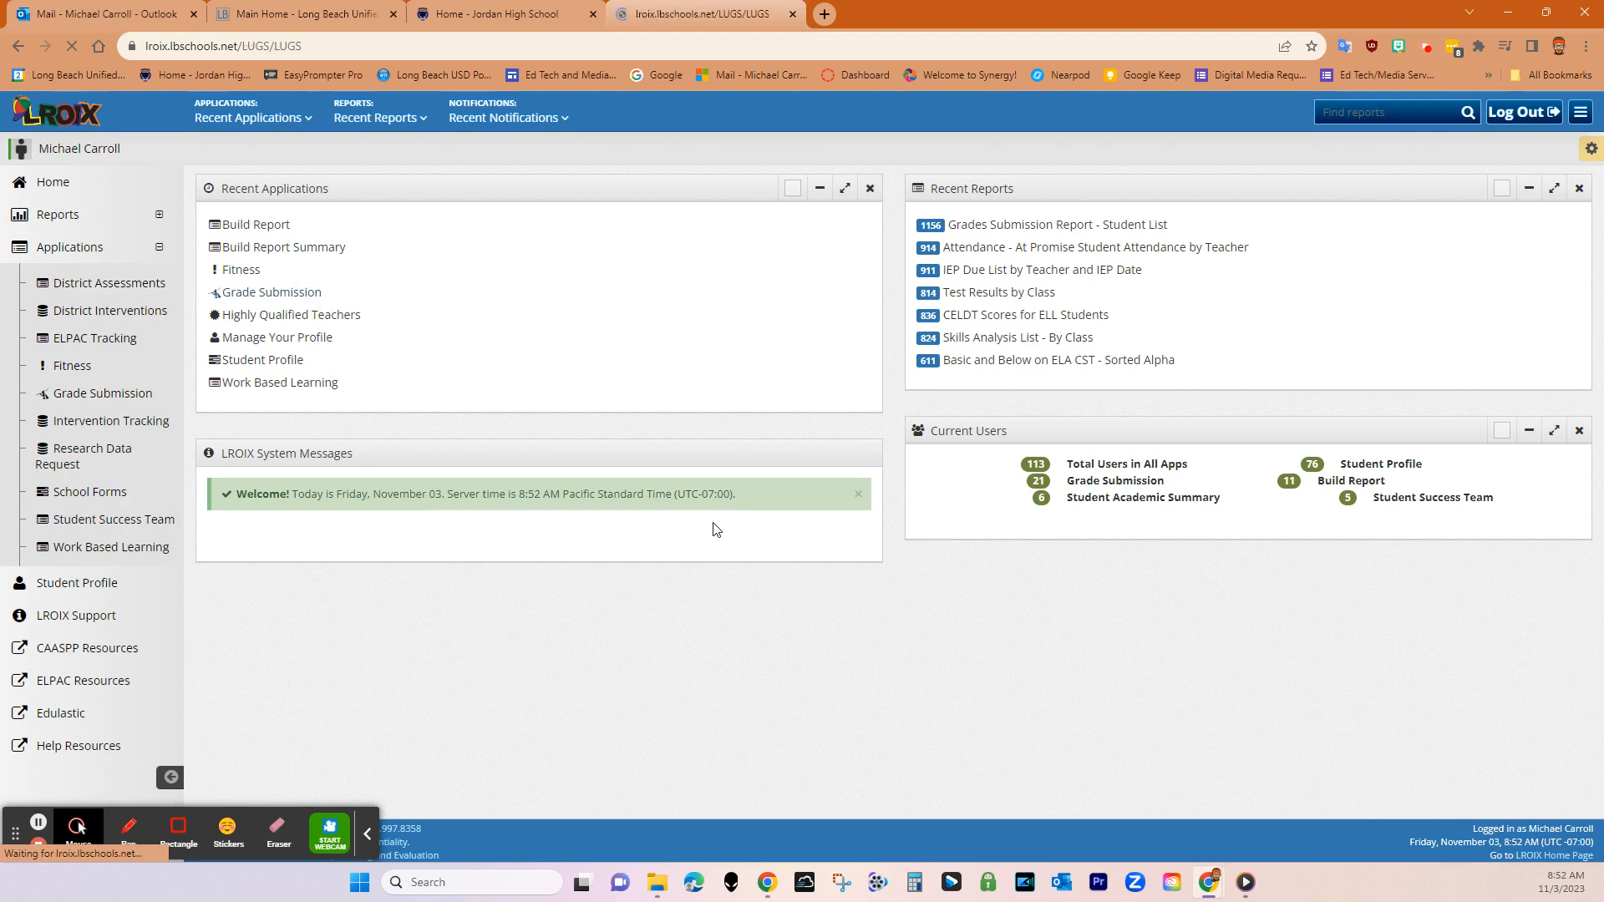
# Step: In Grade Submission, try Semester 1, then filter the sections to the Quarter 1 marking period
pyautogui.click(271, 293)
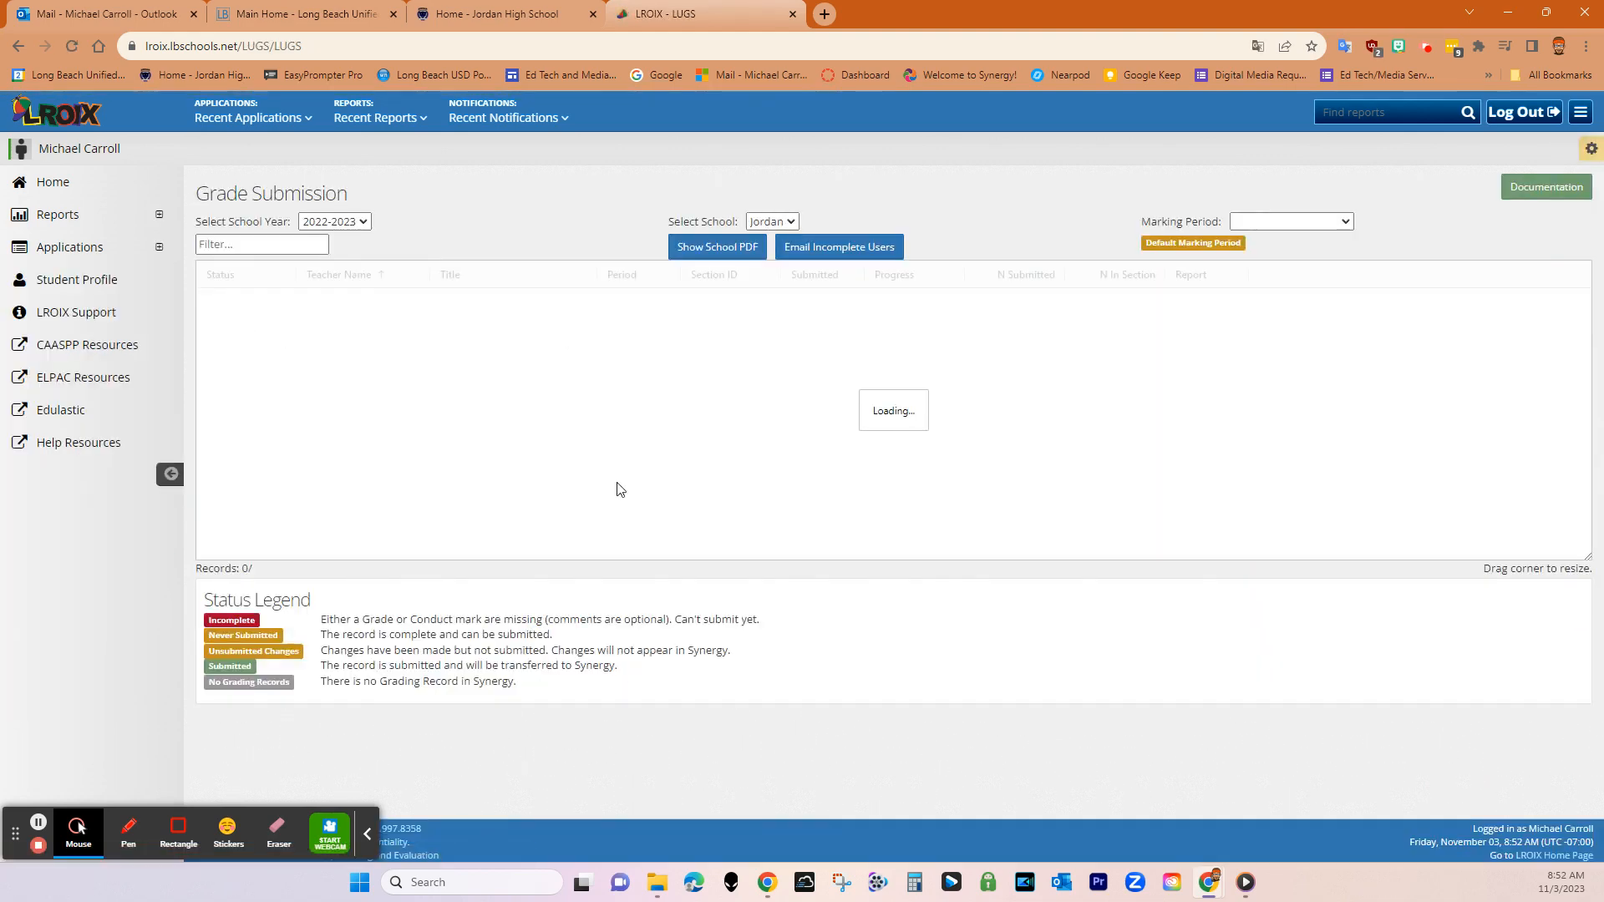
pyautogui.moveTo(891, 445)
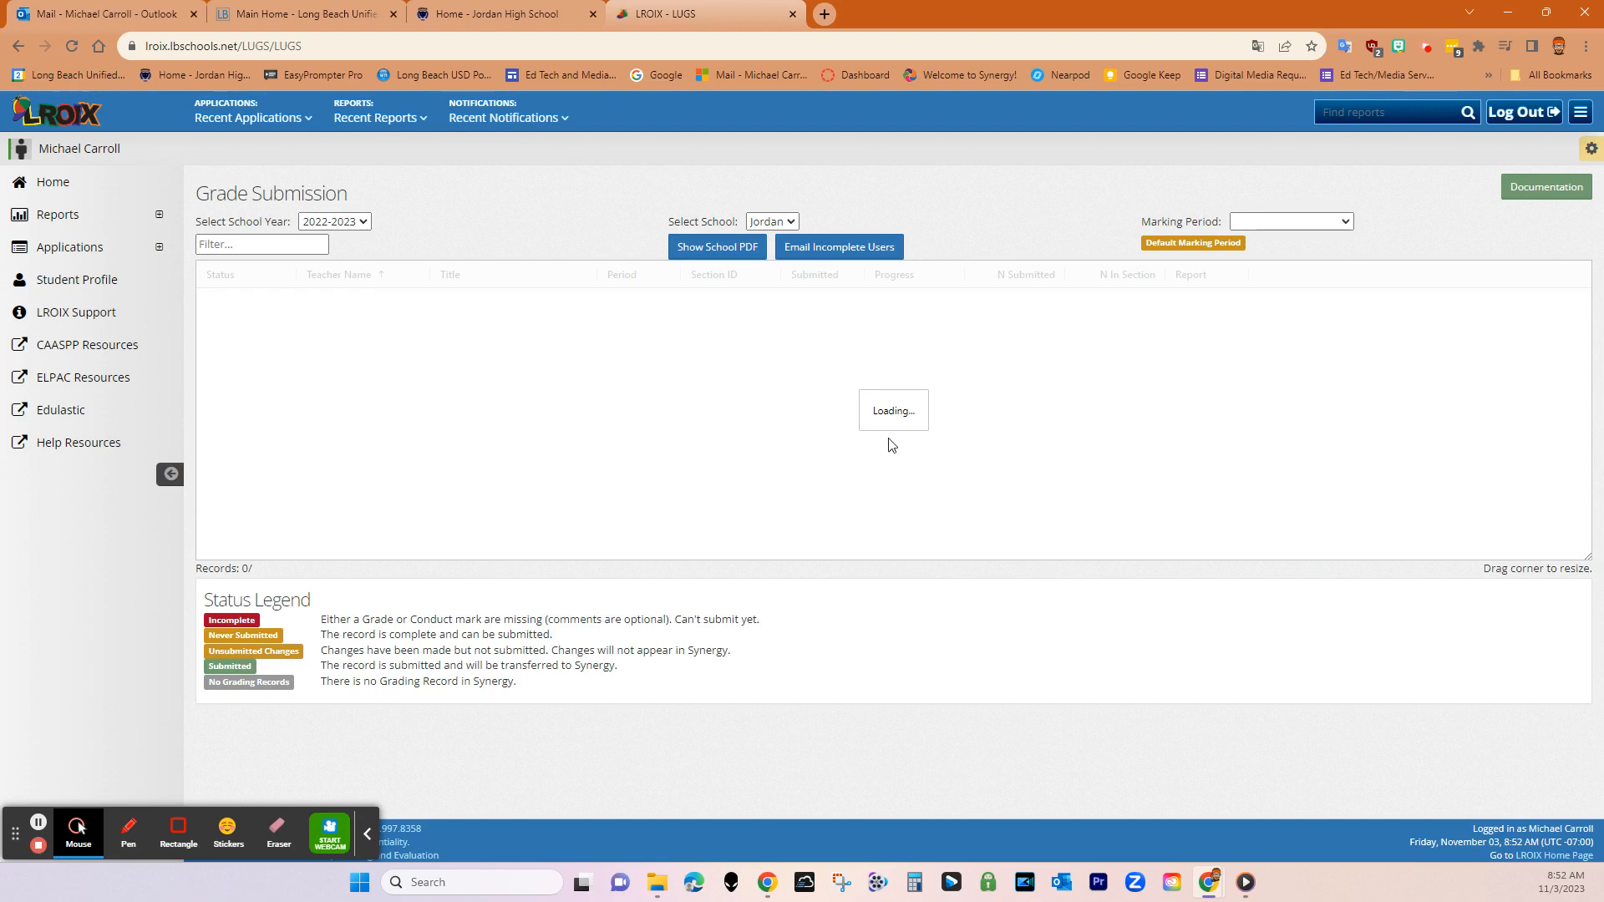
pyautogui.moveTo(927, 623)
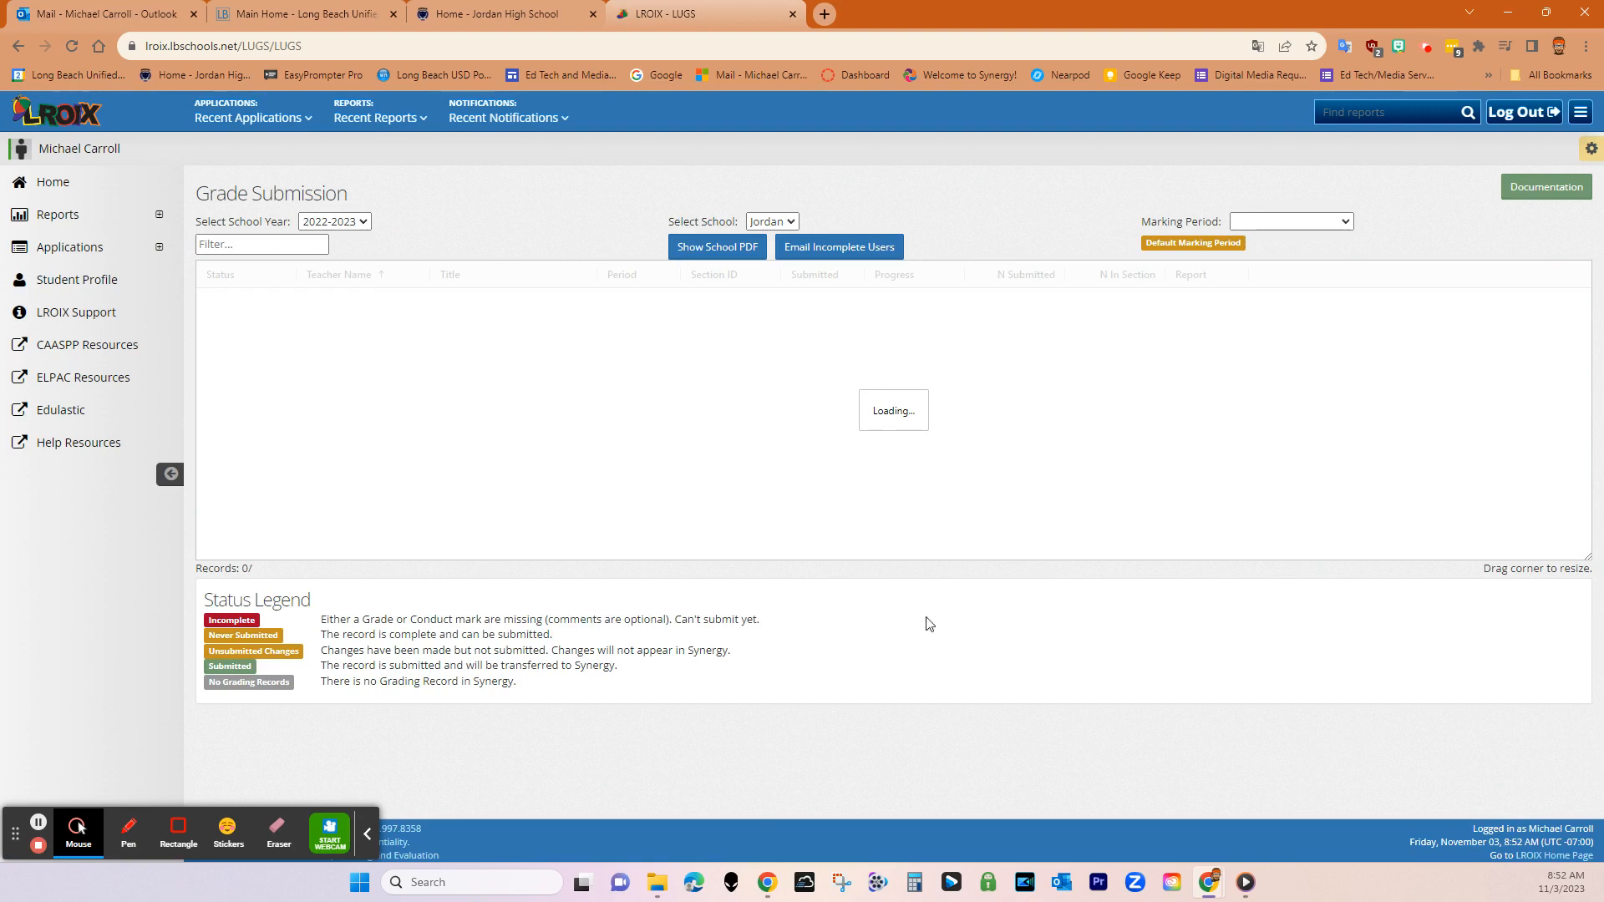
pyautogui.click(1290, 220)
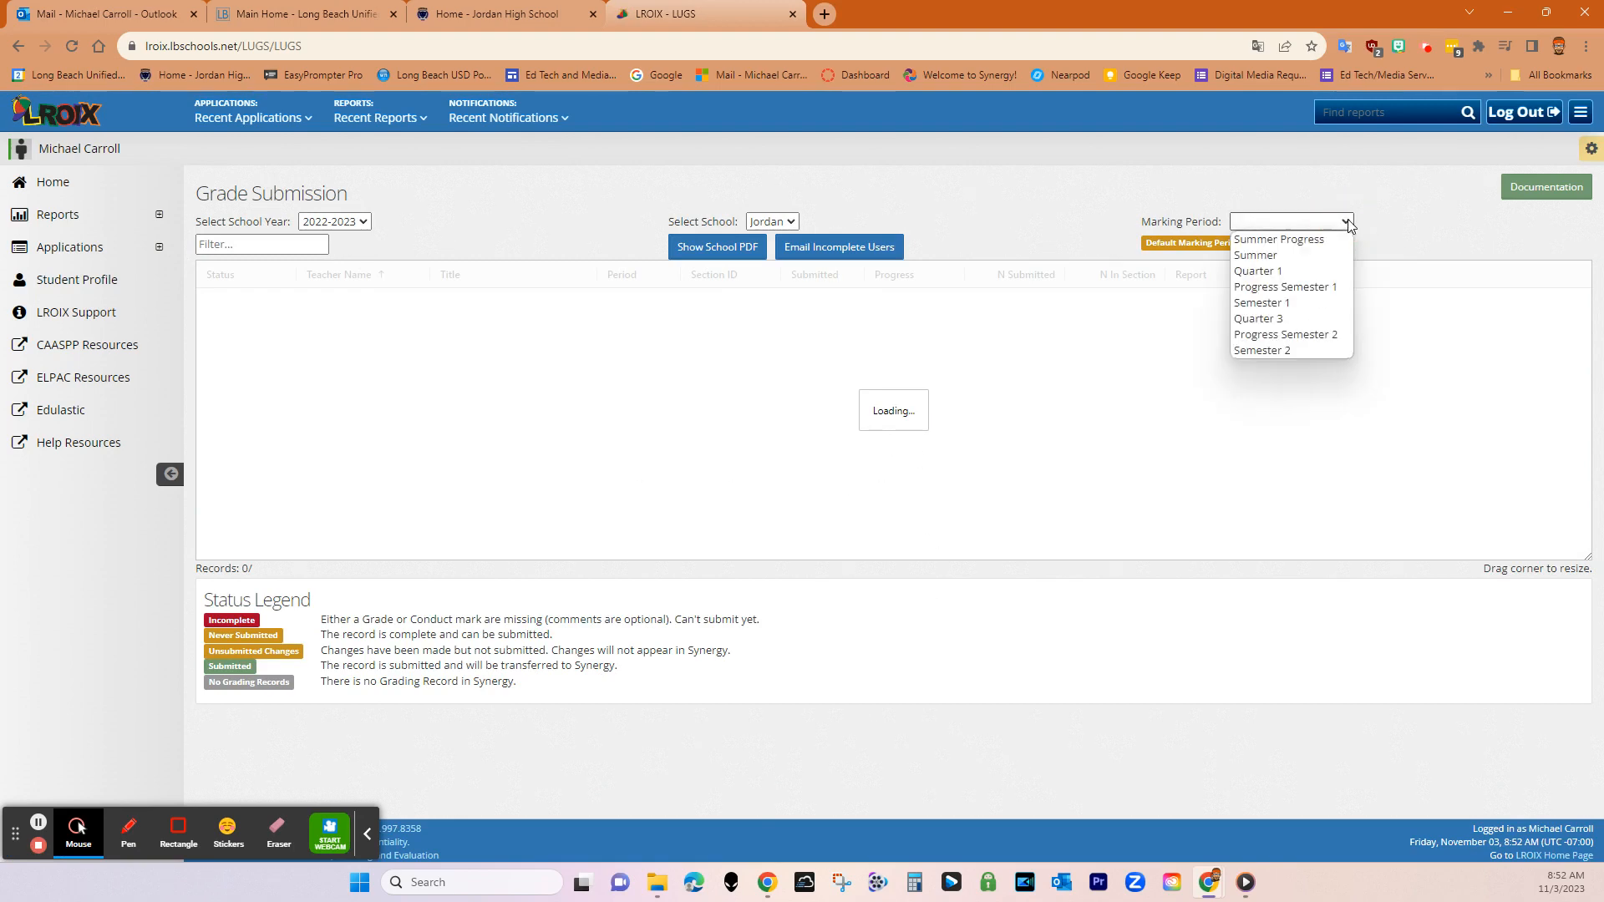
pyautogui.click(1262, 302)
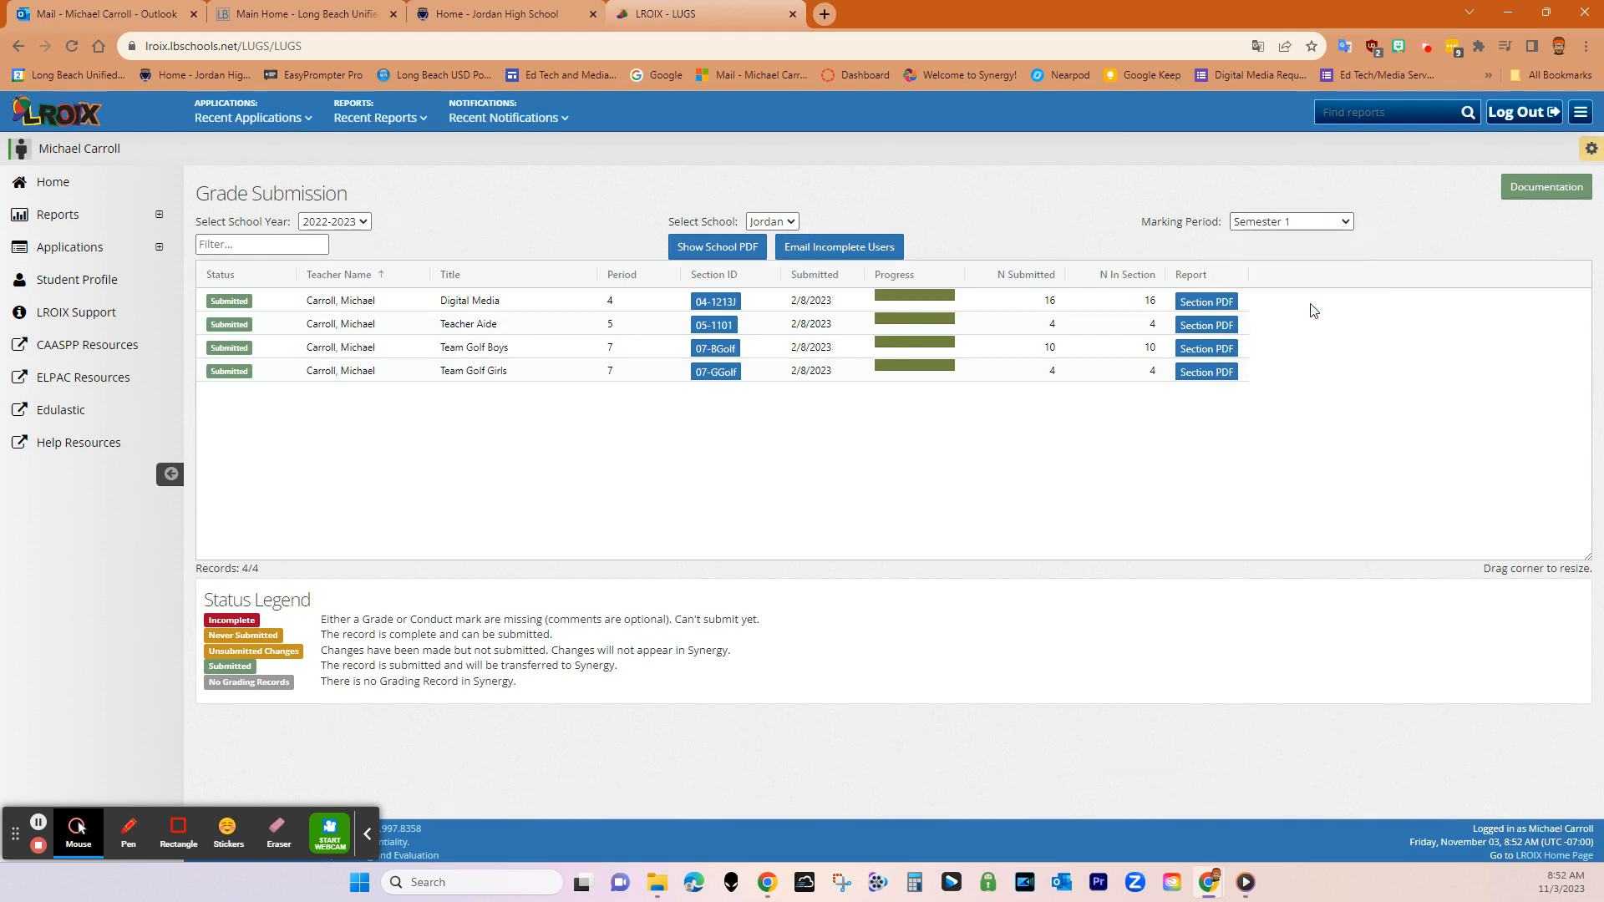
pyautogui.click(1290, 221)
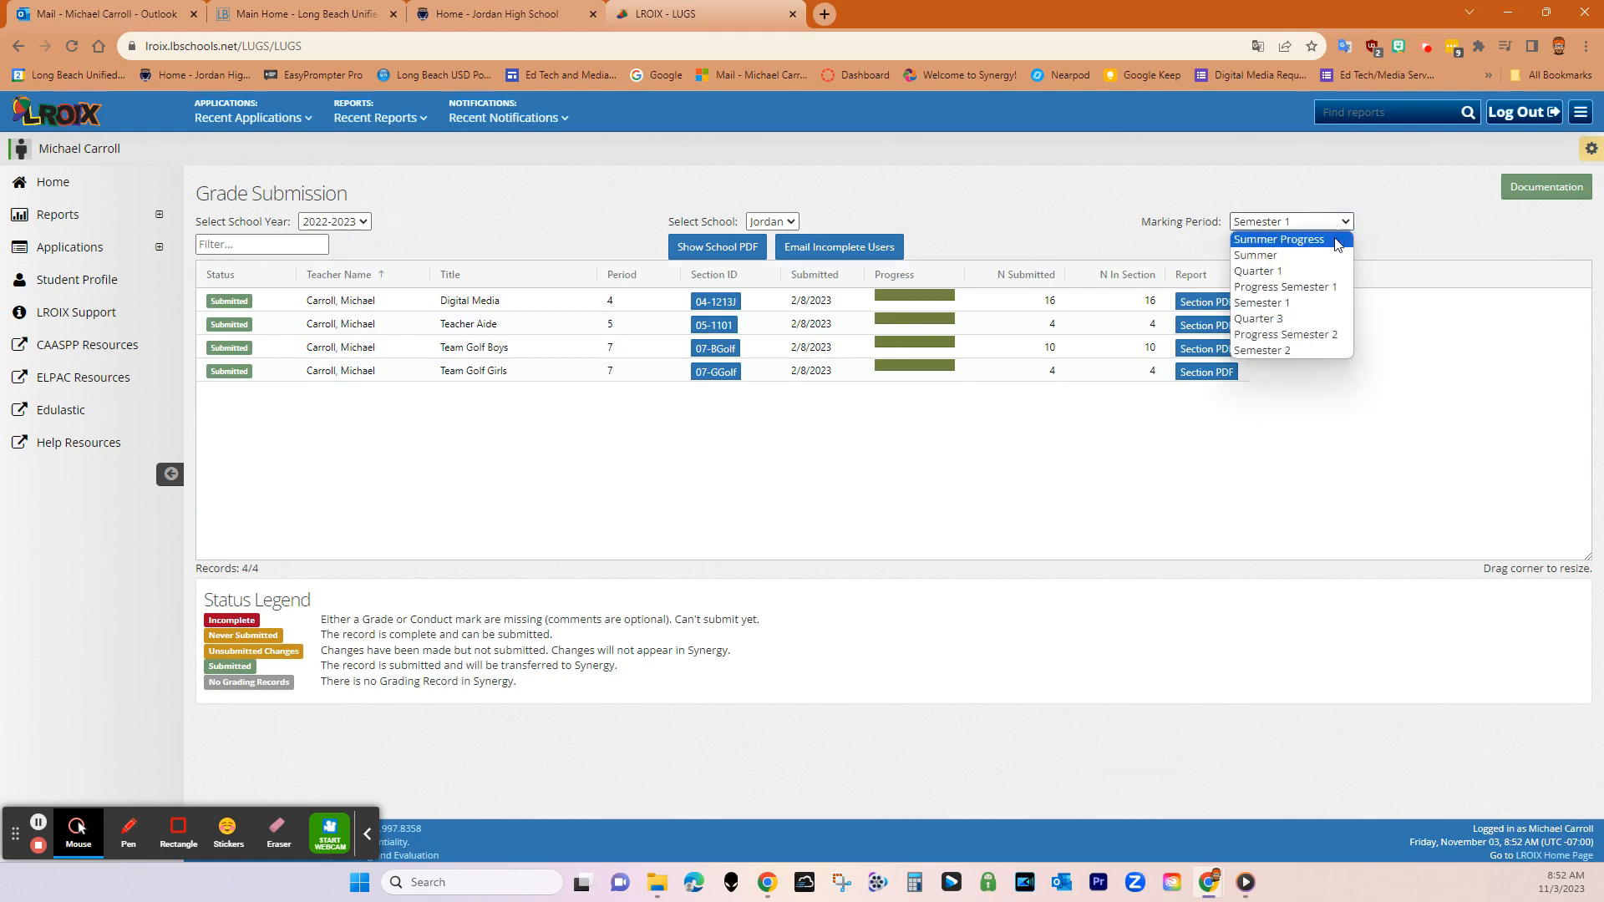
pyautogui.click(1257, 271)
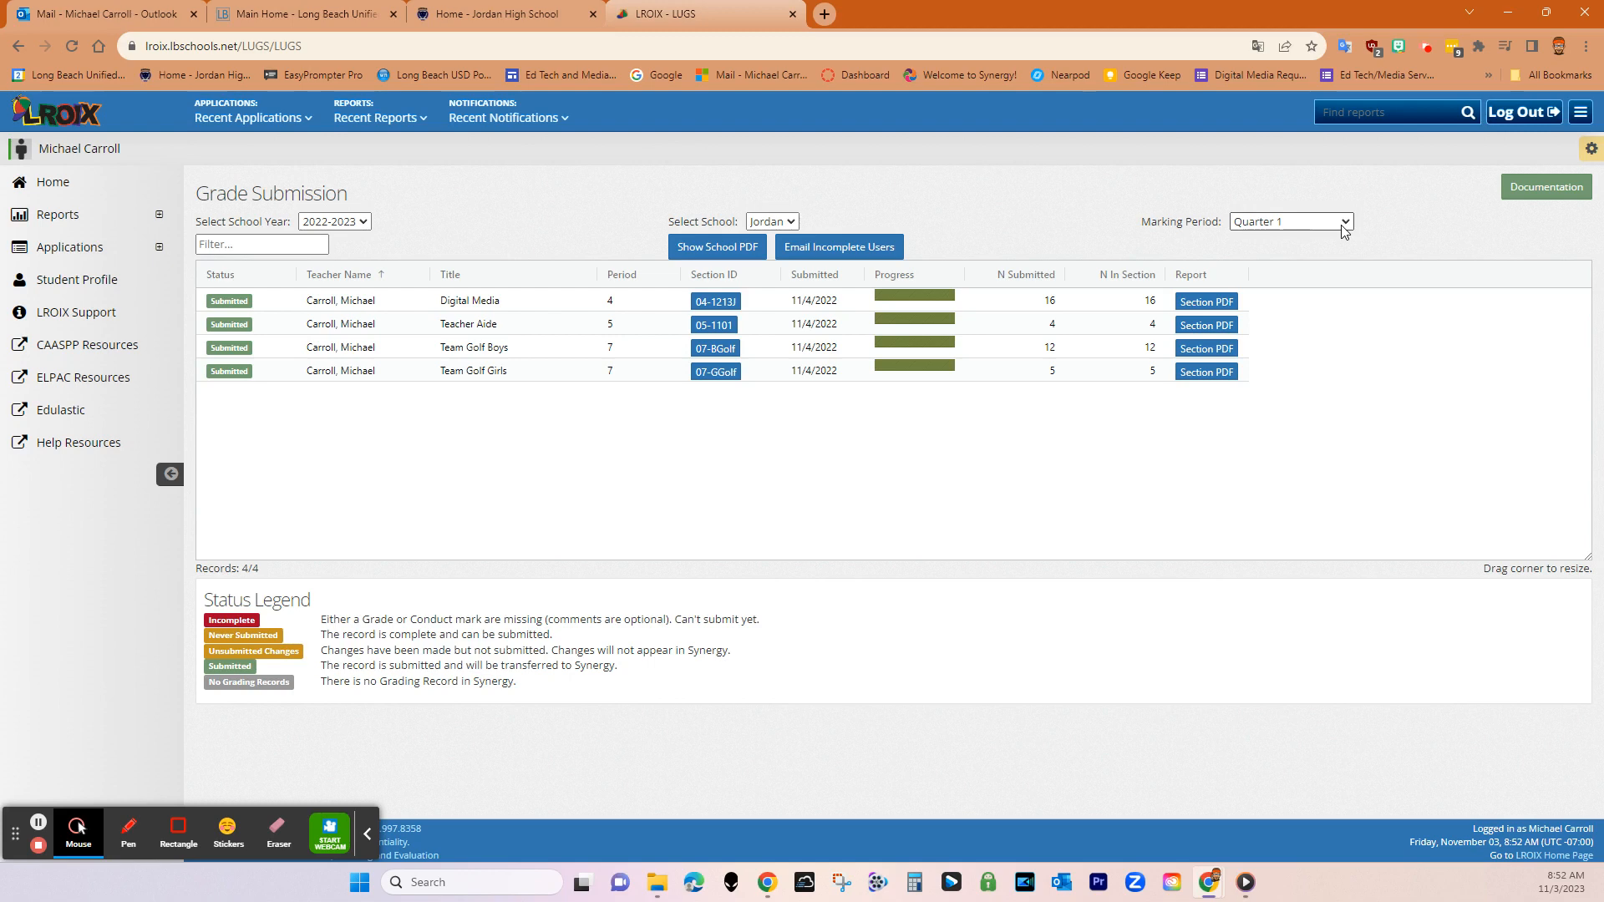
# Step: Switch the school year to 2023-2024, listing its four incomplete Quarter 1 sections
pyautogui.click(335, 221)
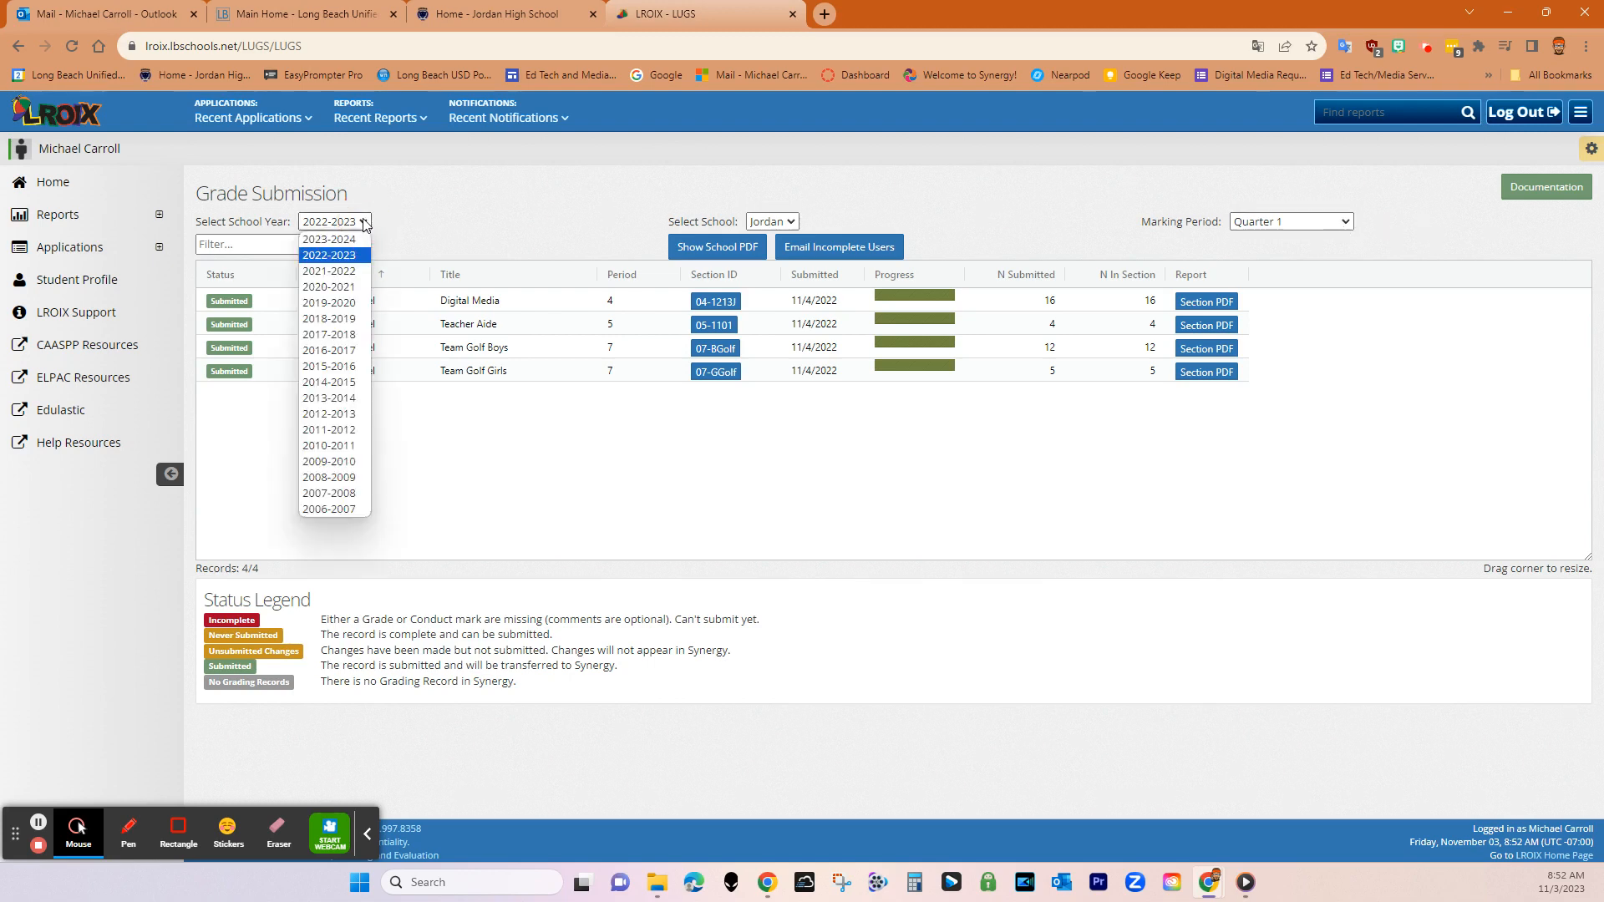
pyautogui.click(329, 239)
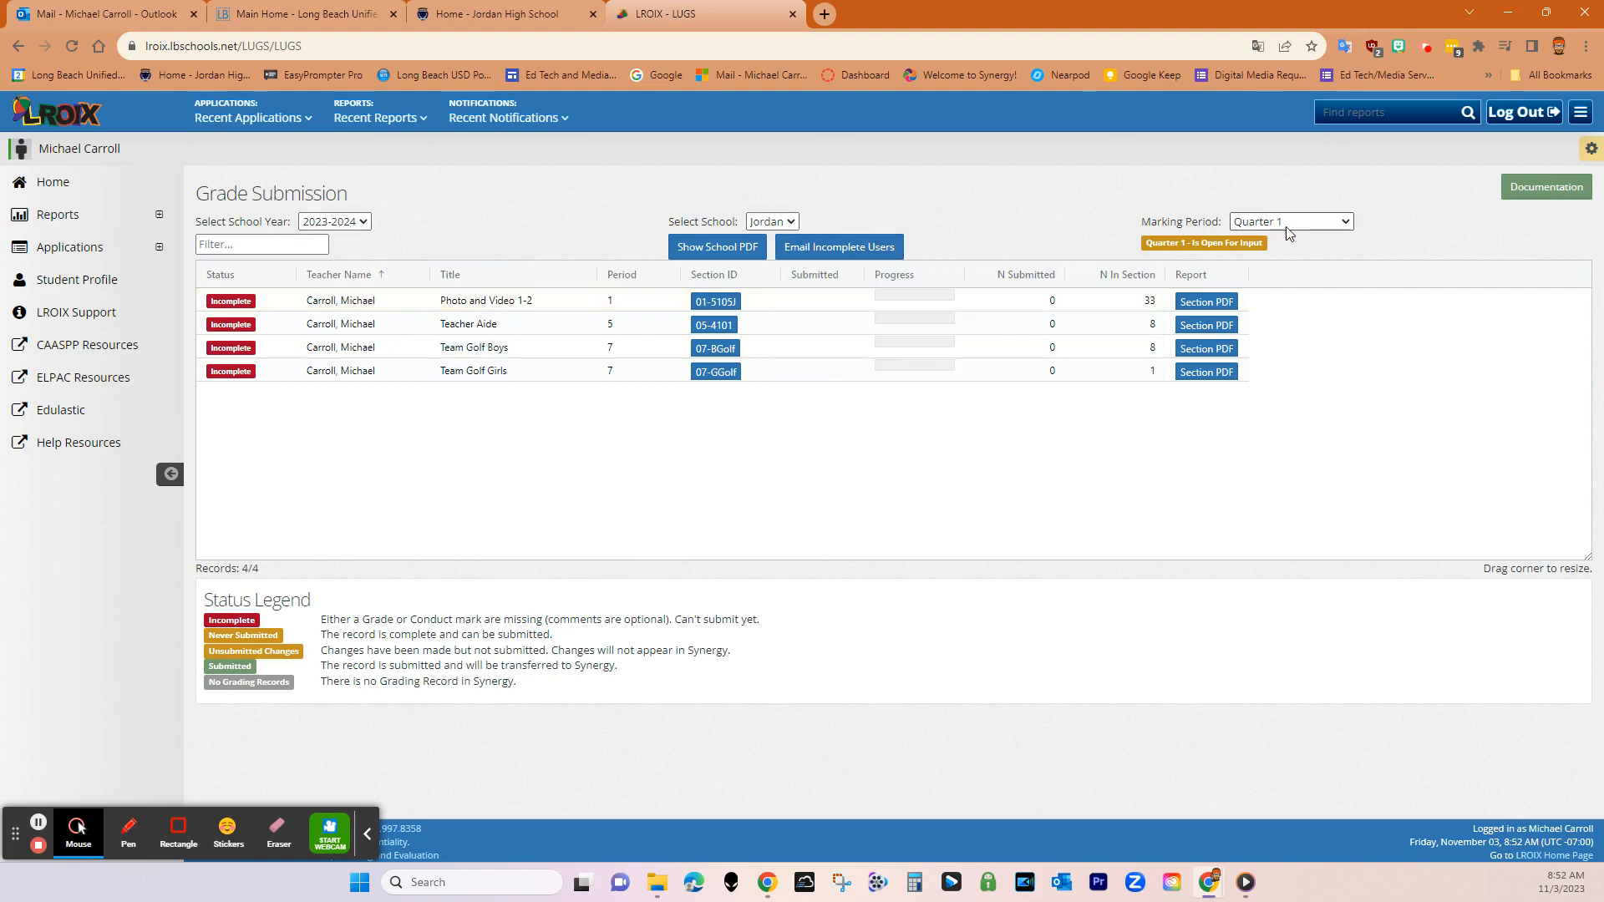
pyautogui.moveTo(1007, 494)
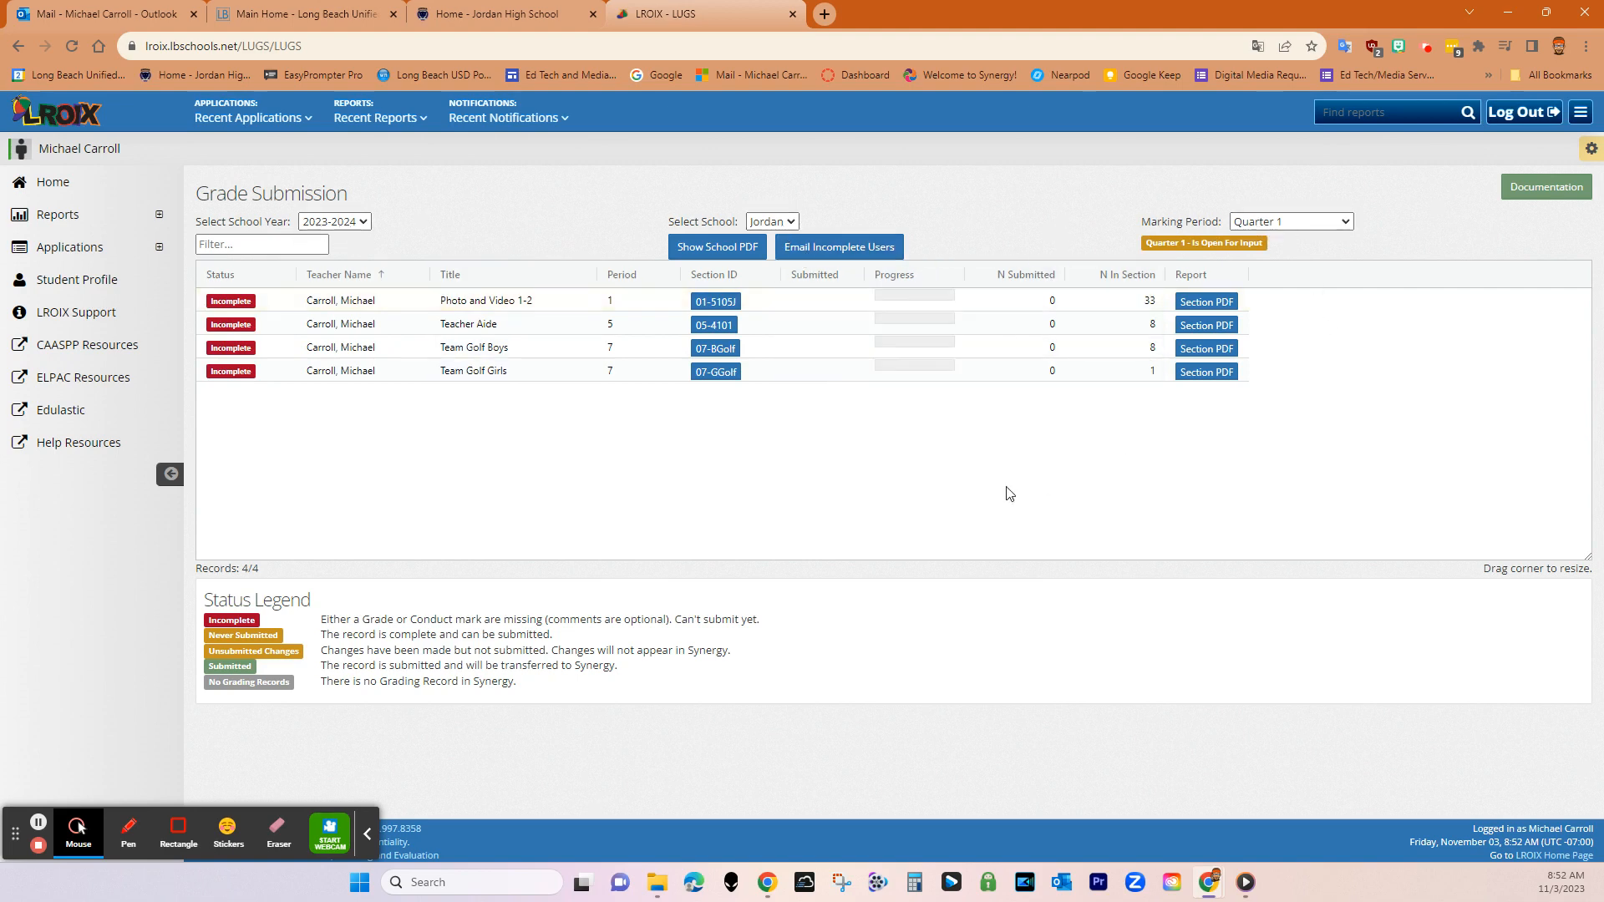
pyautogui.moveTo(1157, 256)
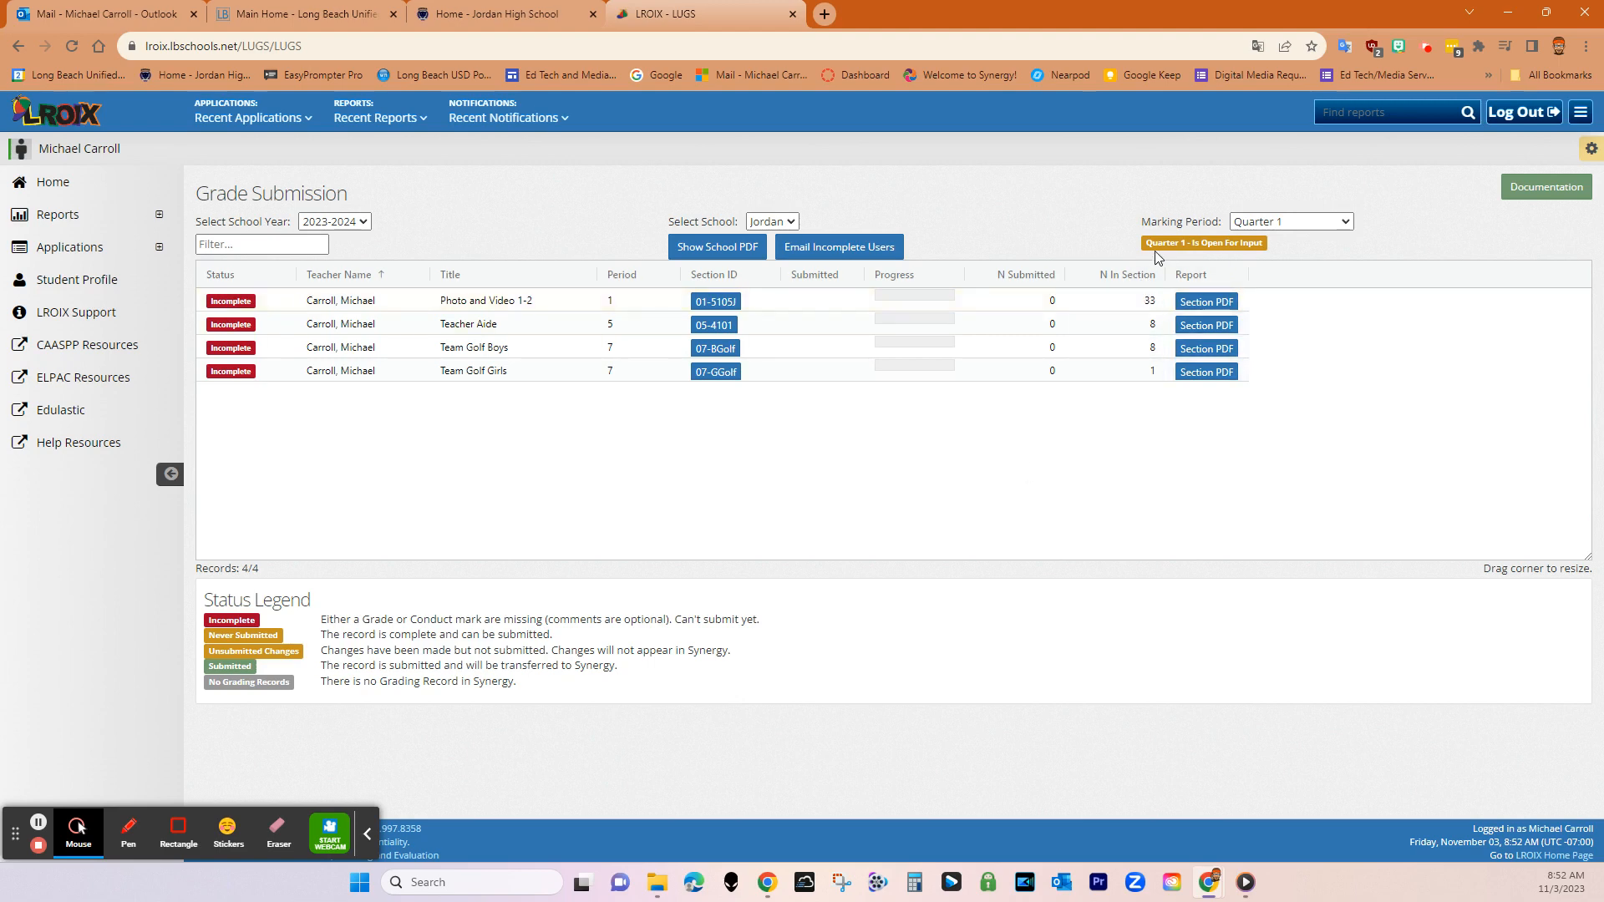
pyautogui.moveTo(1246, 249)
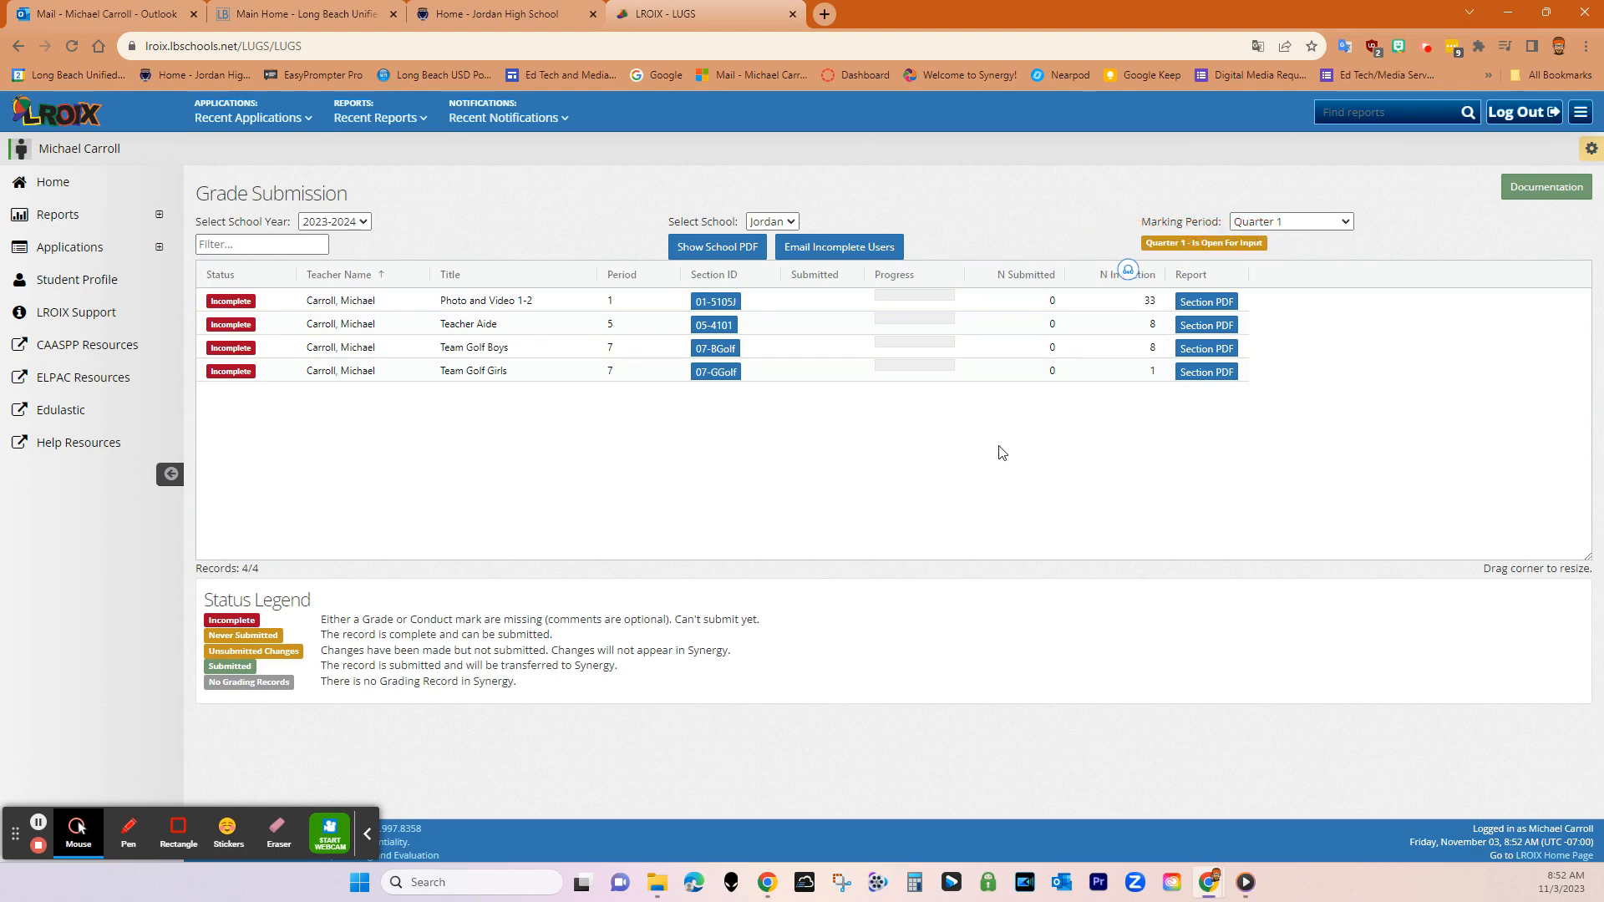
pyautogui.moveTo(921, 511)
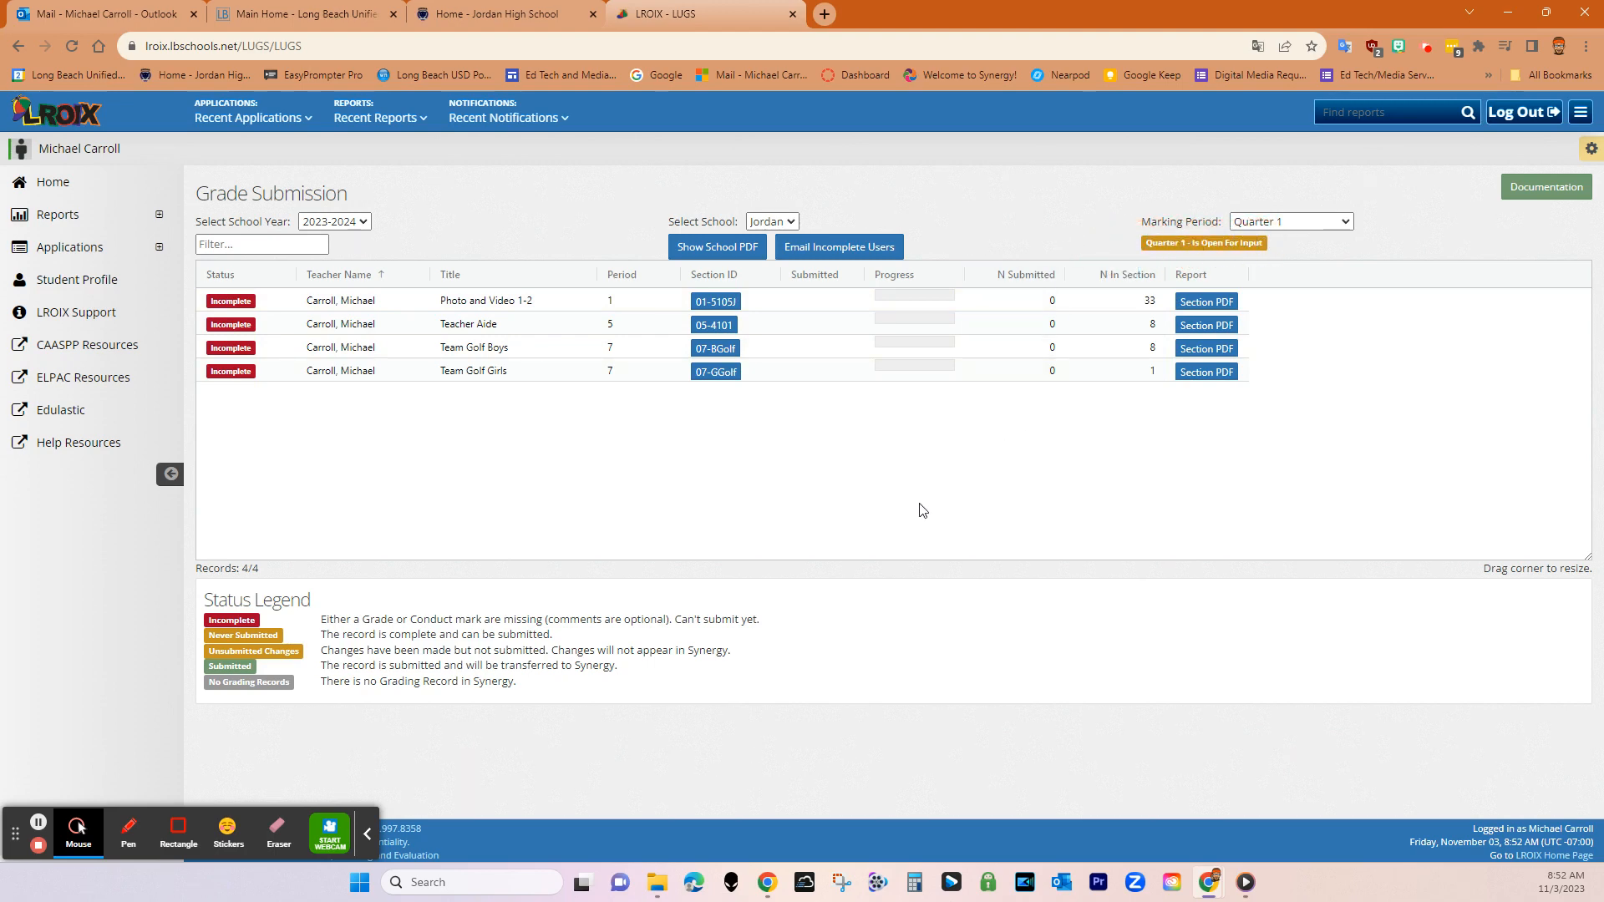
pyautogui.moveTo(754, 530)
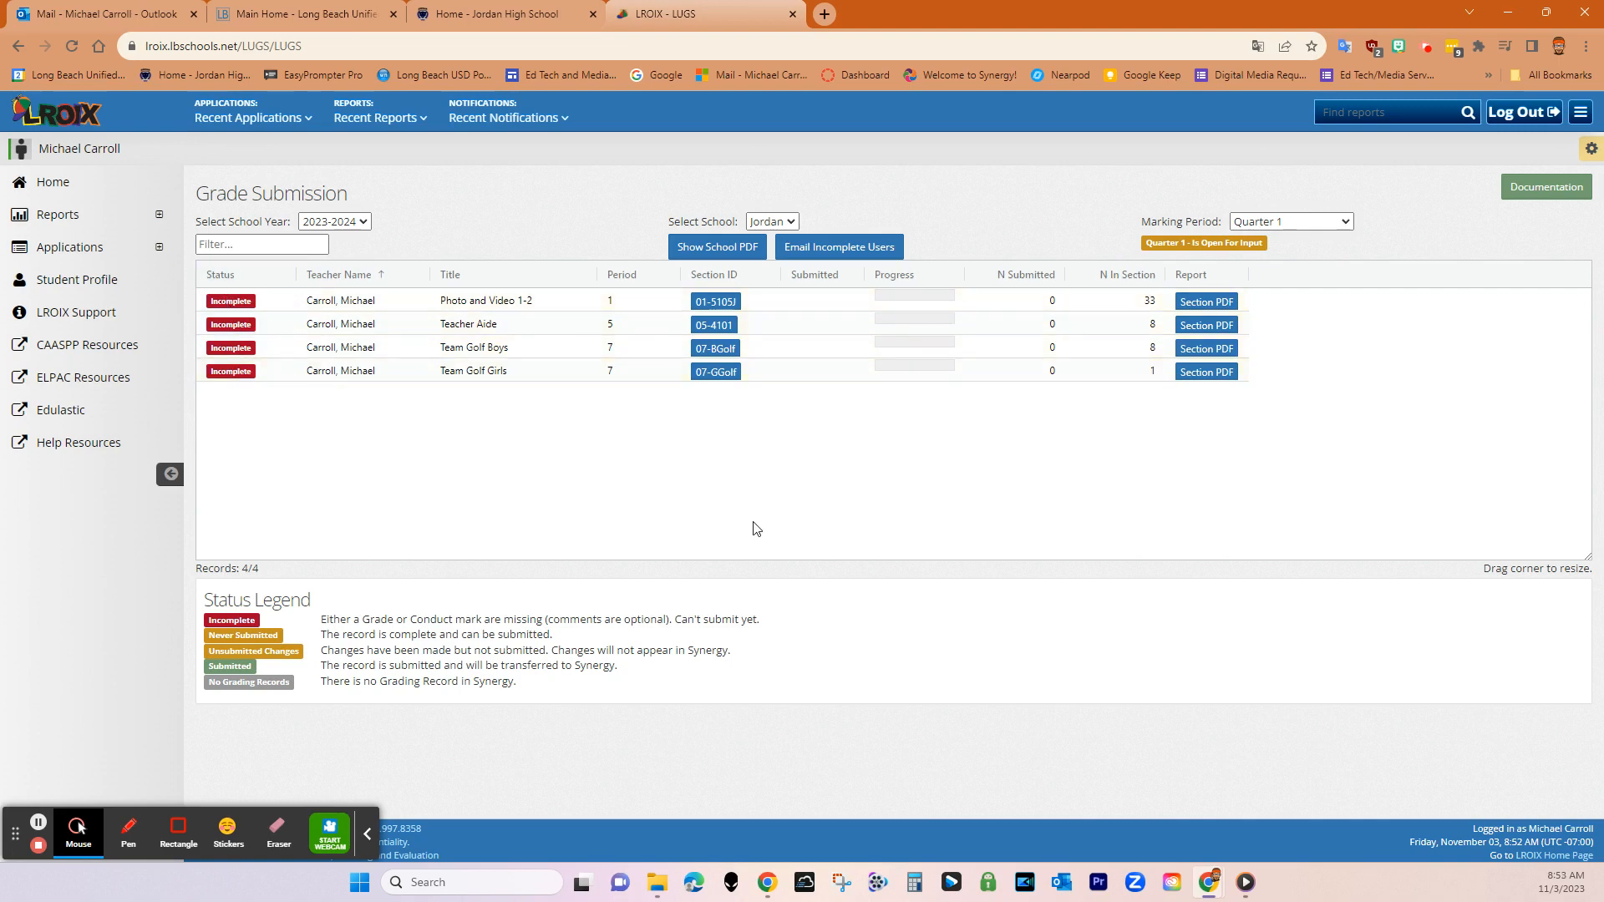
pyautogui.moveTo(757, 506)
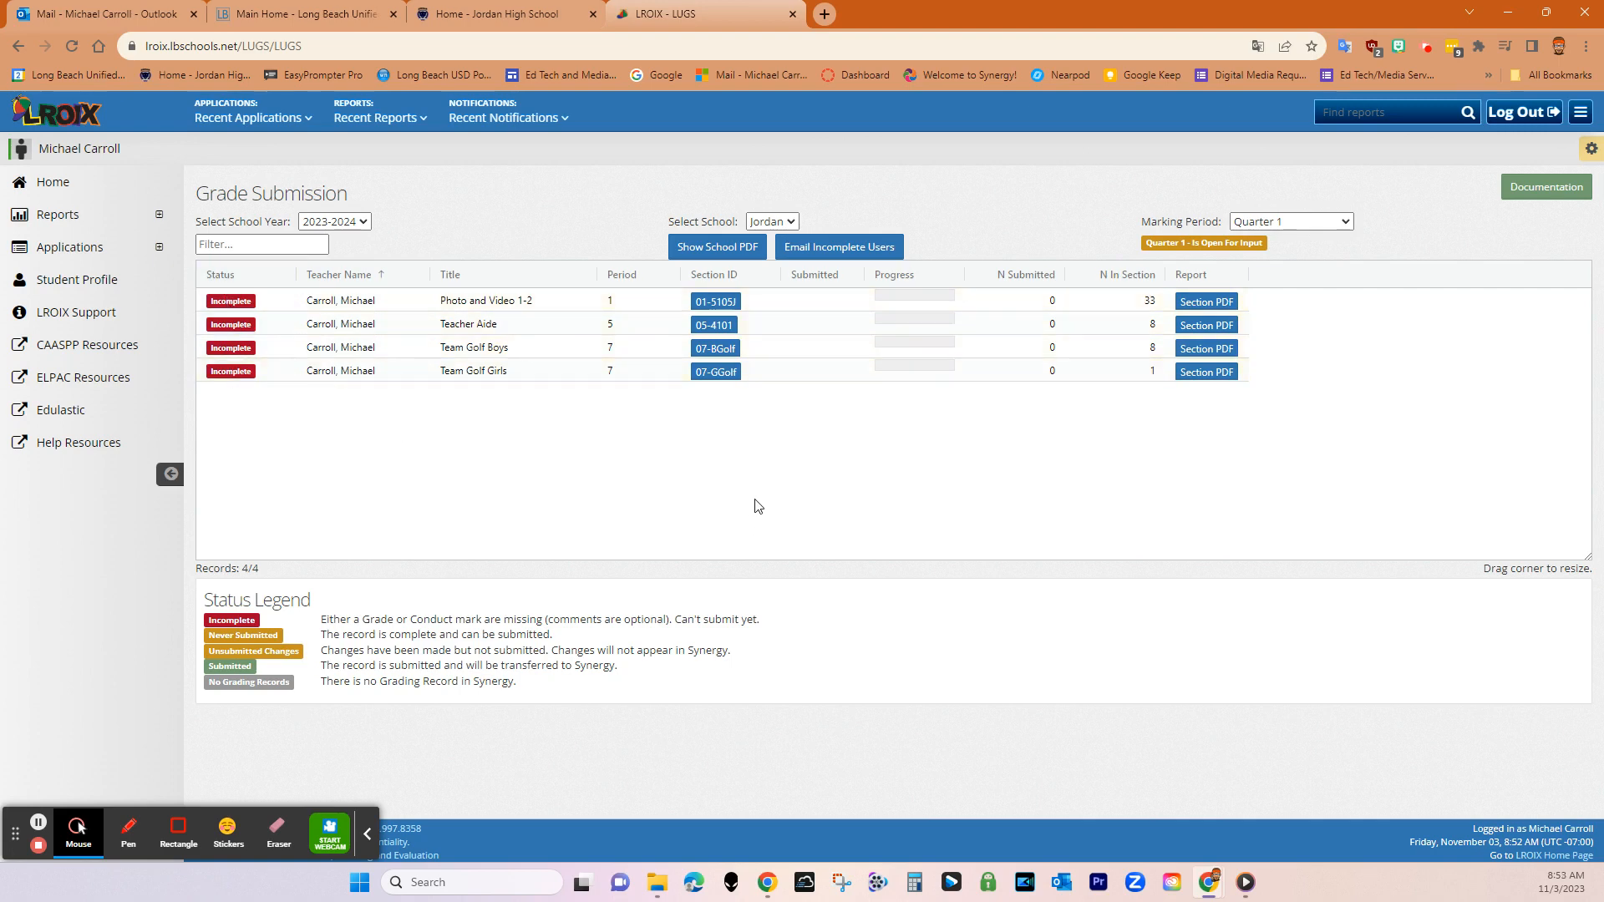
pyautogui.moveTo(492, 309)
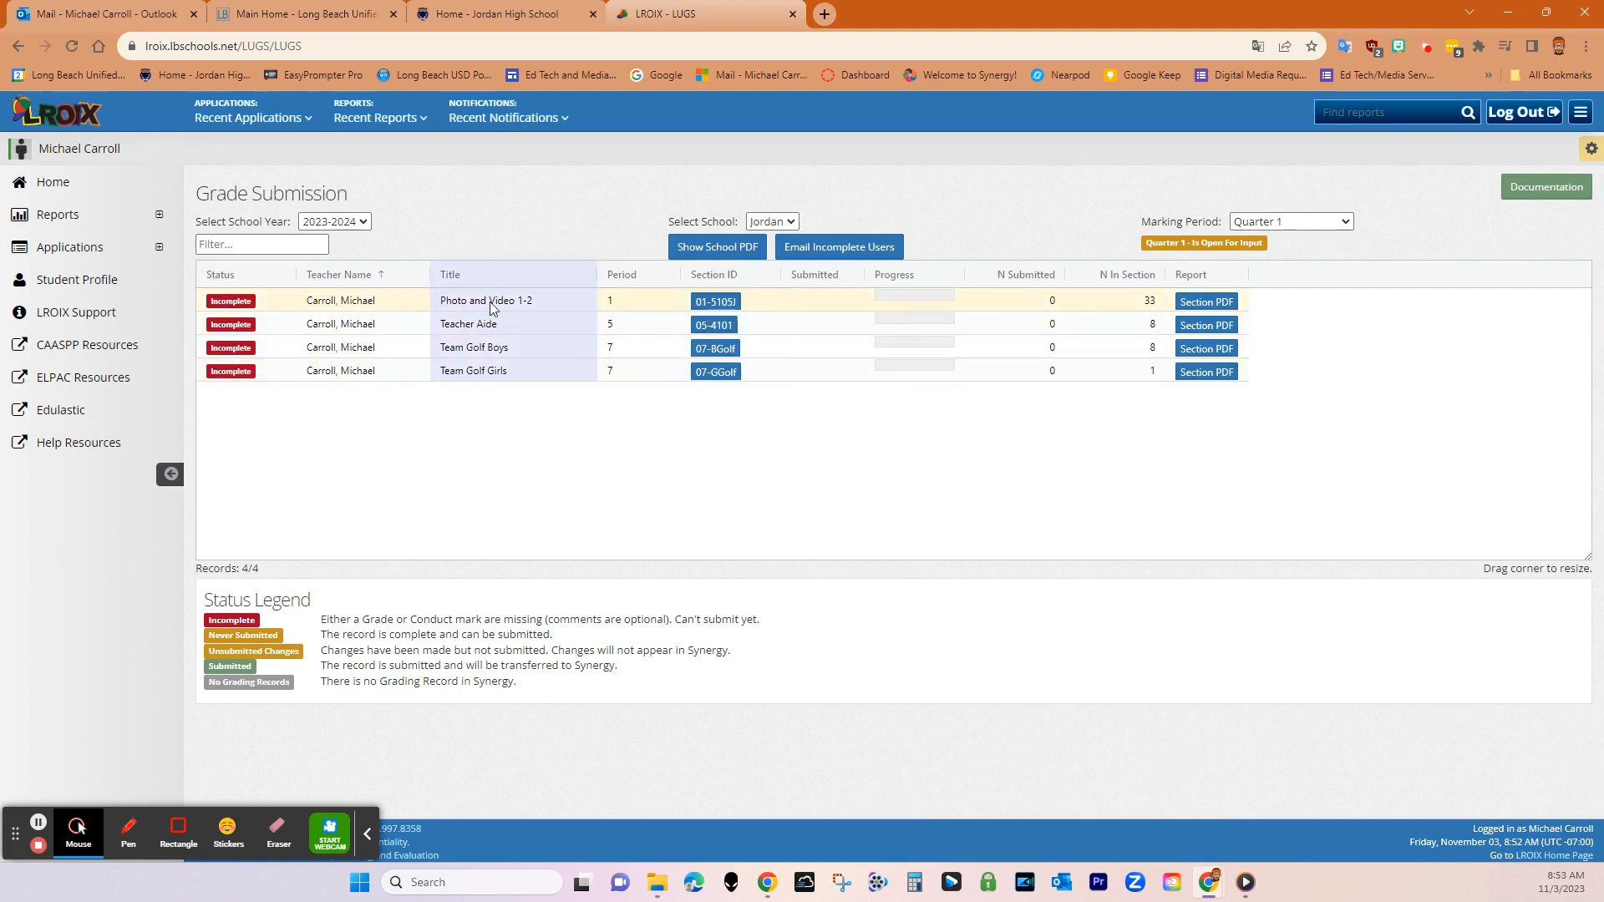
# Step: Open section 01-5105J, Photo and Video 1-2, to review its grade entry sheet
pyautogui.click(714, 301)
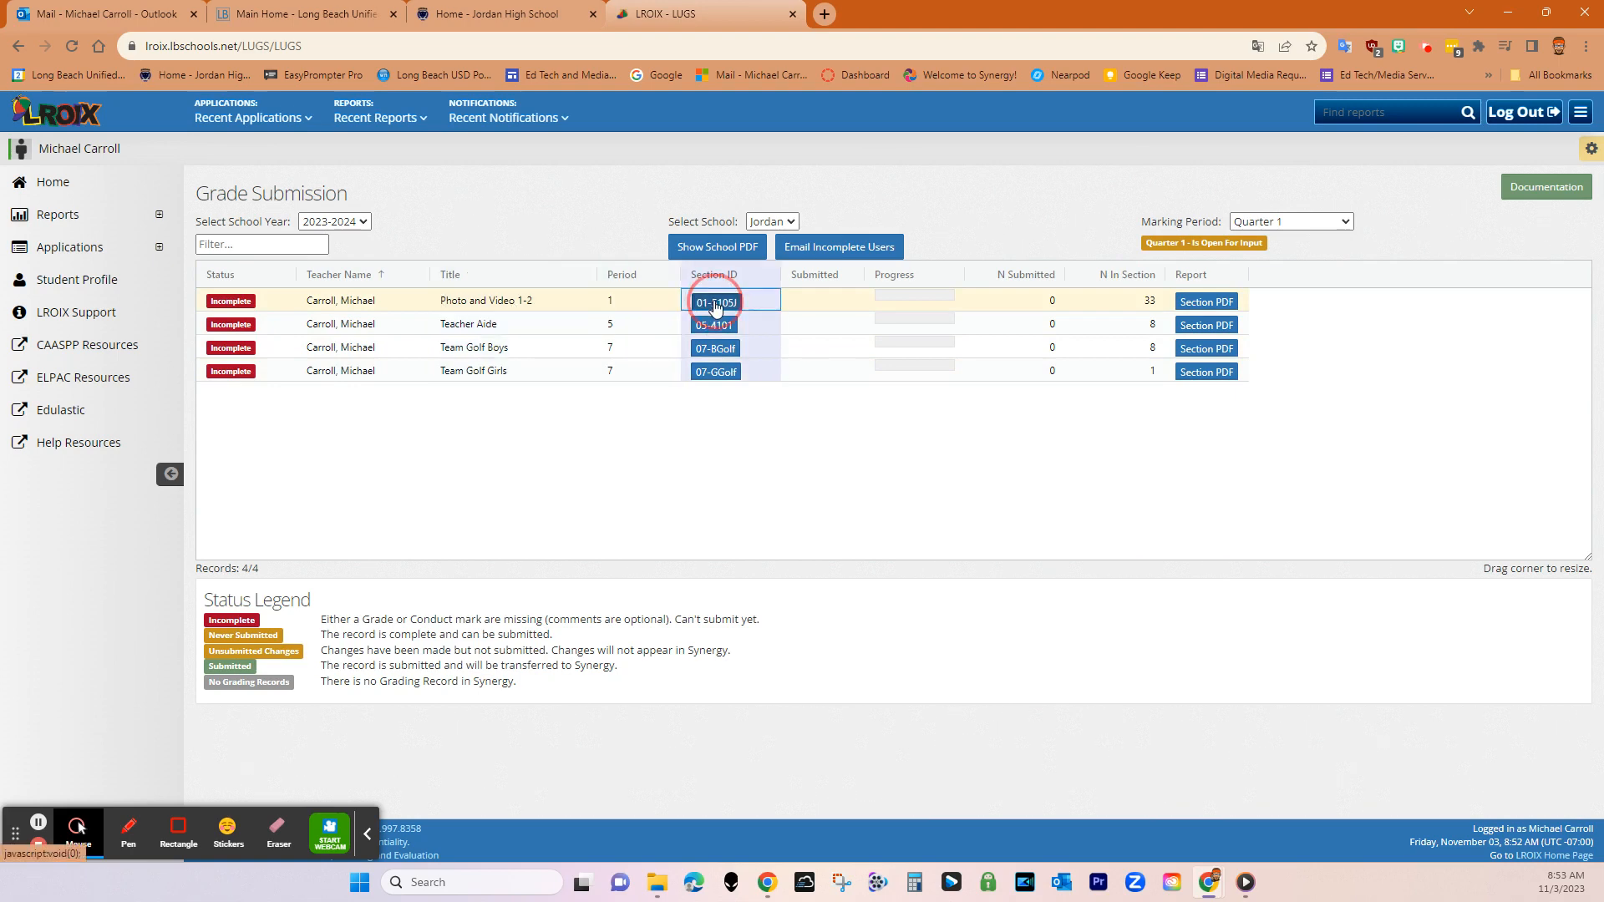
pyautogui.click(715, 301)
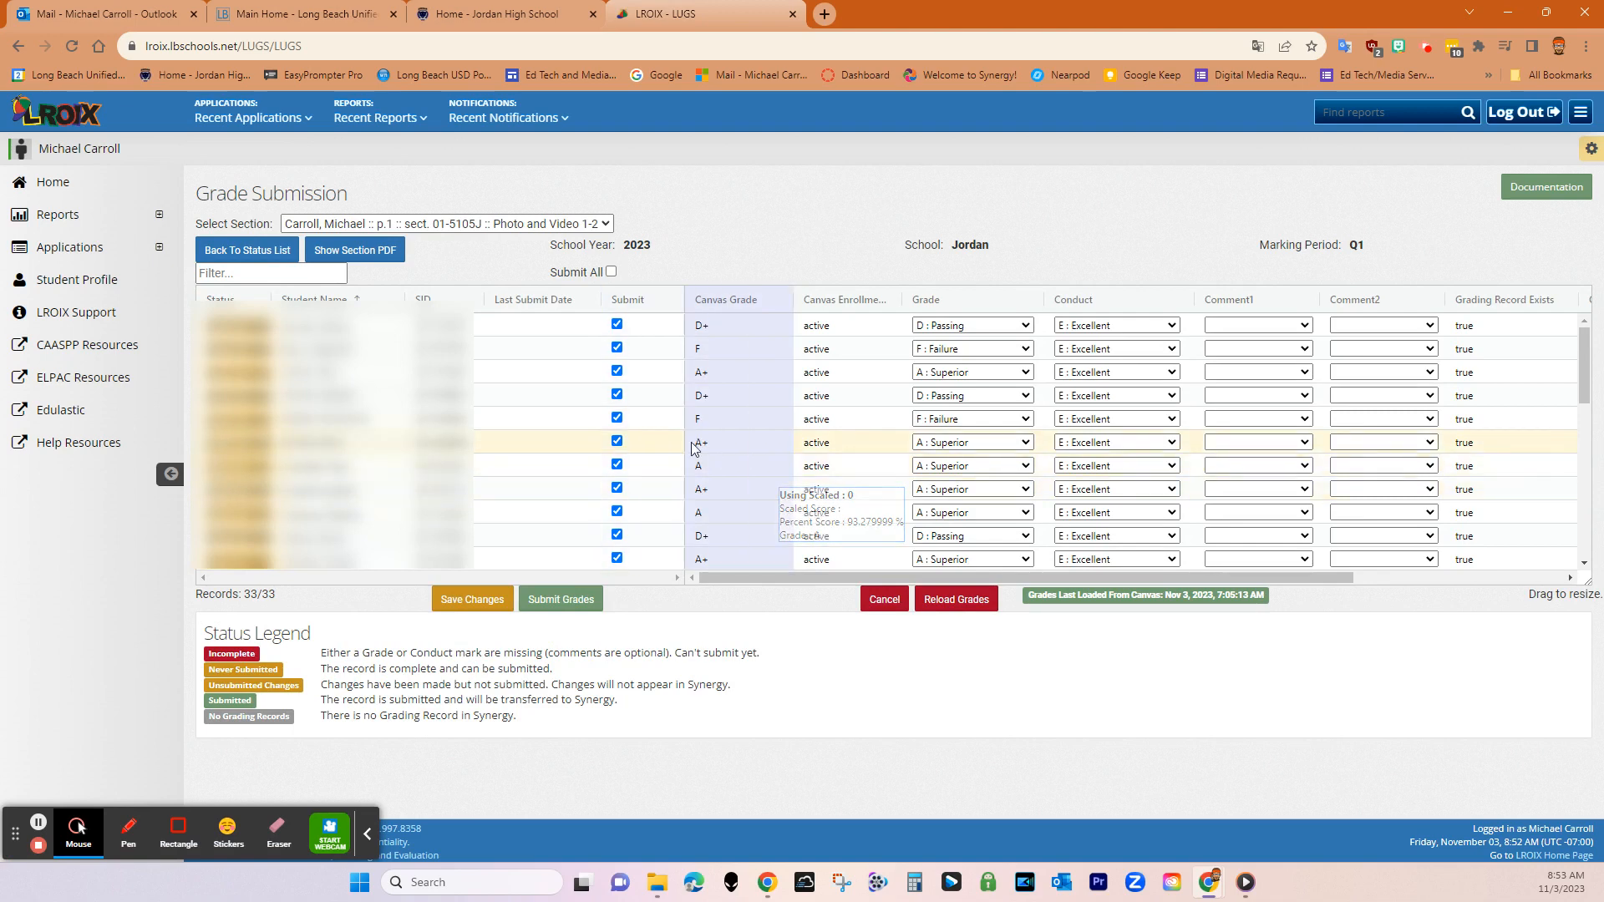
pyautogui.moveTo(900, 560)
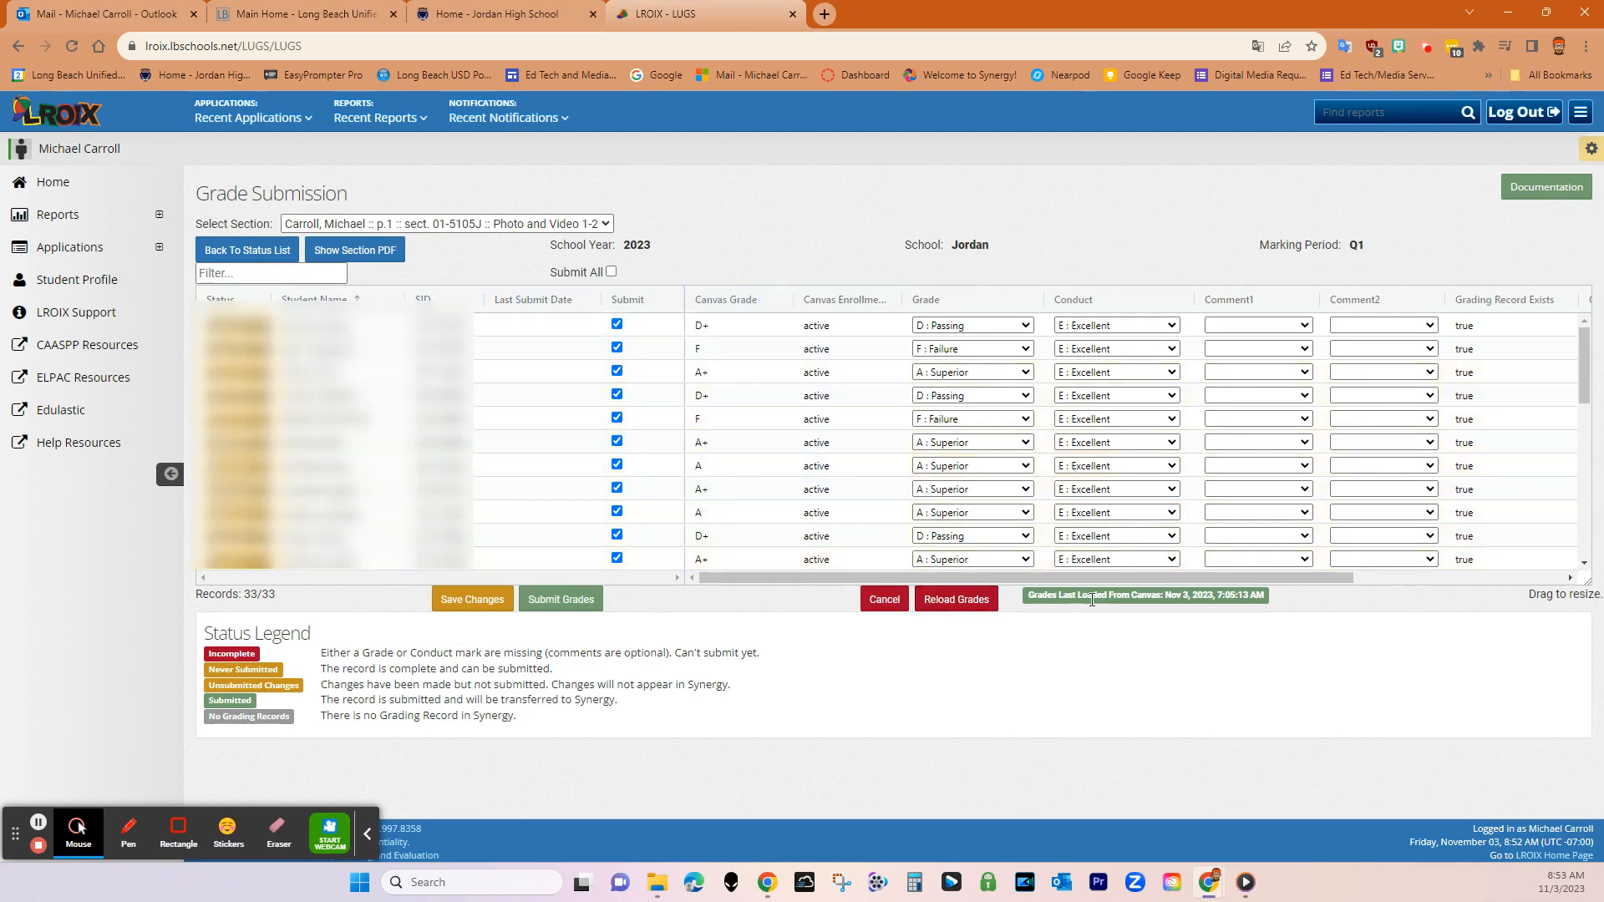
pyautogui.moveTo(1171, 602)
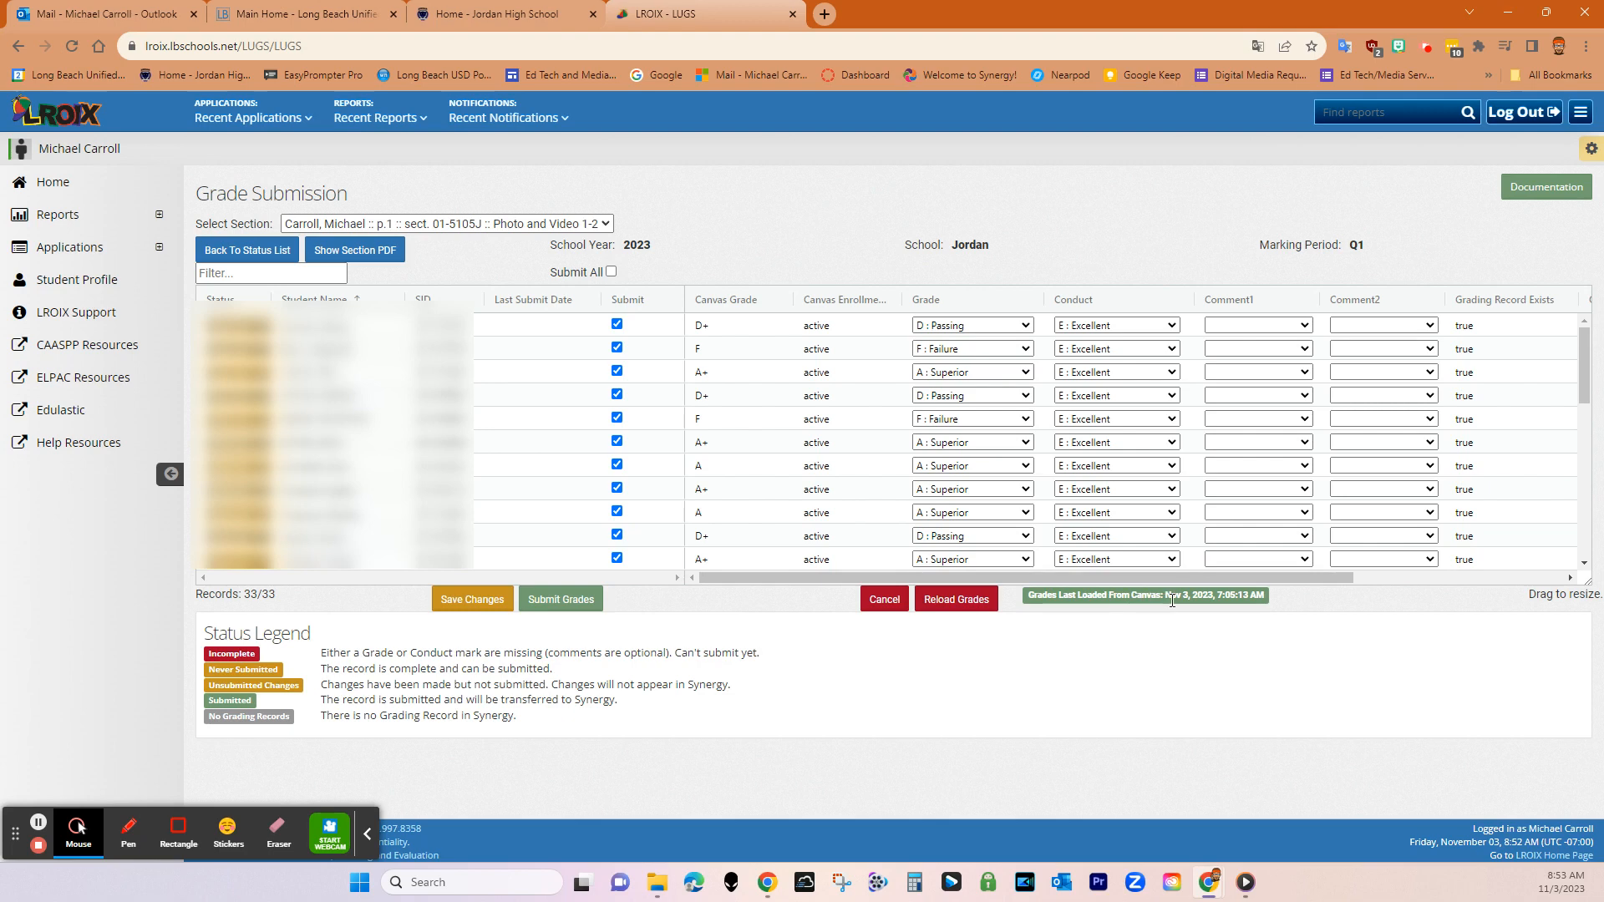
pyautogui.moveTo(996, 677)
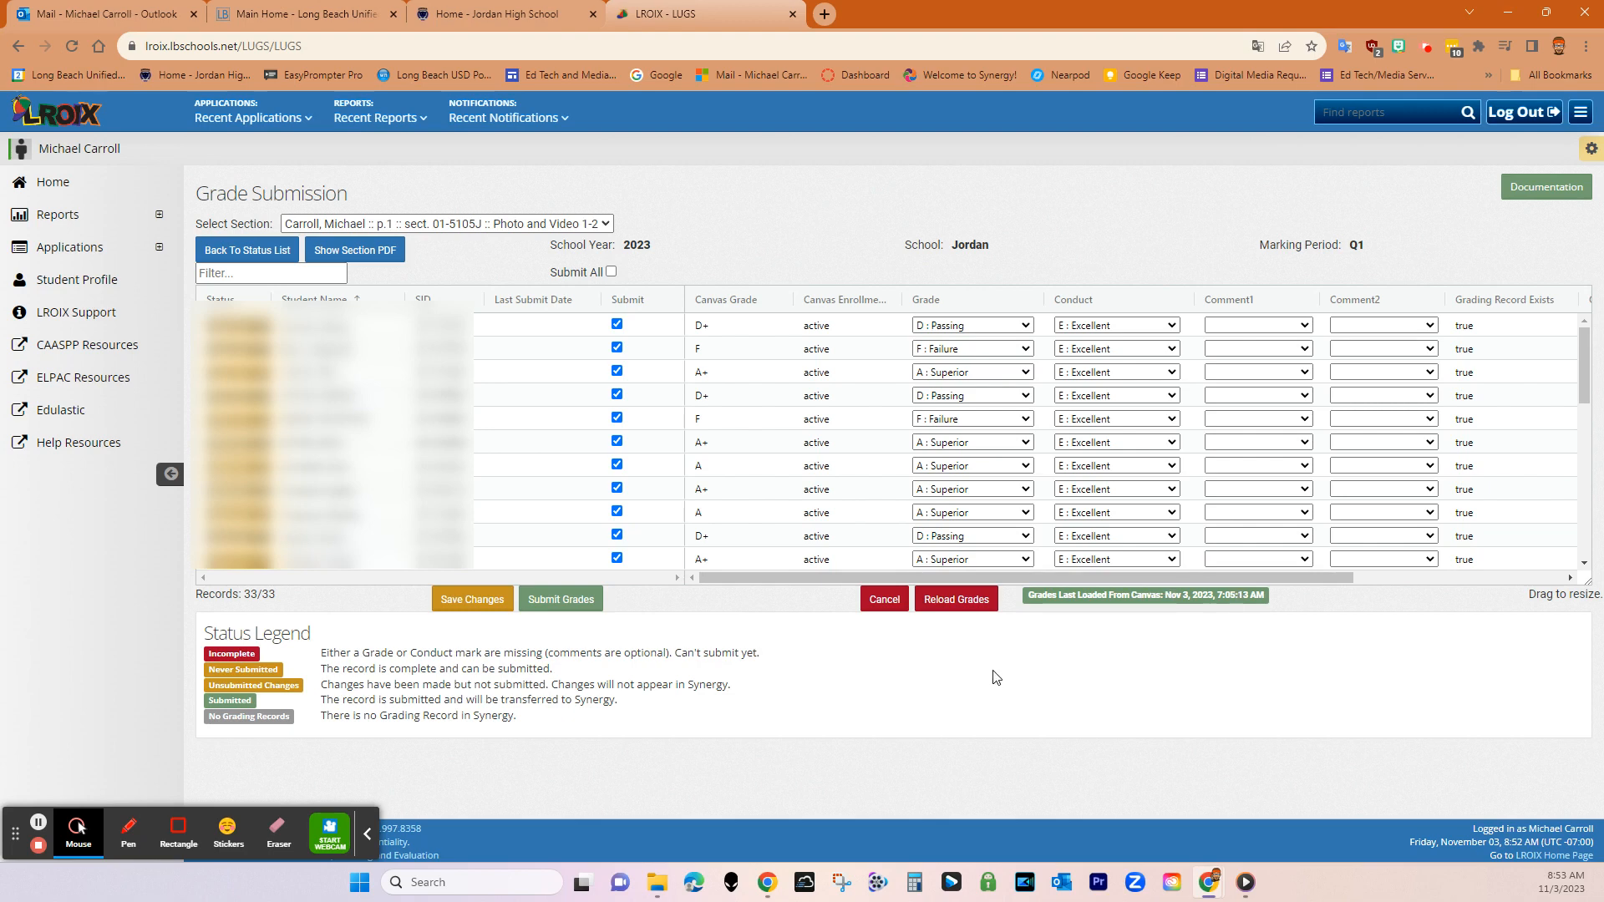
pyautogui.moveTo(1010, 667)
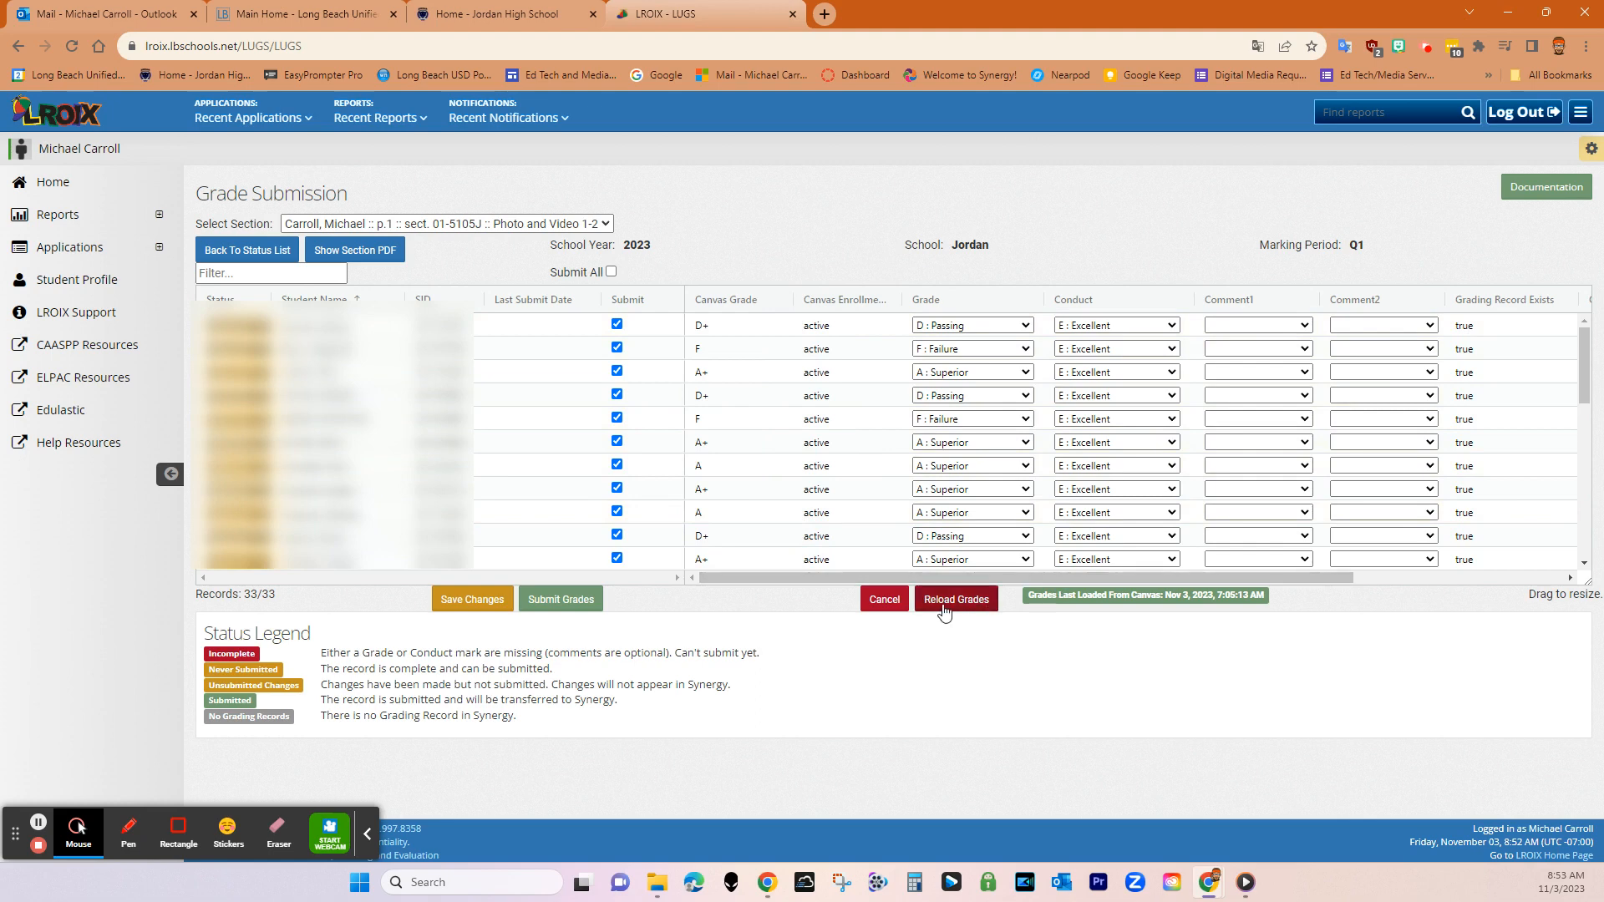
pyautogui.moveTo(960, 680)
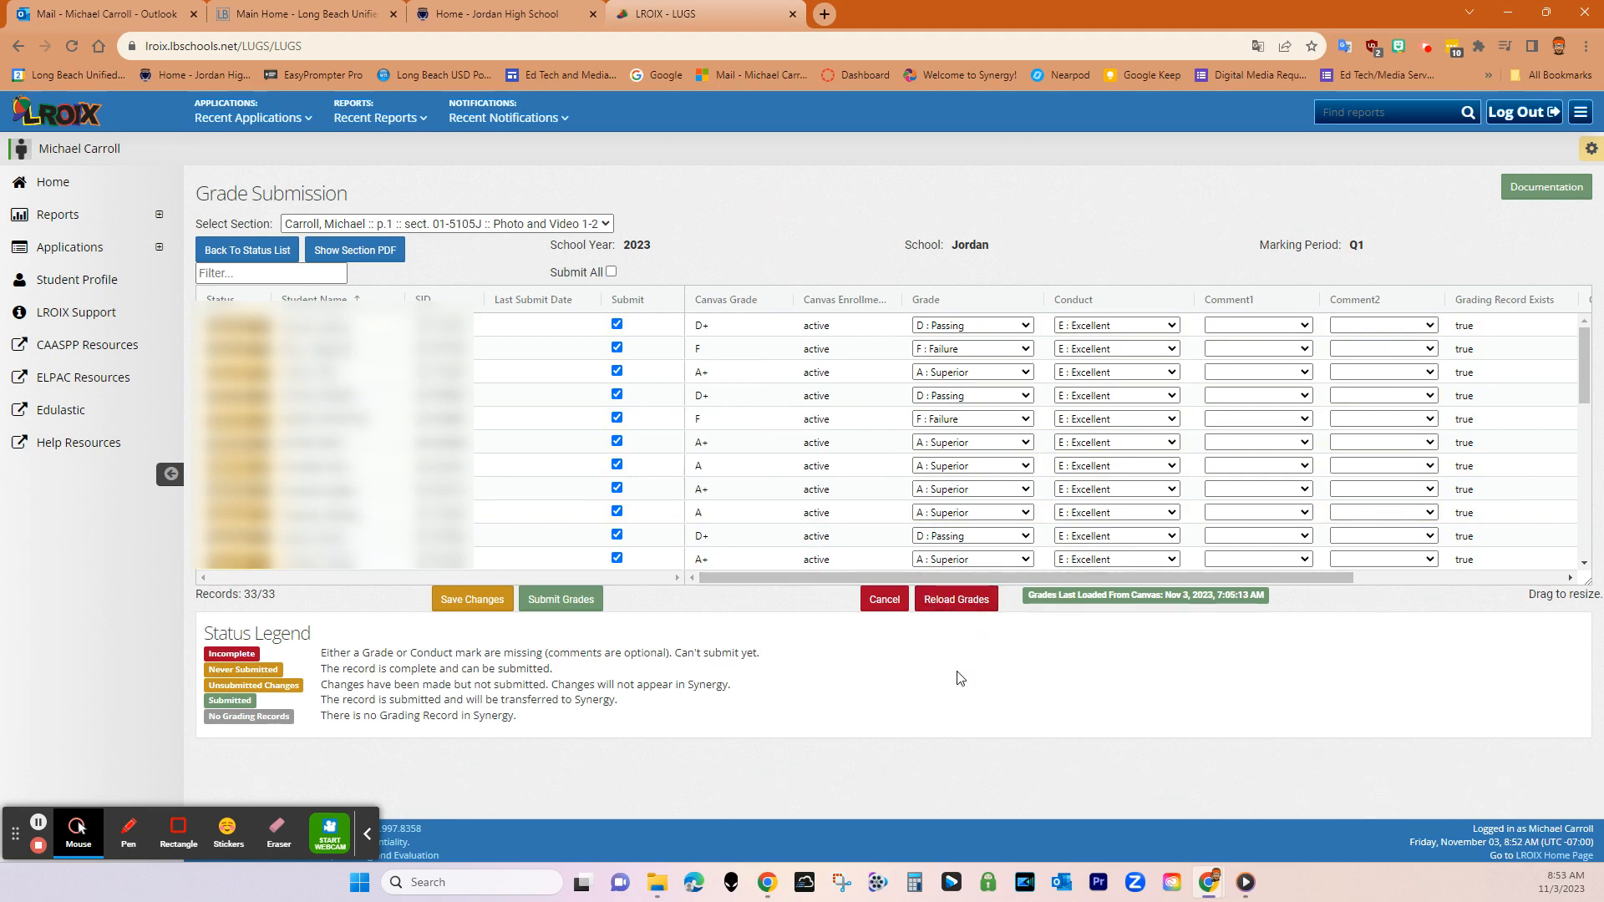
pyautogui.moveTo(975, 642)
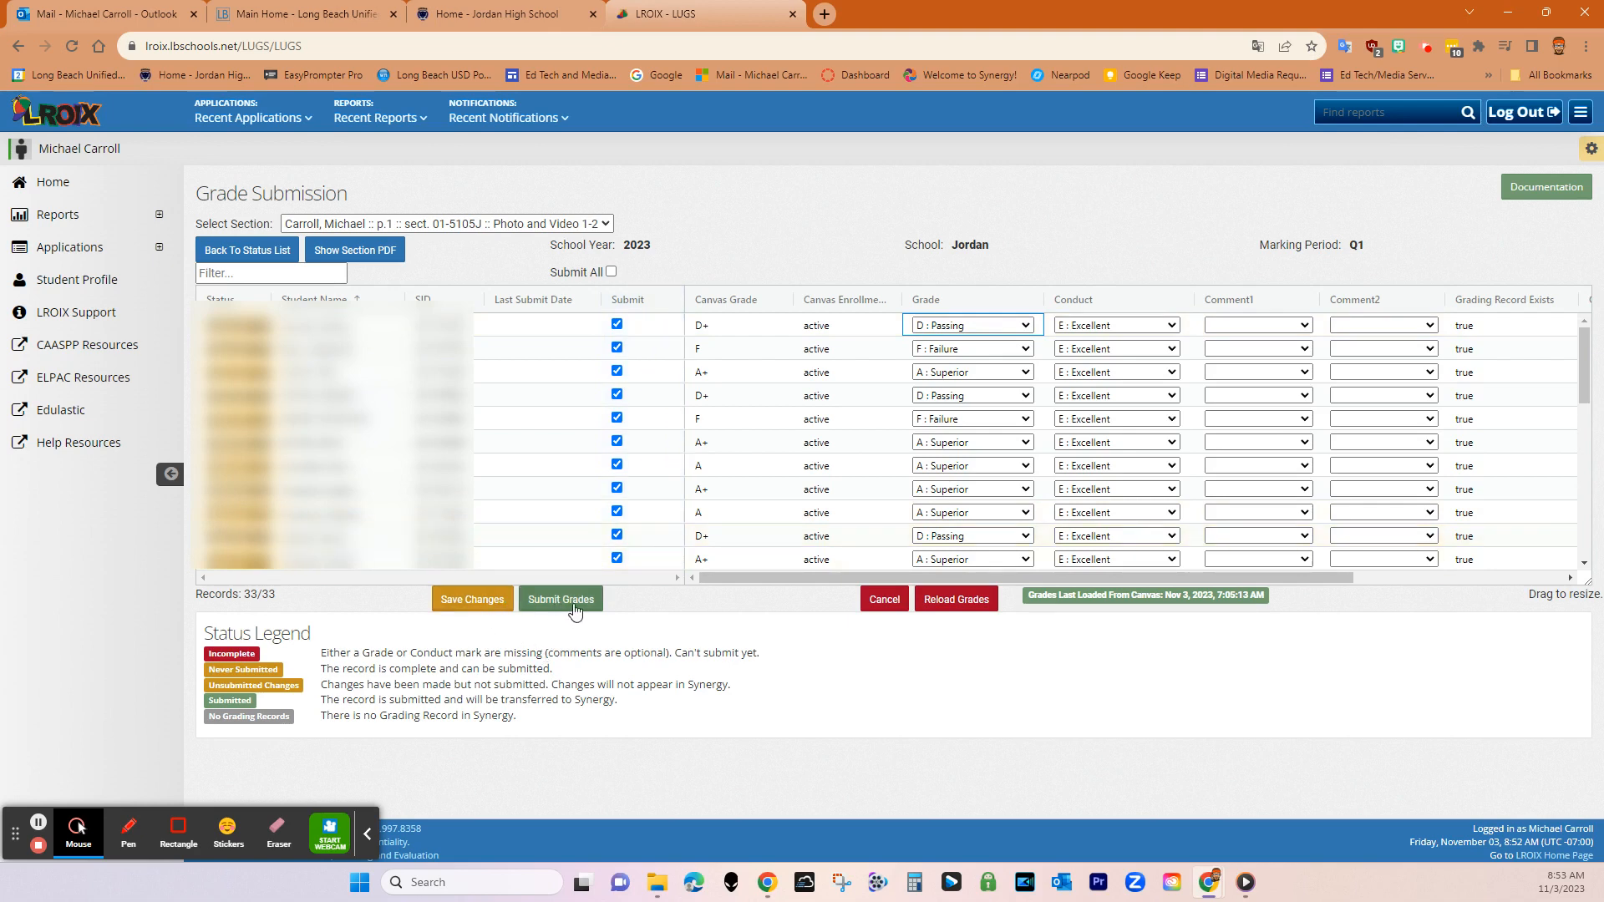
pyautogui.moveTo(684, 543)
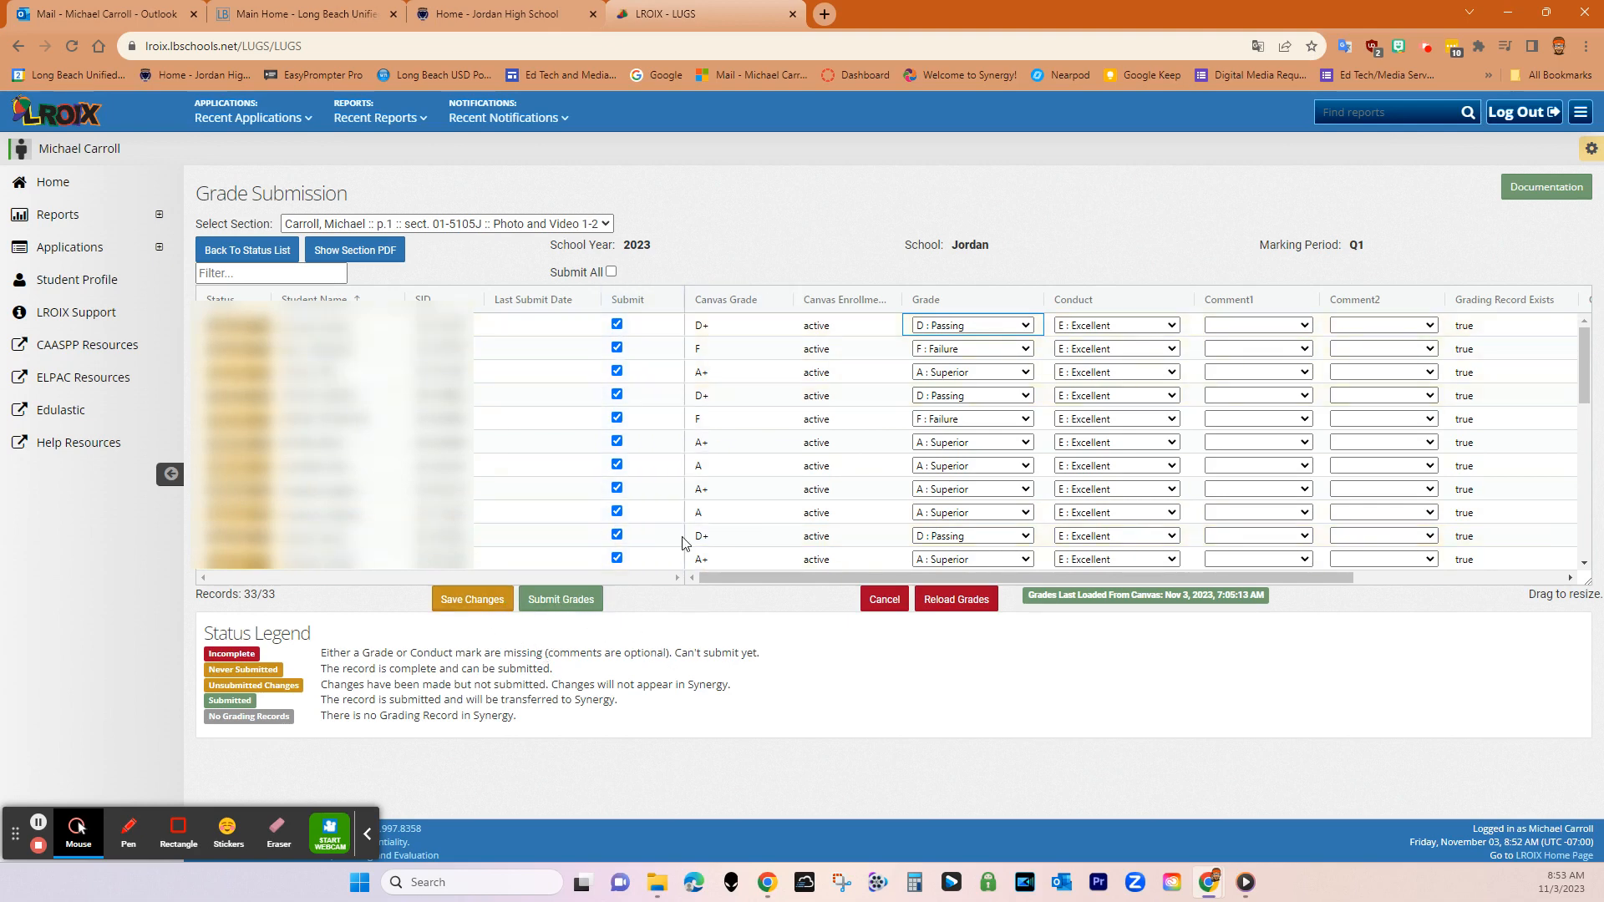
pyautogui.moveTo(834, 702)
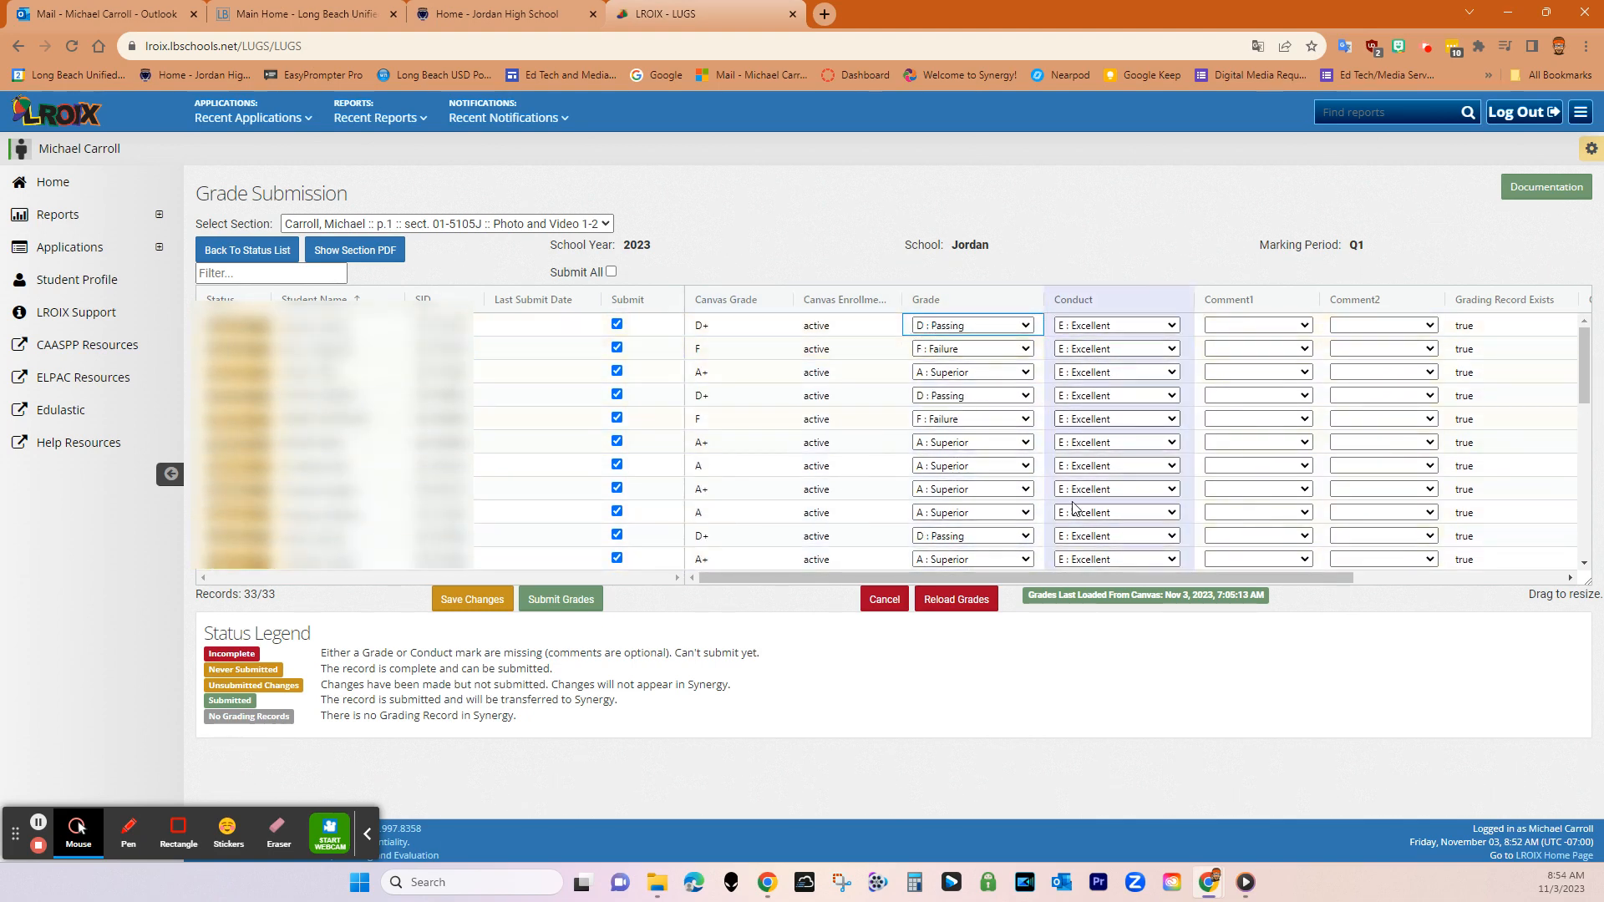
pyautogui.moveTo(661, 603)
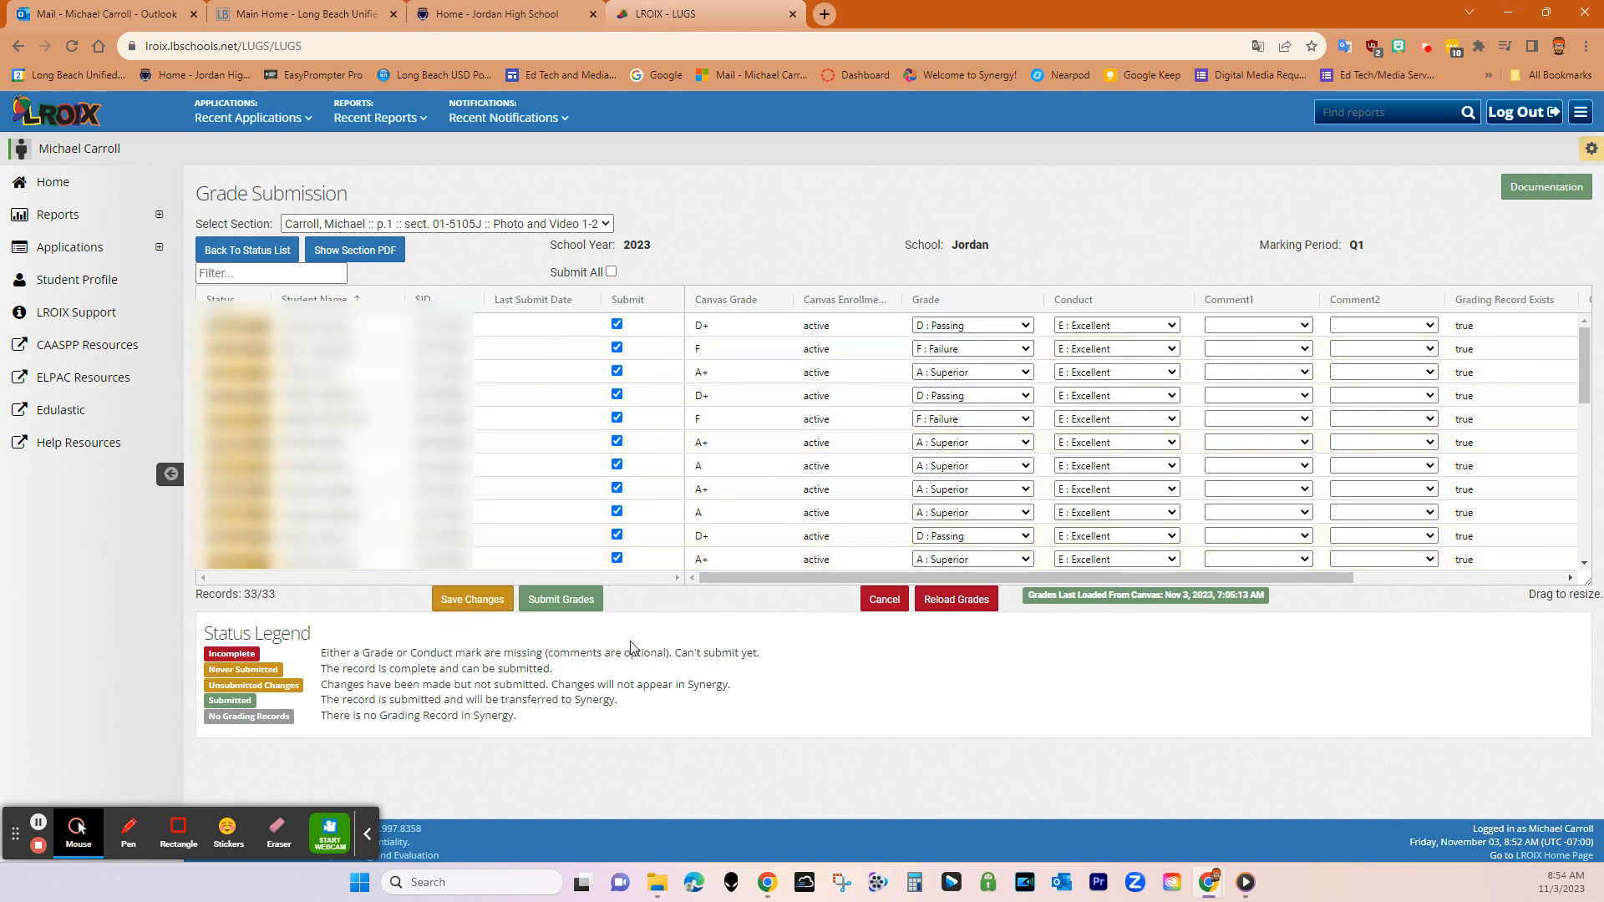
pyautogui.moveTo(860, 705)
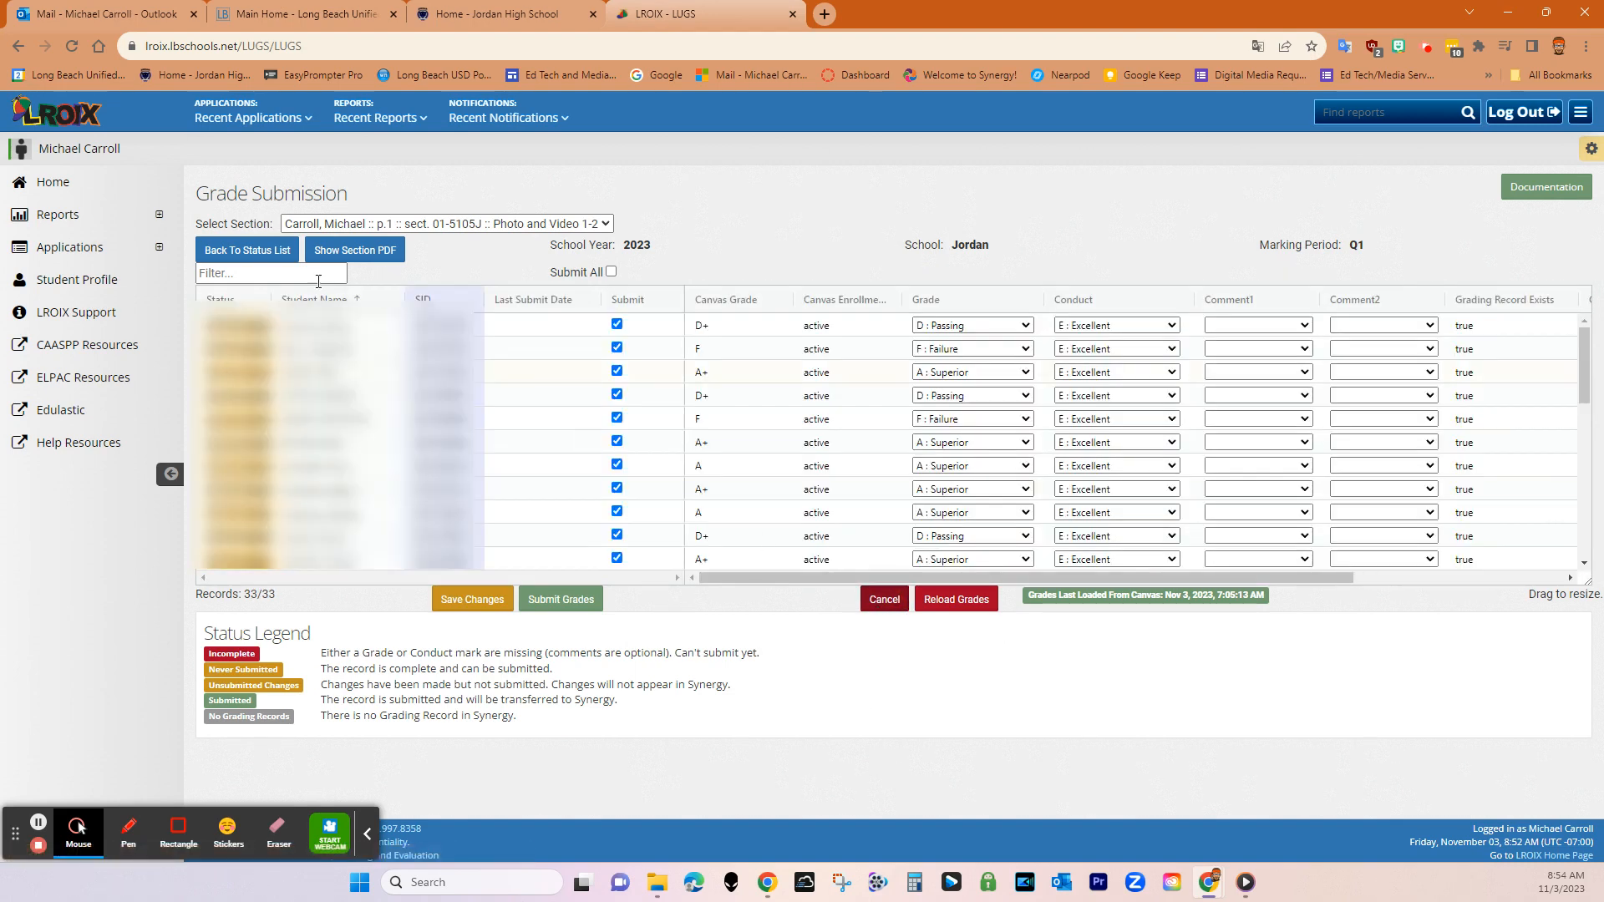
# Step: Go back to the Quarter 1 status list, where Photo and Video 1-2 shows Never Submitted
pyautogui.click(247, 249)
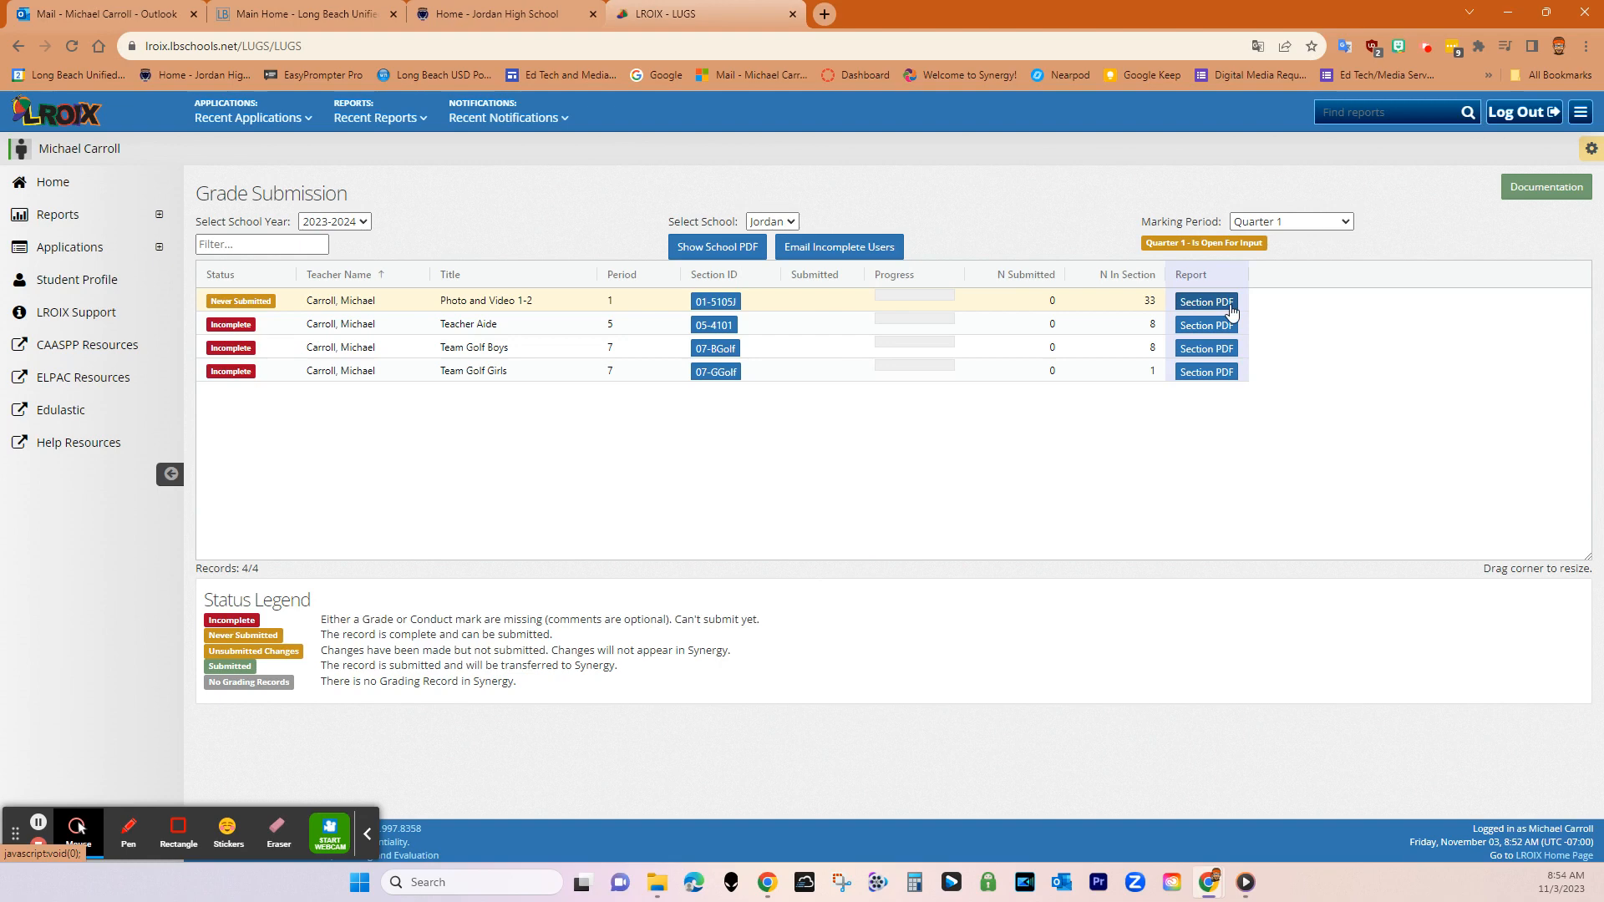
pyautogui.moveTo(1187, 316)
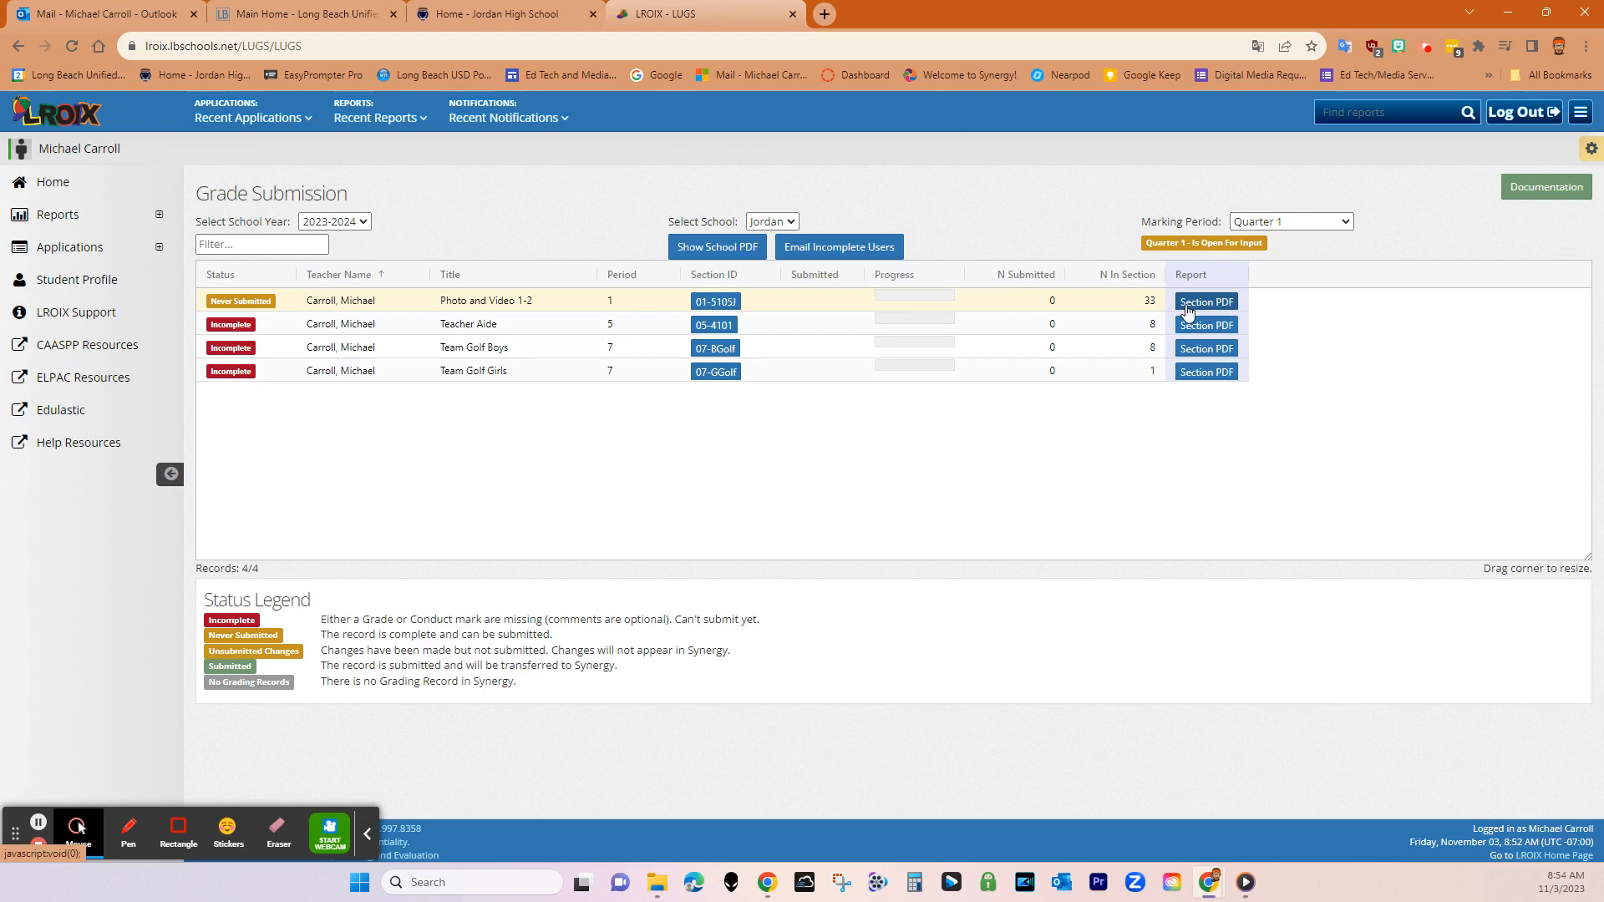
pyautogui.moveTo(1225, 312)
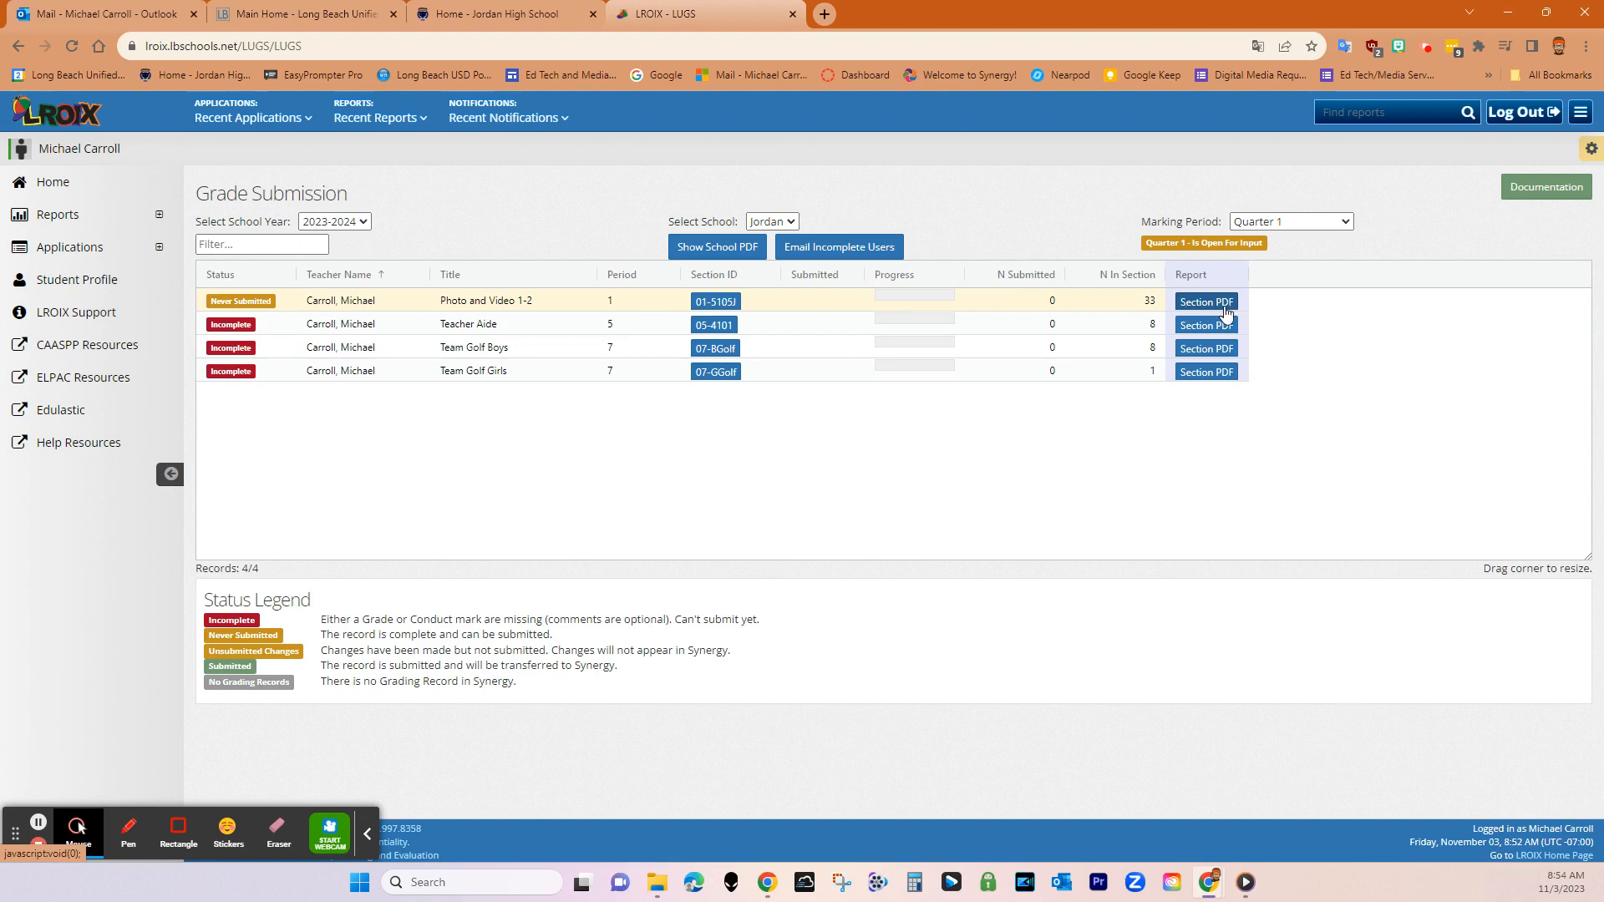
pyautogui.moveTo(1219, 319)
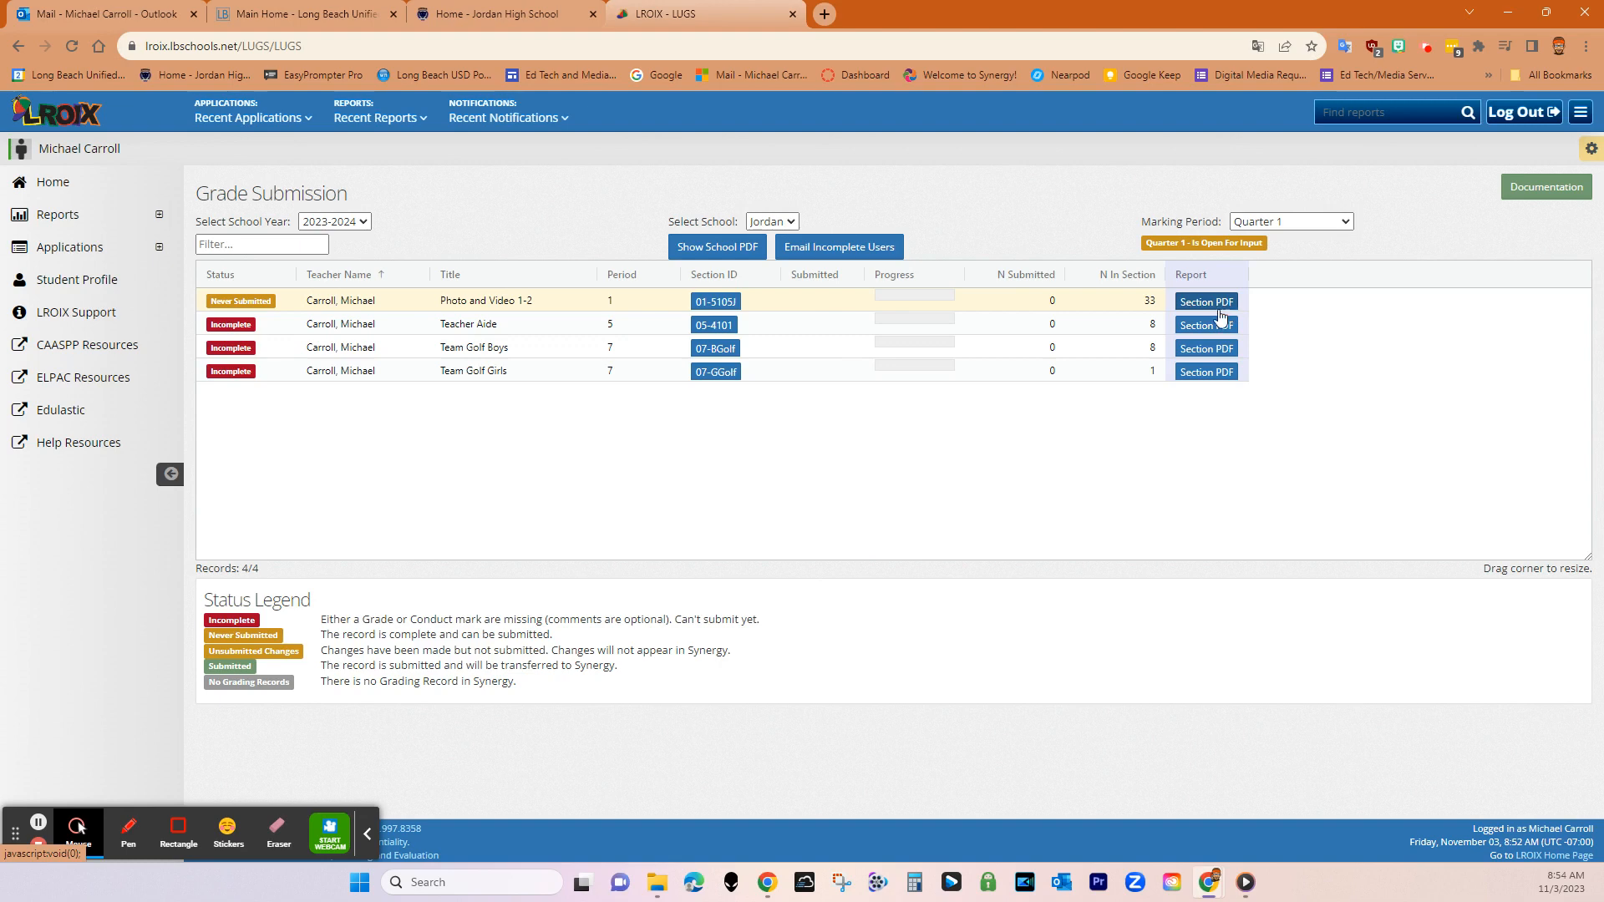
pyautogui.moveTo(740, 462)
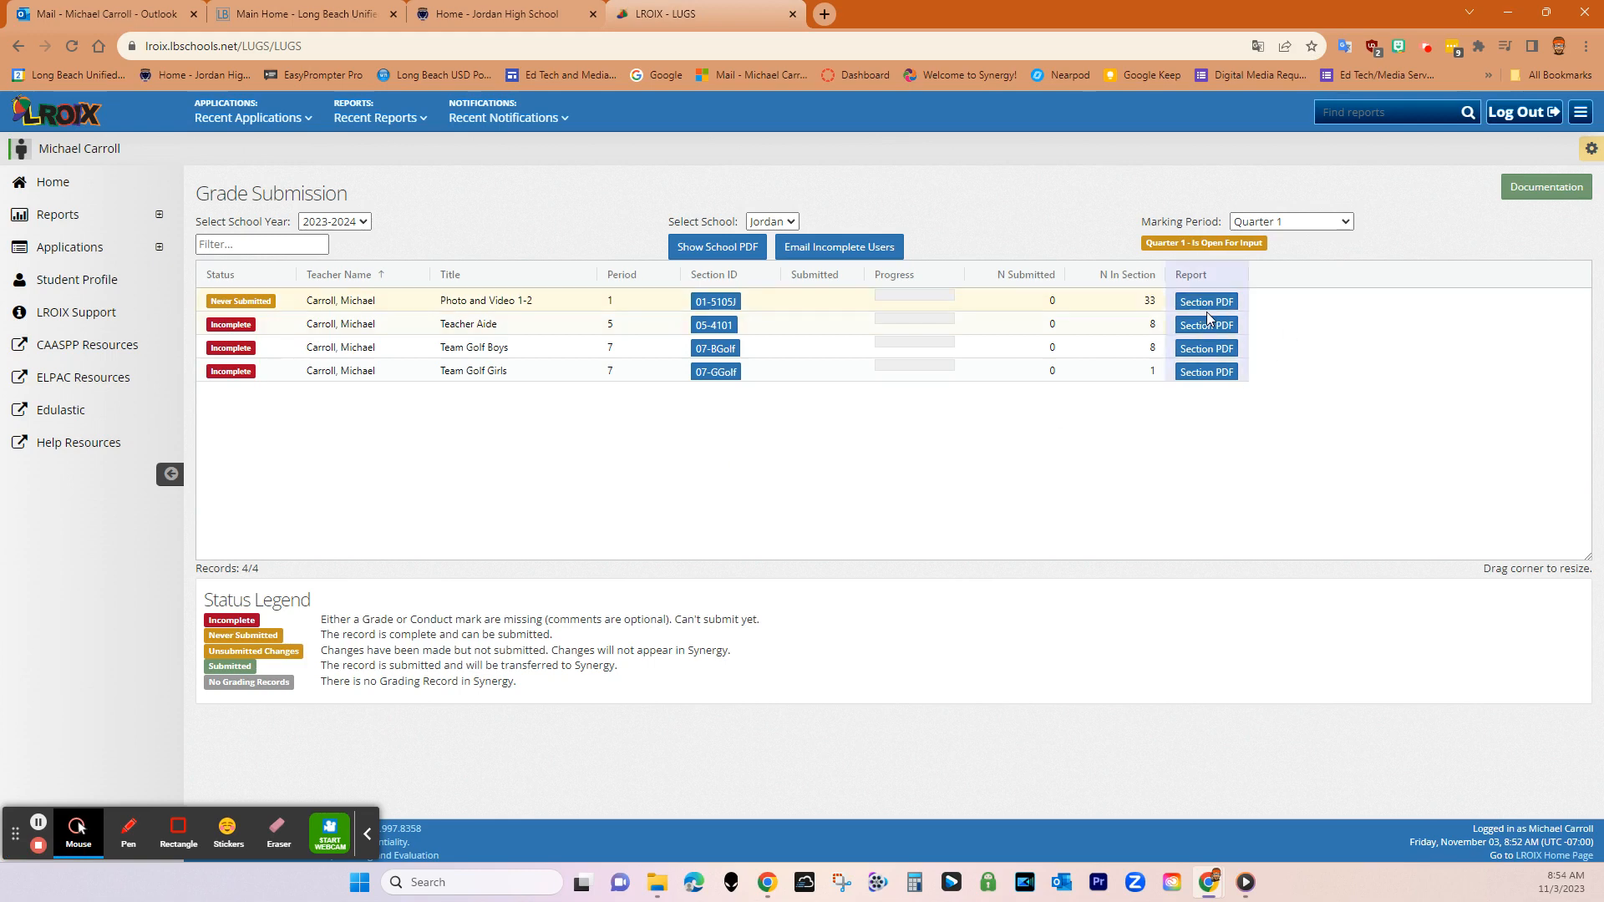
pyautogui.moveTo(1161, 498)
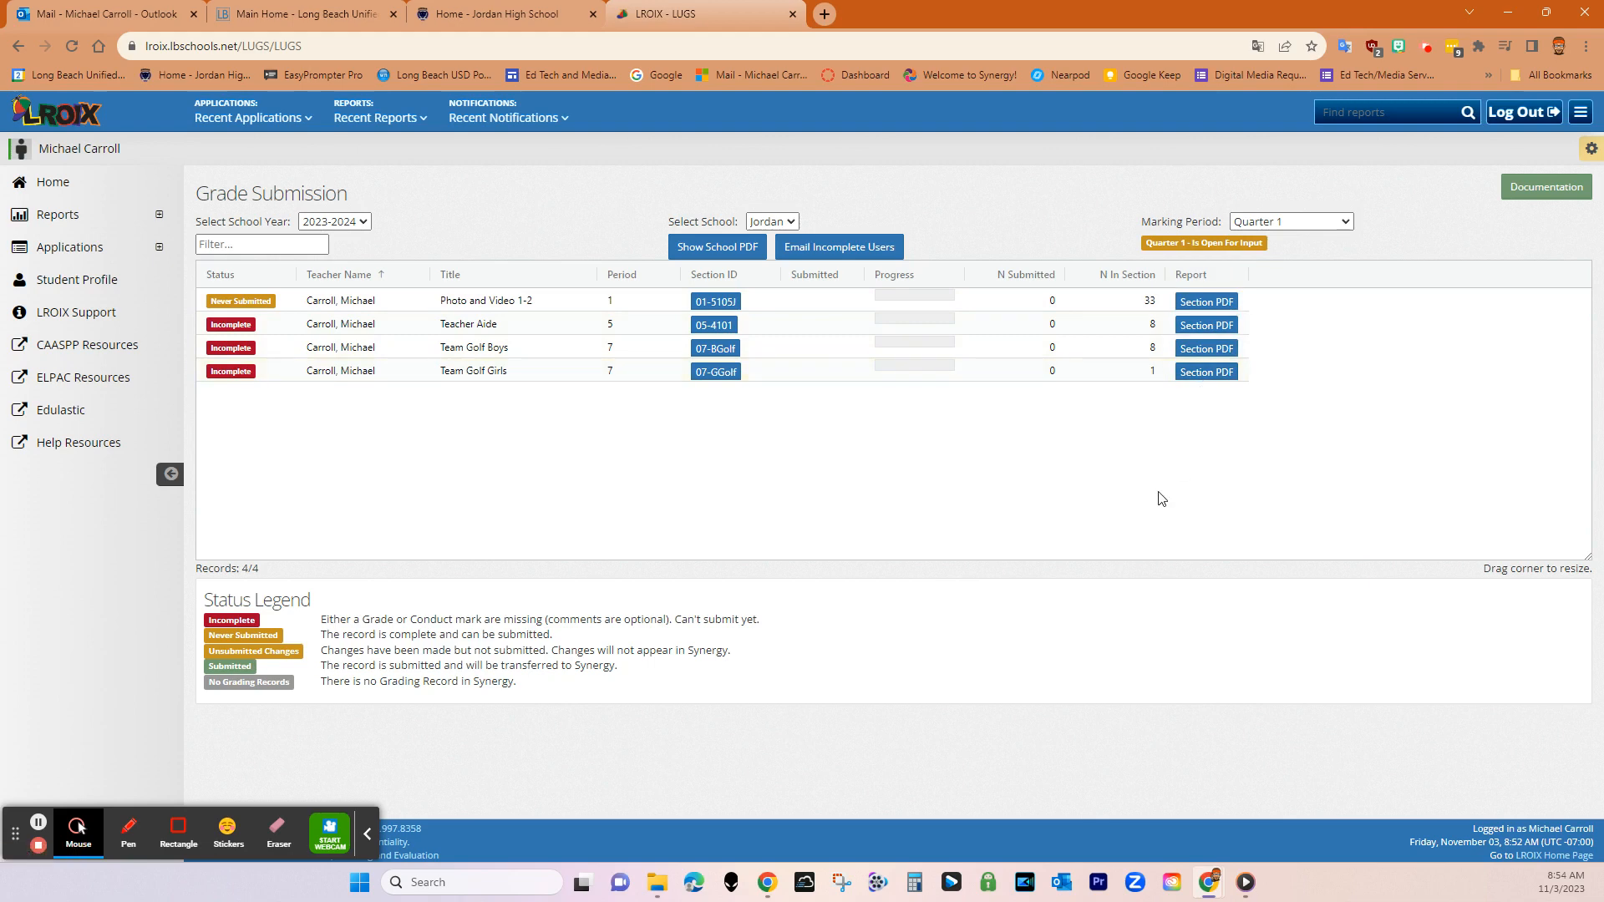
pyautogui.moveTo(1157, 499)
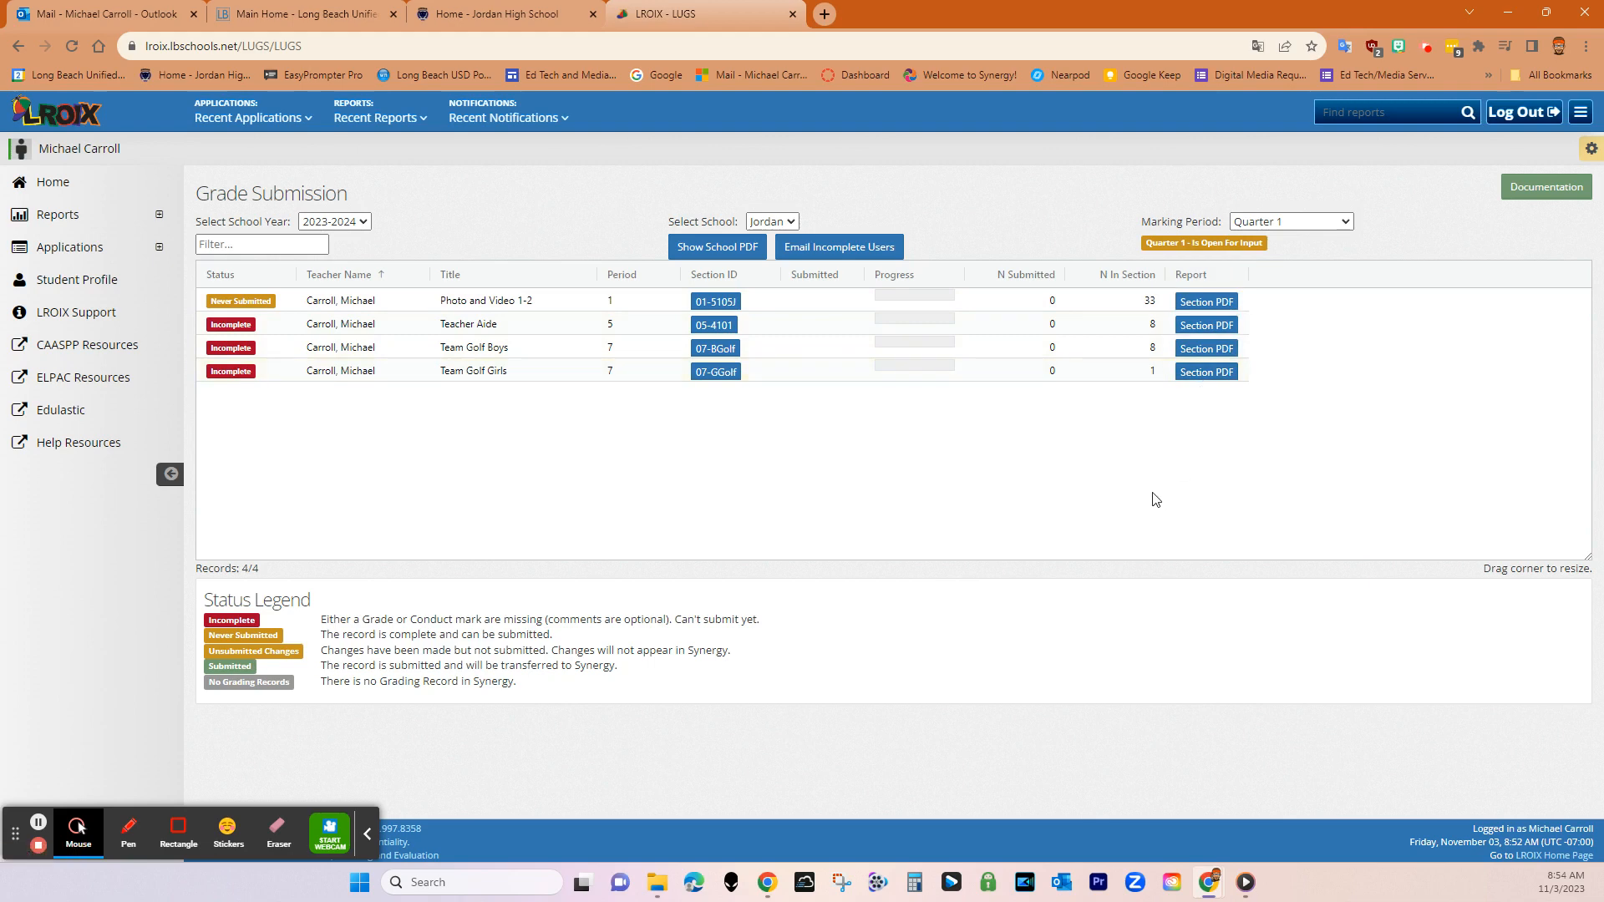